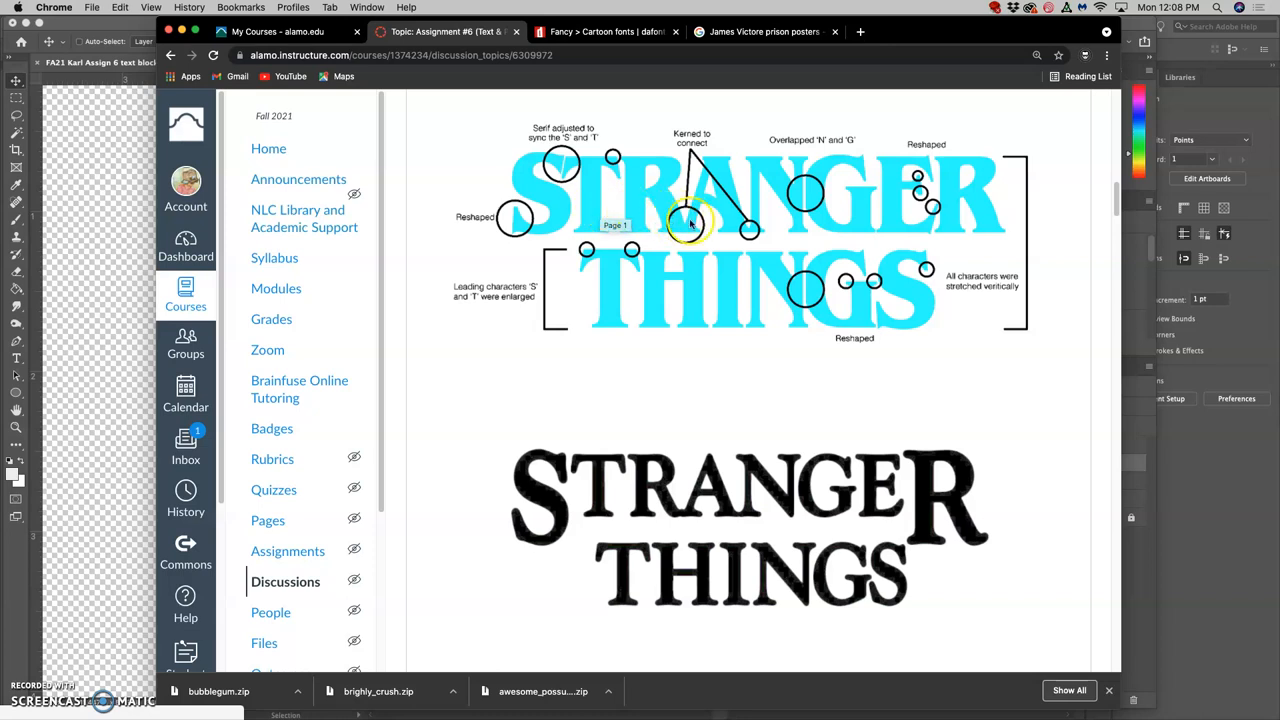
mouse_move(135, 325)
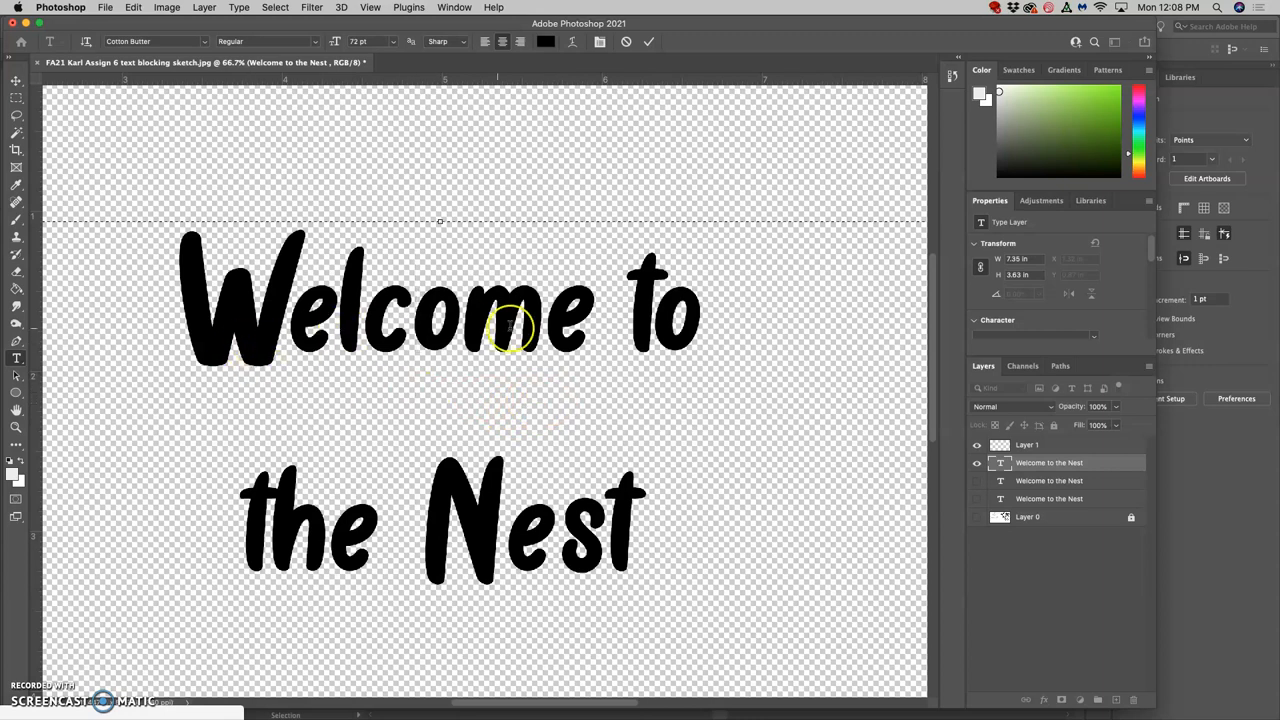
mouse_move(388, 545)
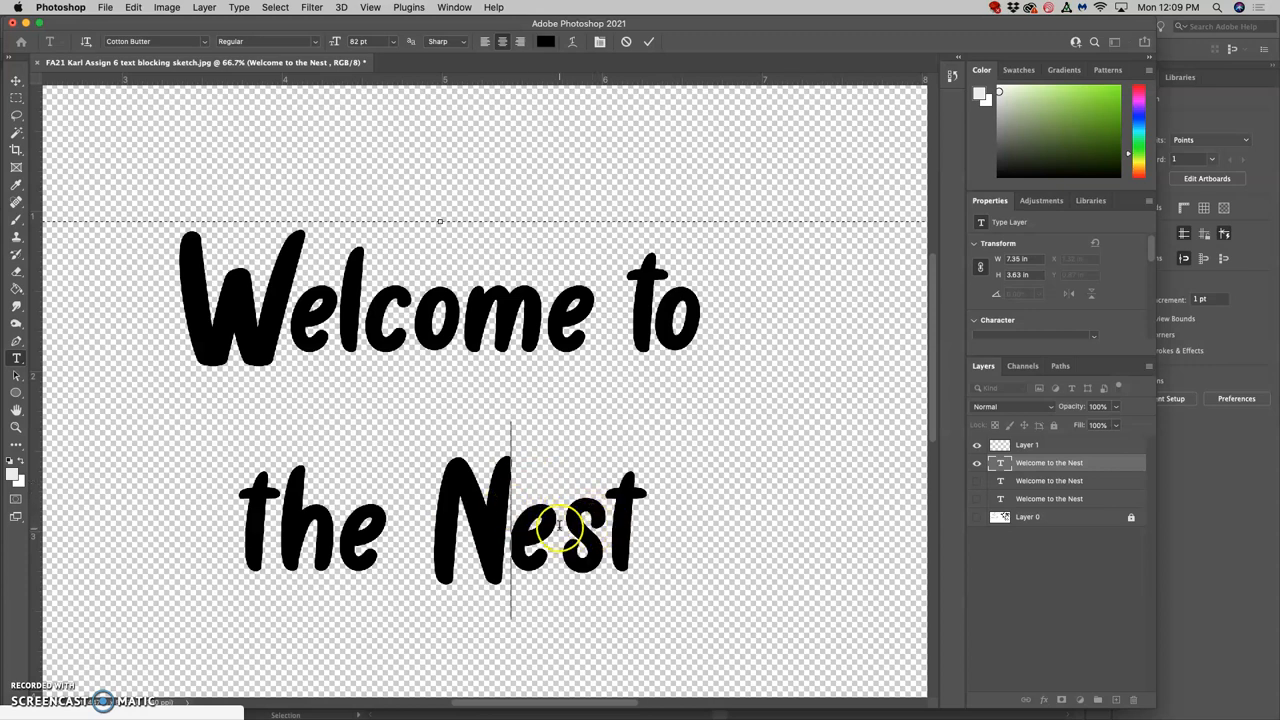
Set the leading of the two heading lines to 48 pt, then 66 pt
double_click(230, 300)
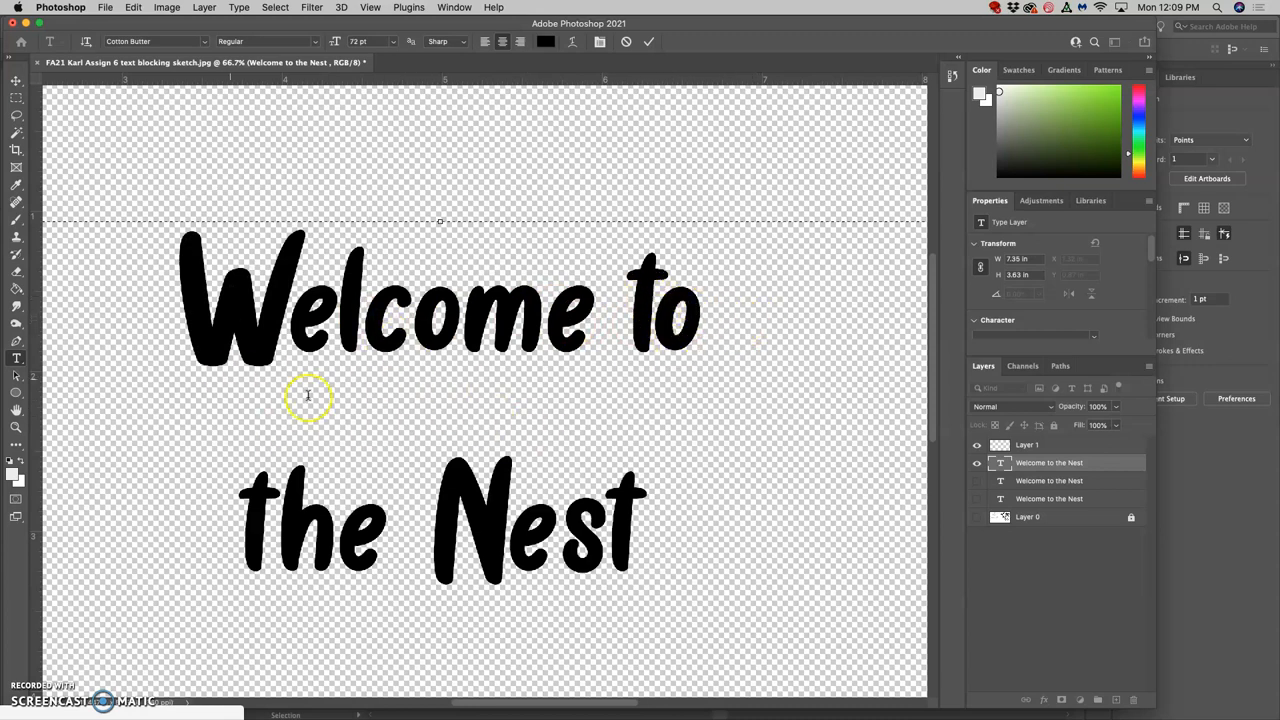
mouse_move(529, 442)
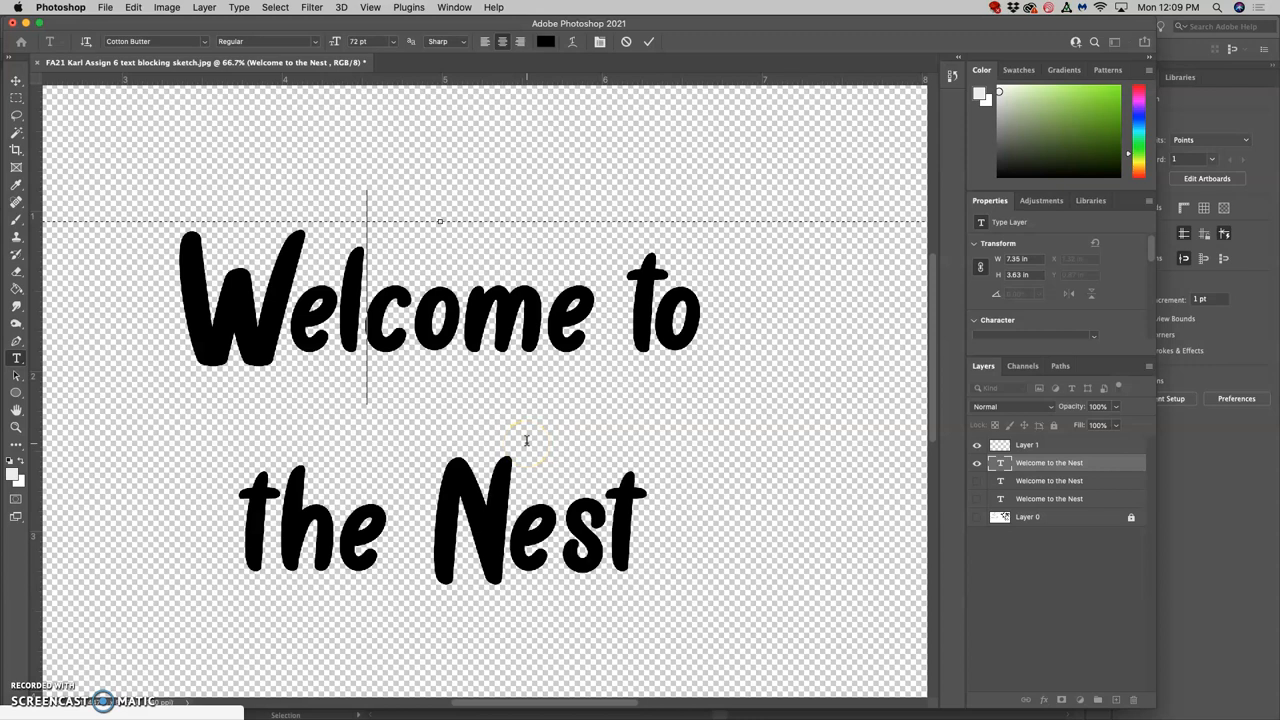
mouse_move(652, 496)
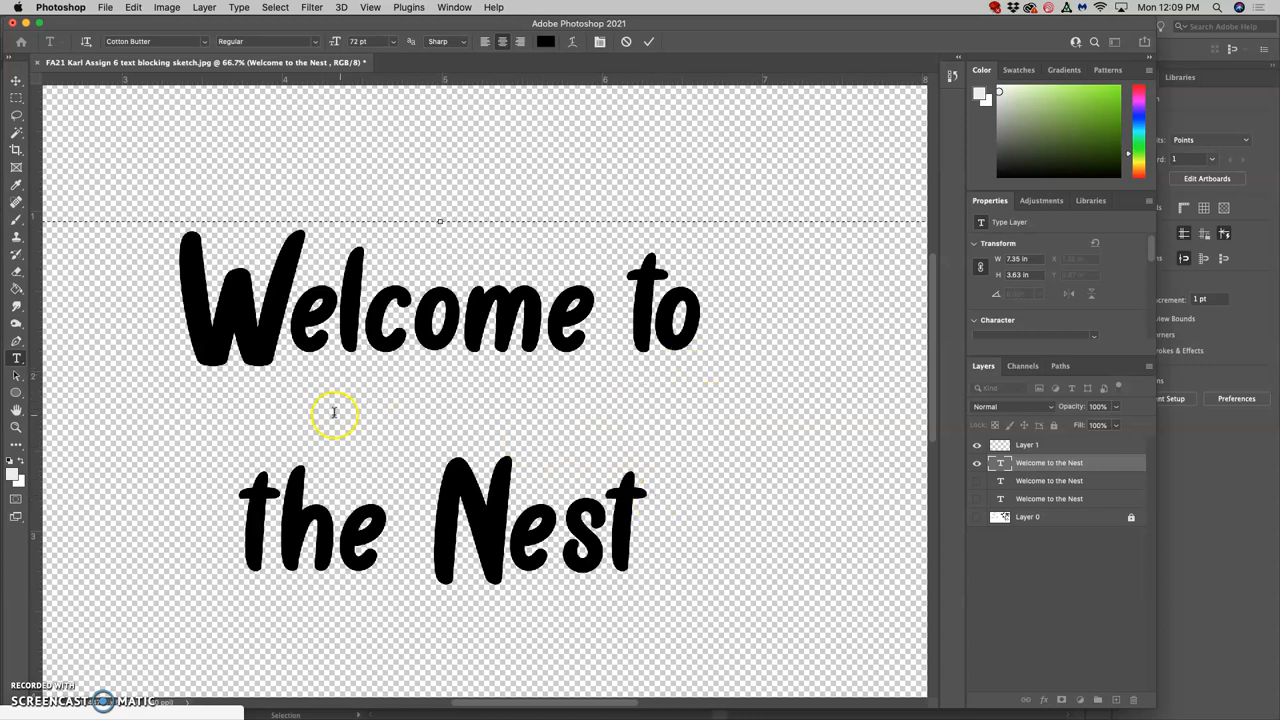
mouse_move(14, 160)
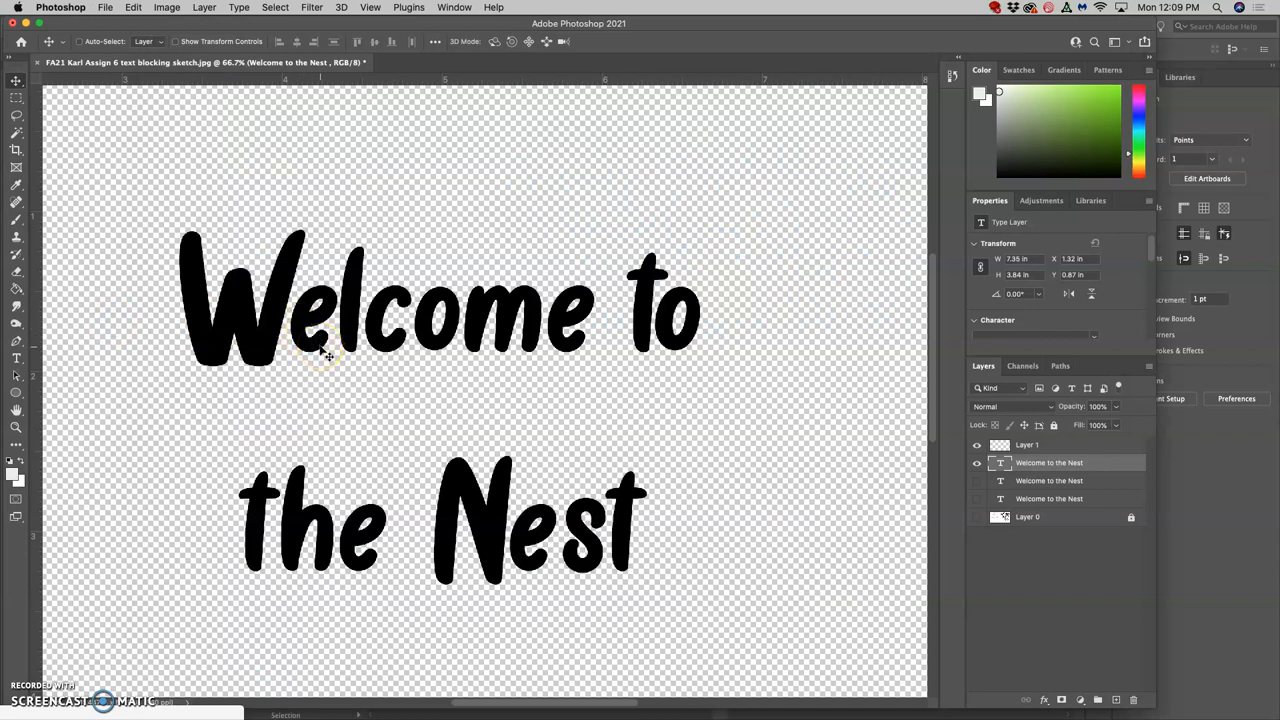
mouse_move(370, 397)
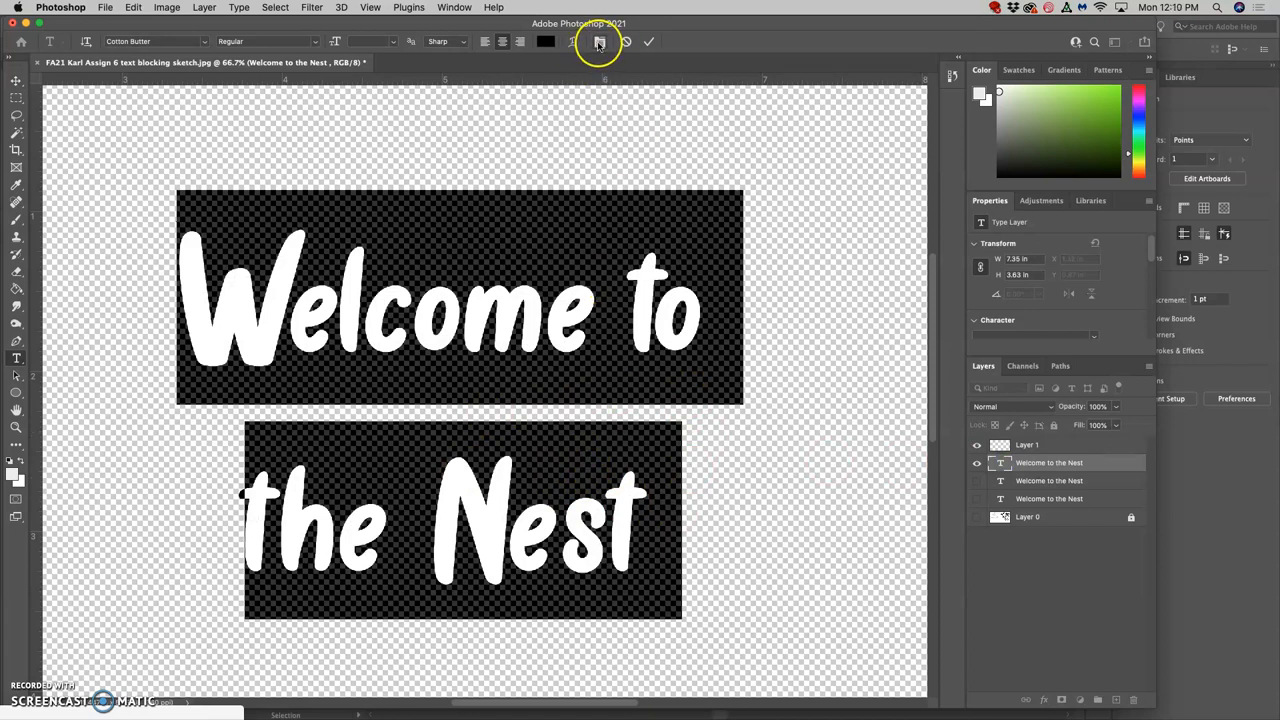
click(599, 41)
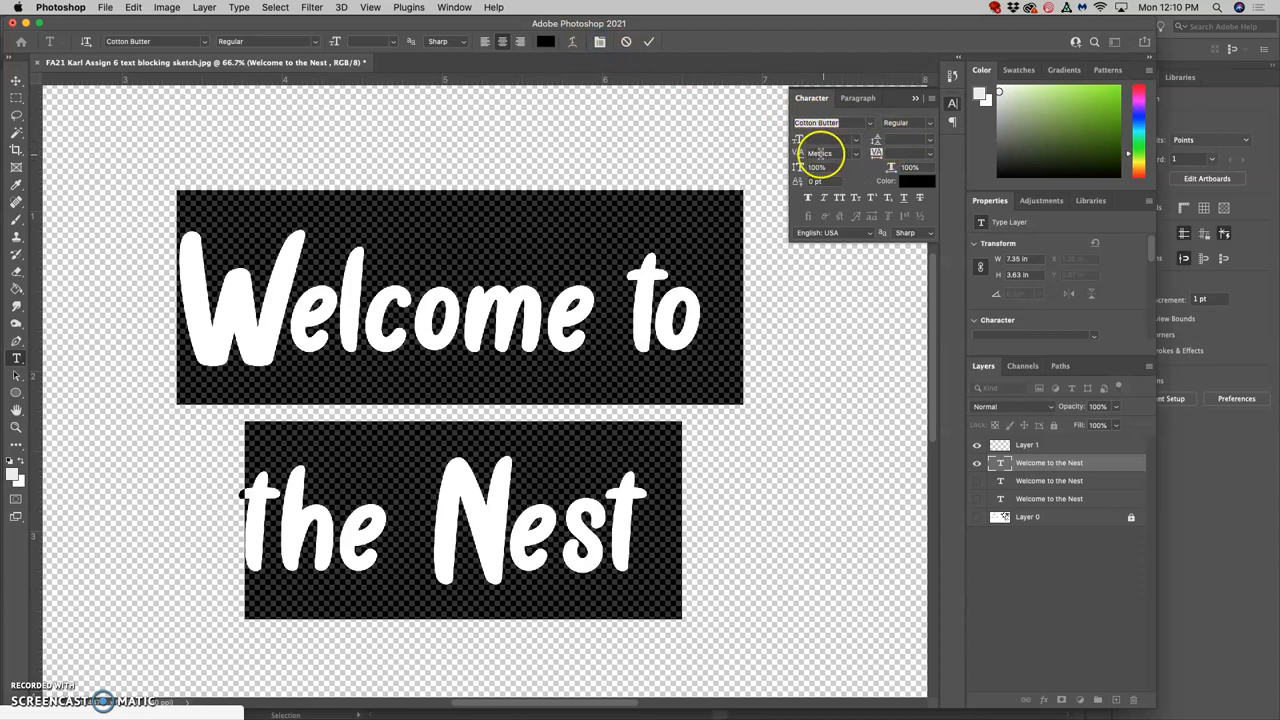
click(930, 140)
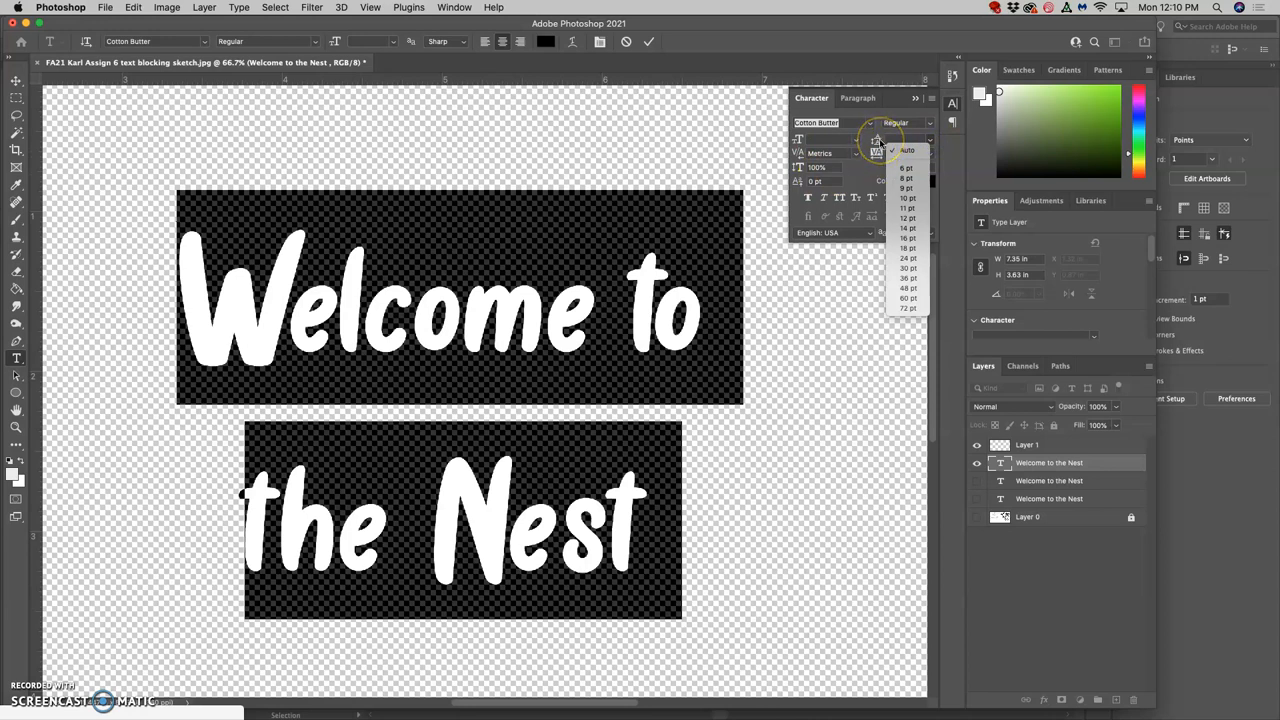
click(906, 150)
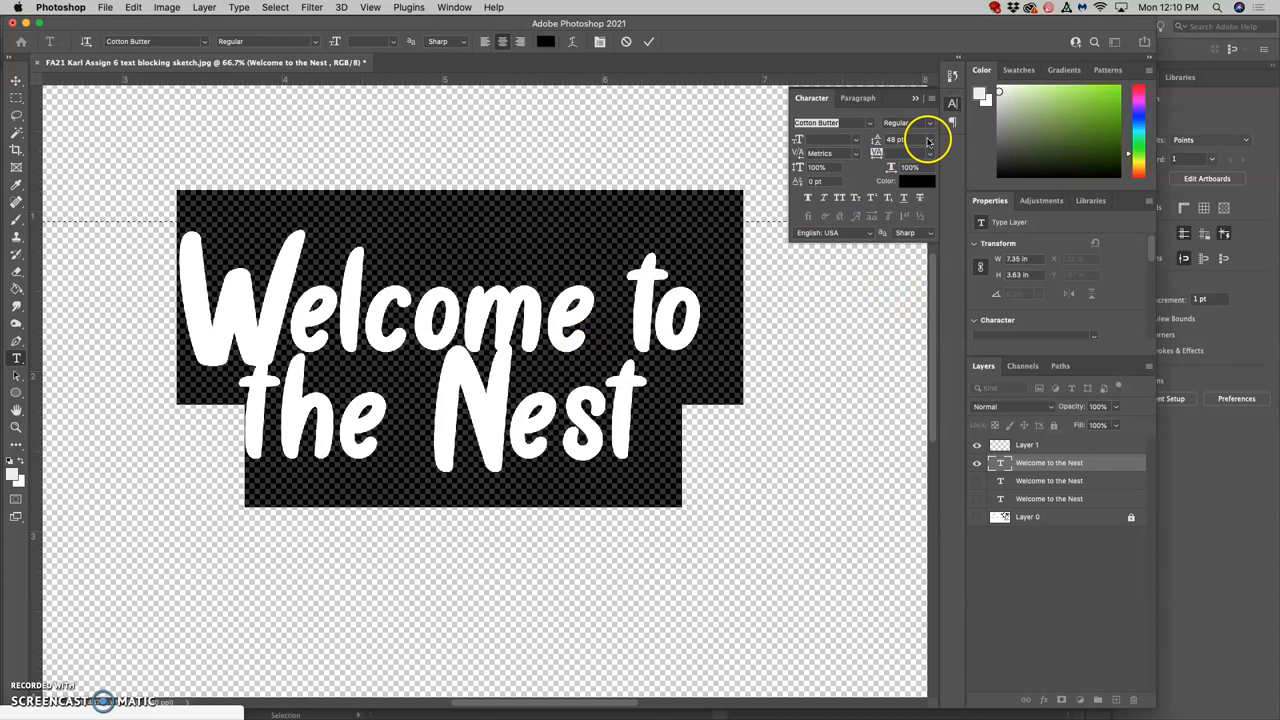
click(895, 139)
text(66)
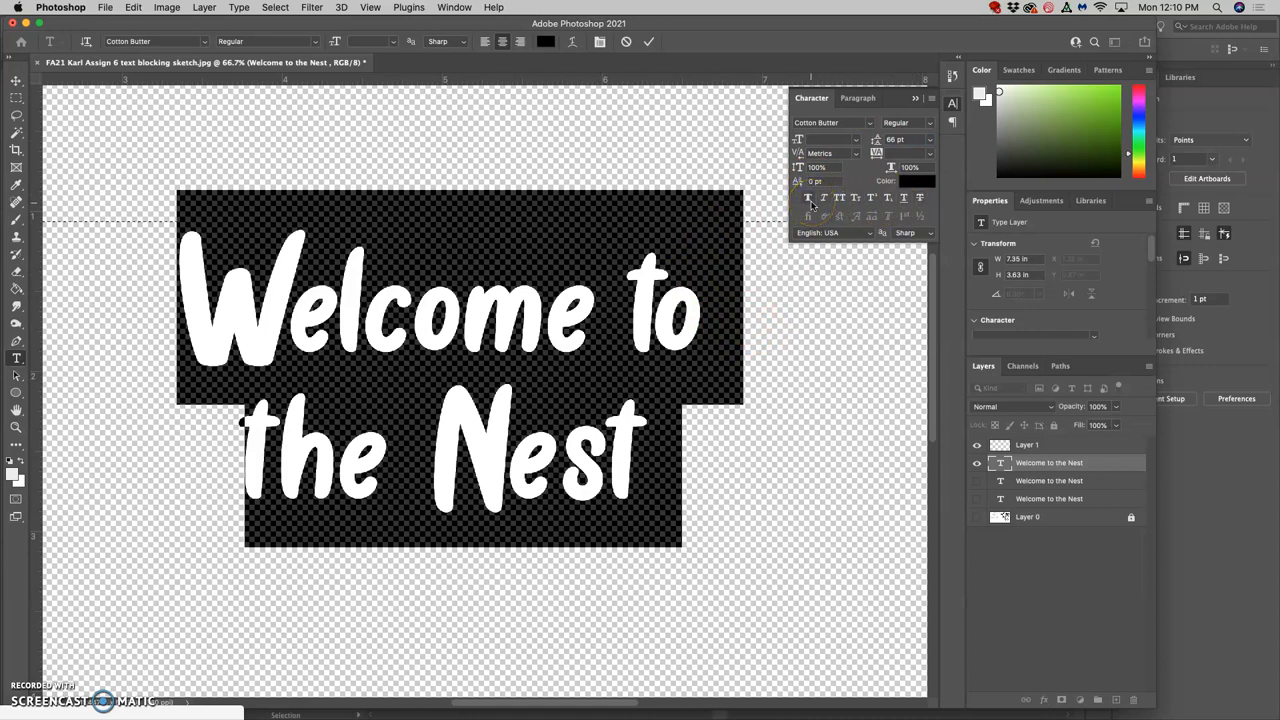
mouse_move(809, 198)
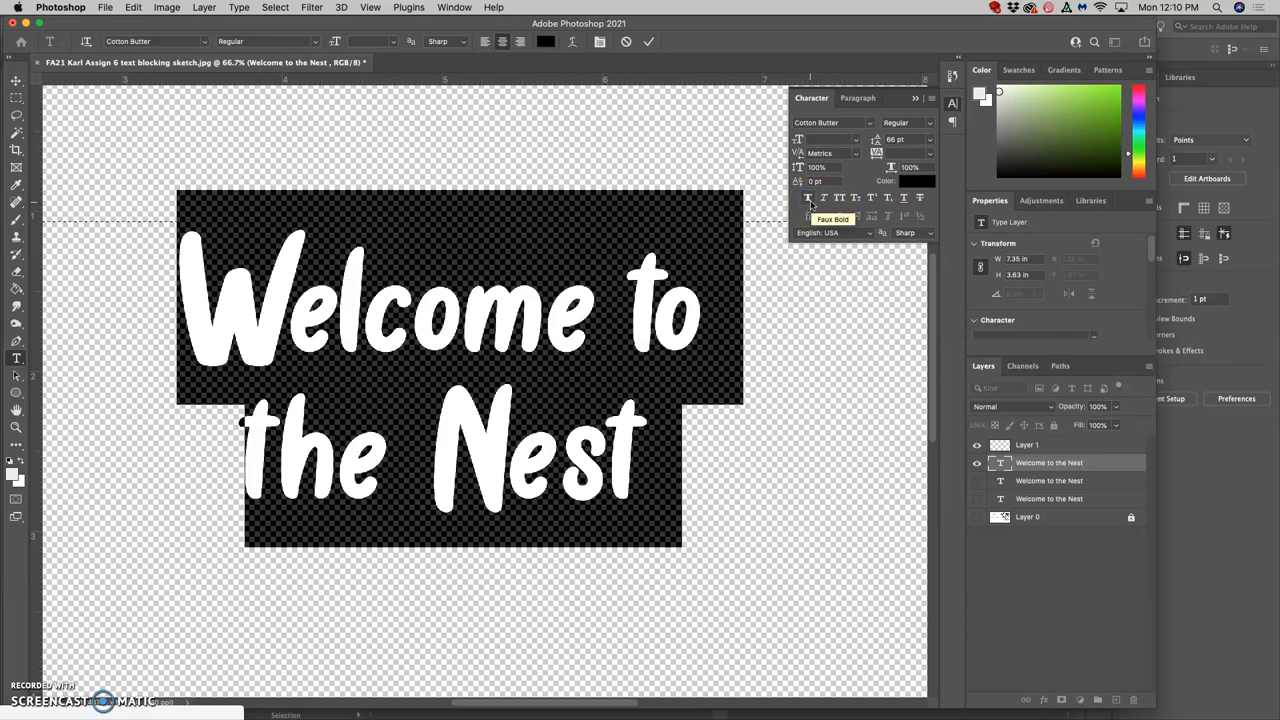
mouse_move(213, 97)
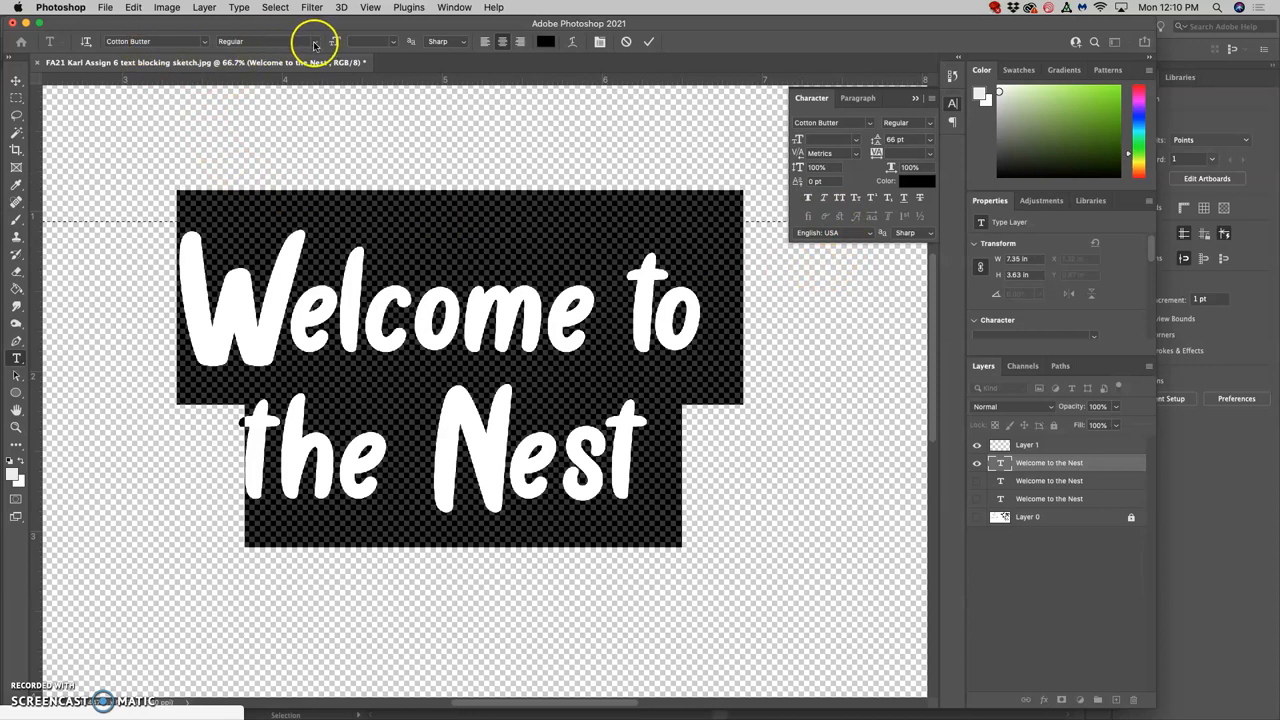
Apply Faux Bold and Faux Italic to the heading lettering
click(267, 41)
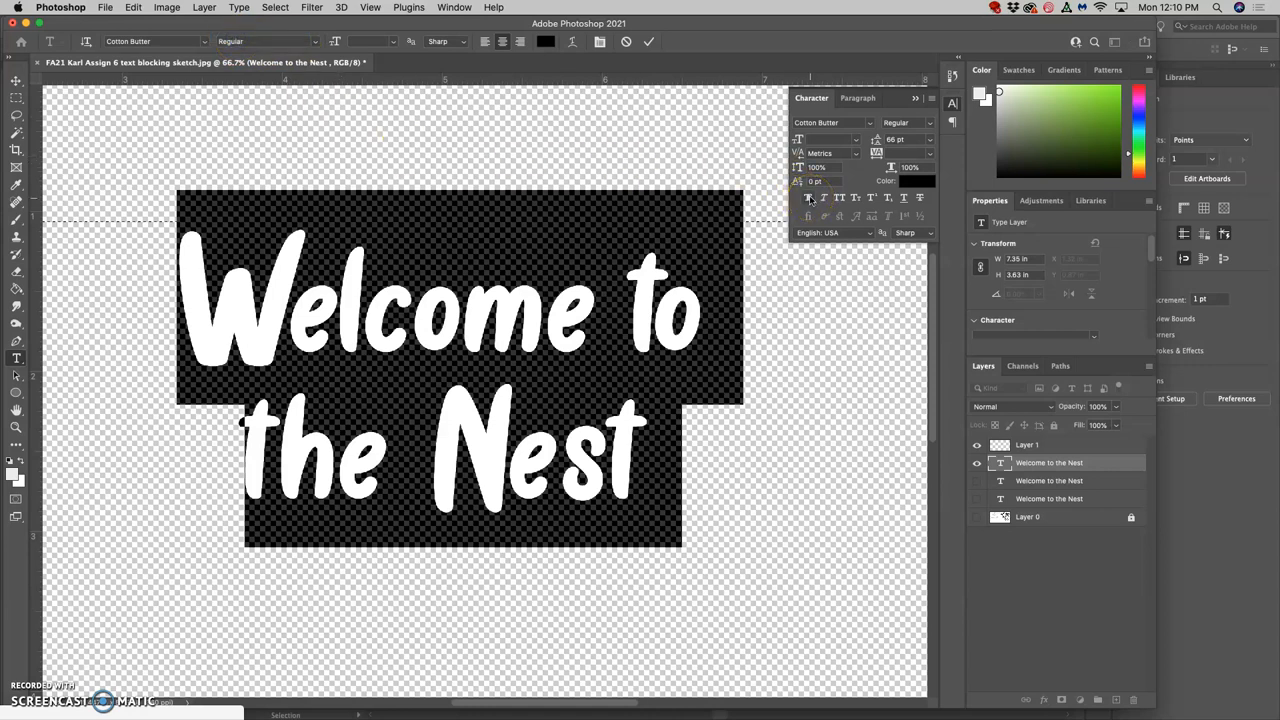
mouse_move(808, 197)
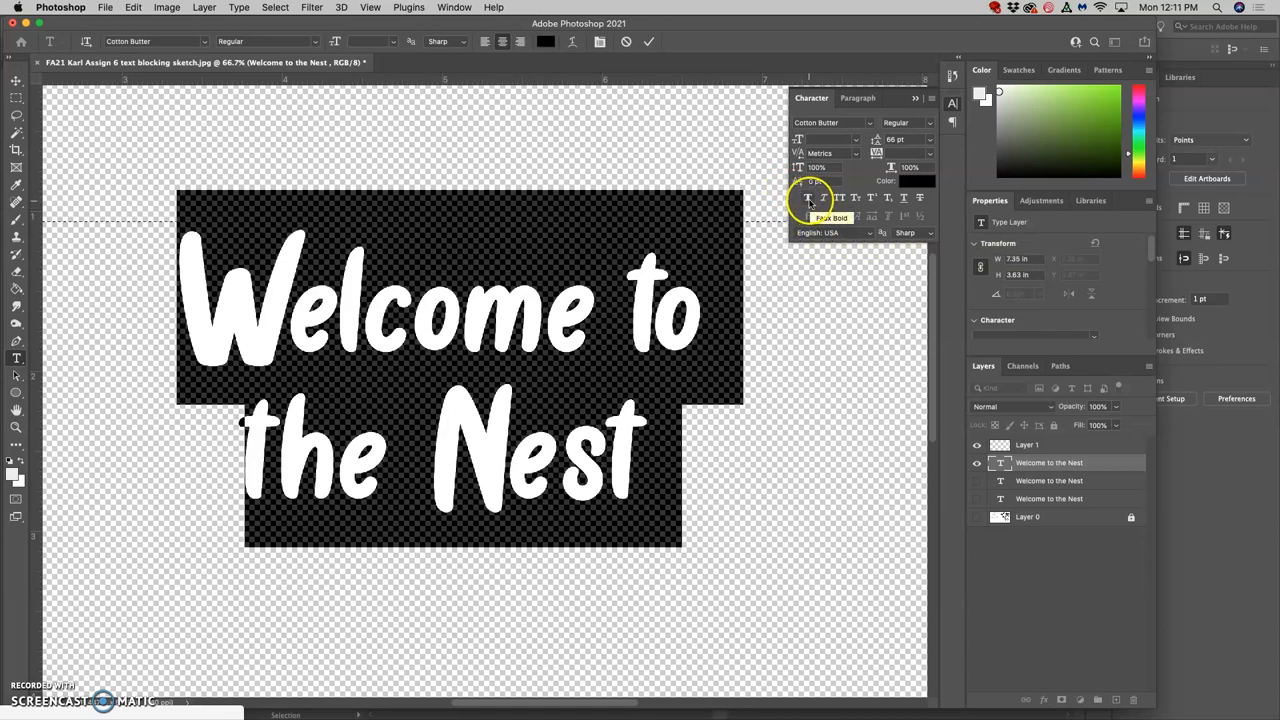
click(808, 197)
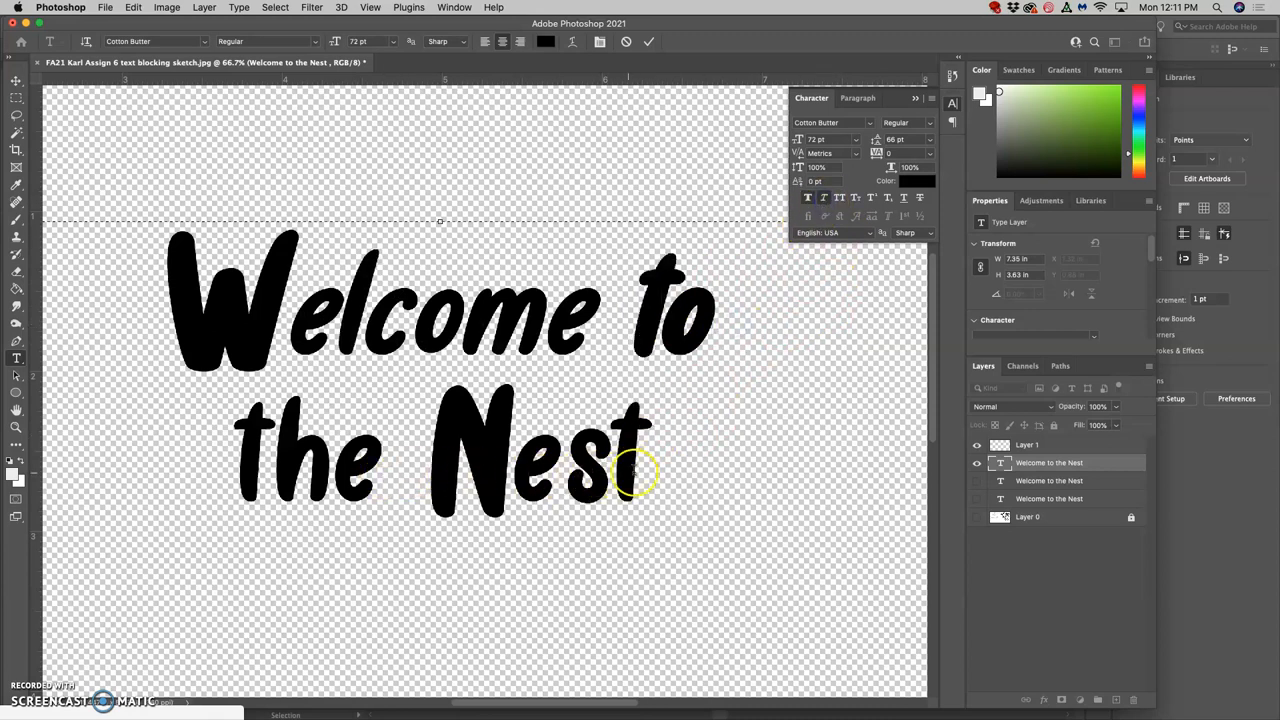
Shrink the word 'the' by entering a 58 pt font size
click(807, 198)
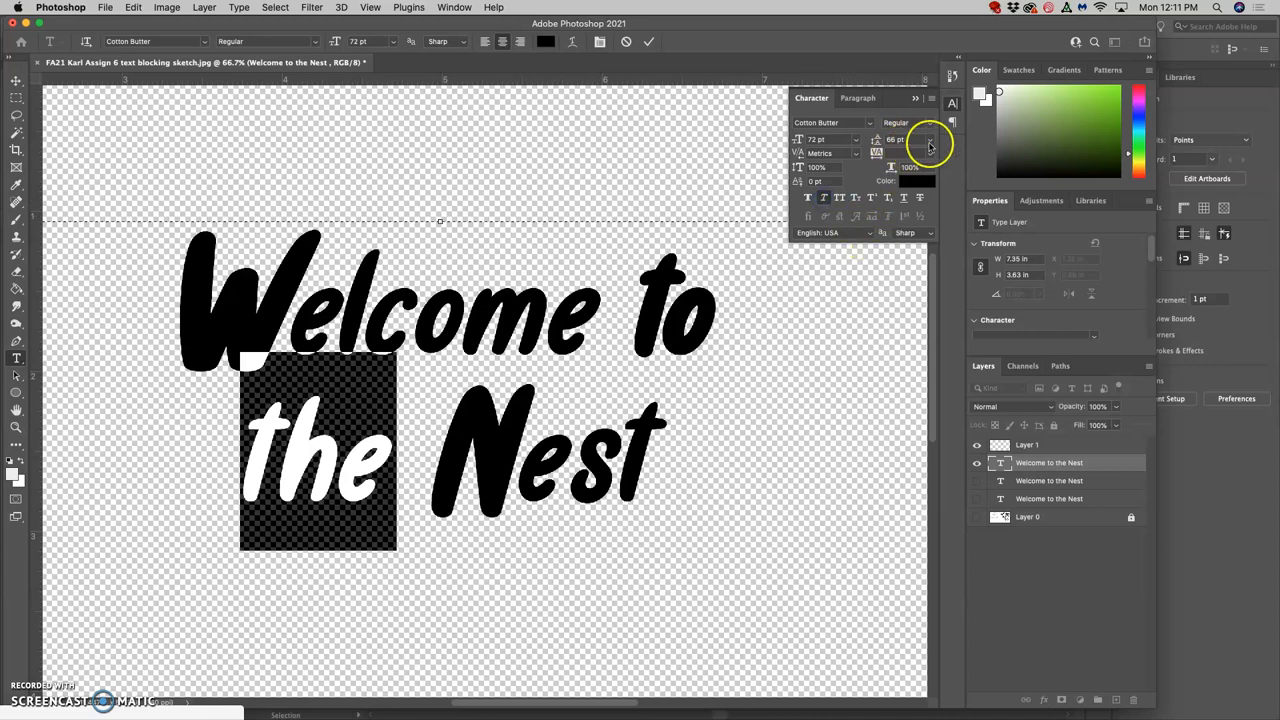
click(855, 139)
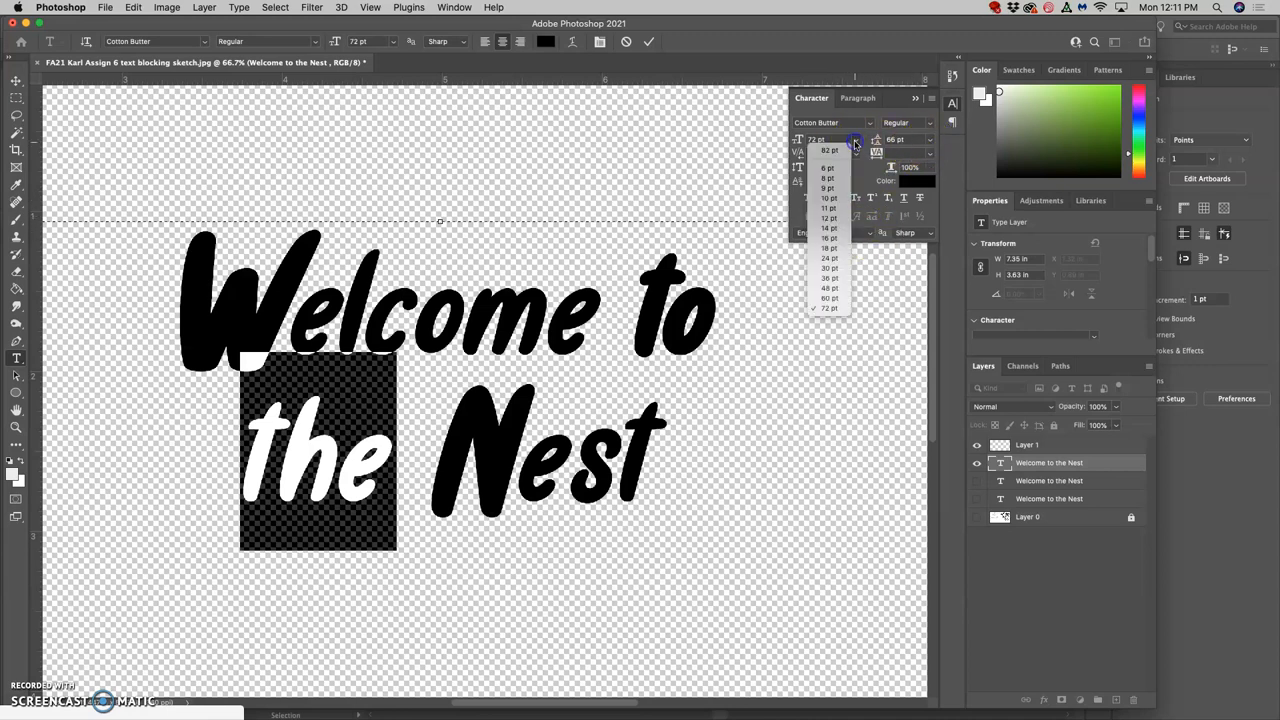
click(828, 287)
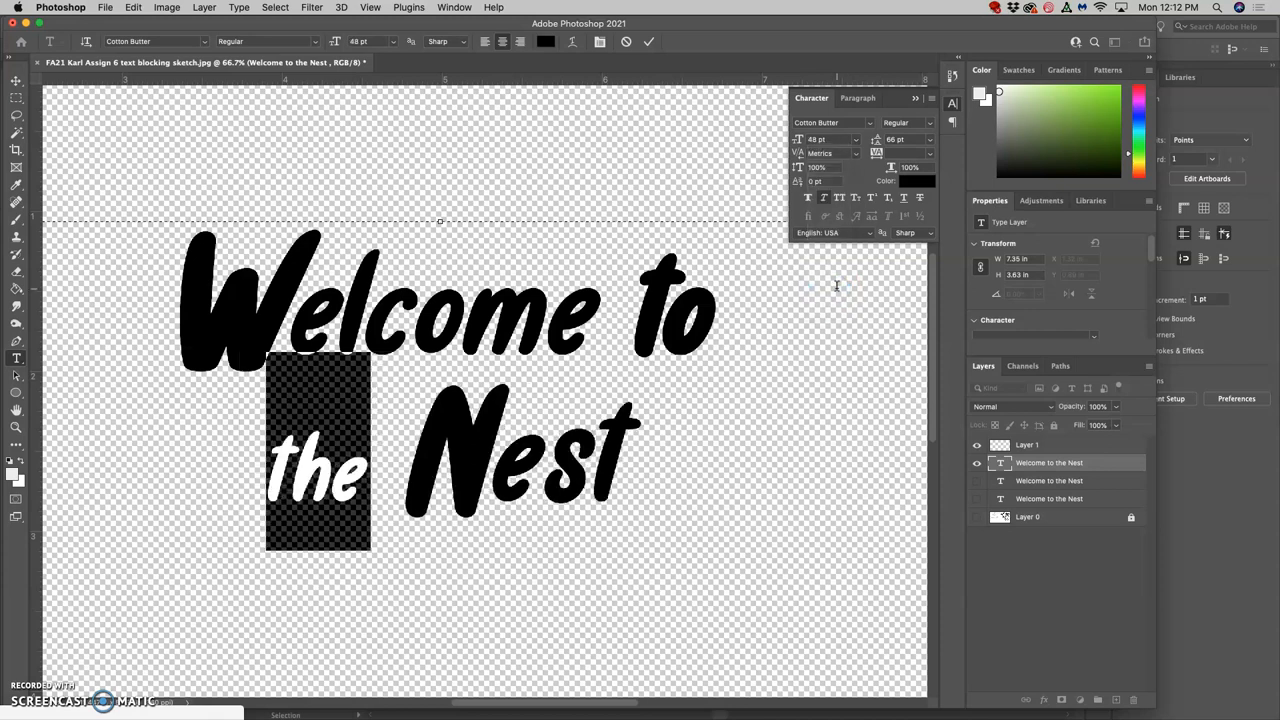
click(856, 139)
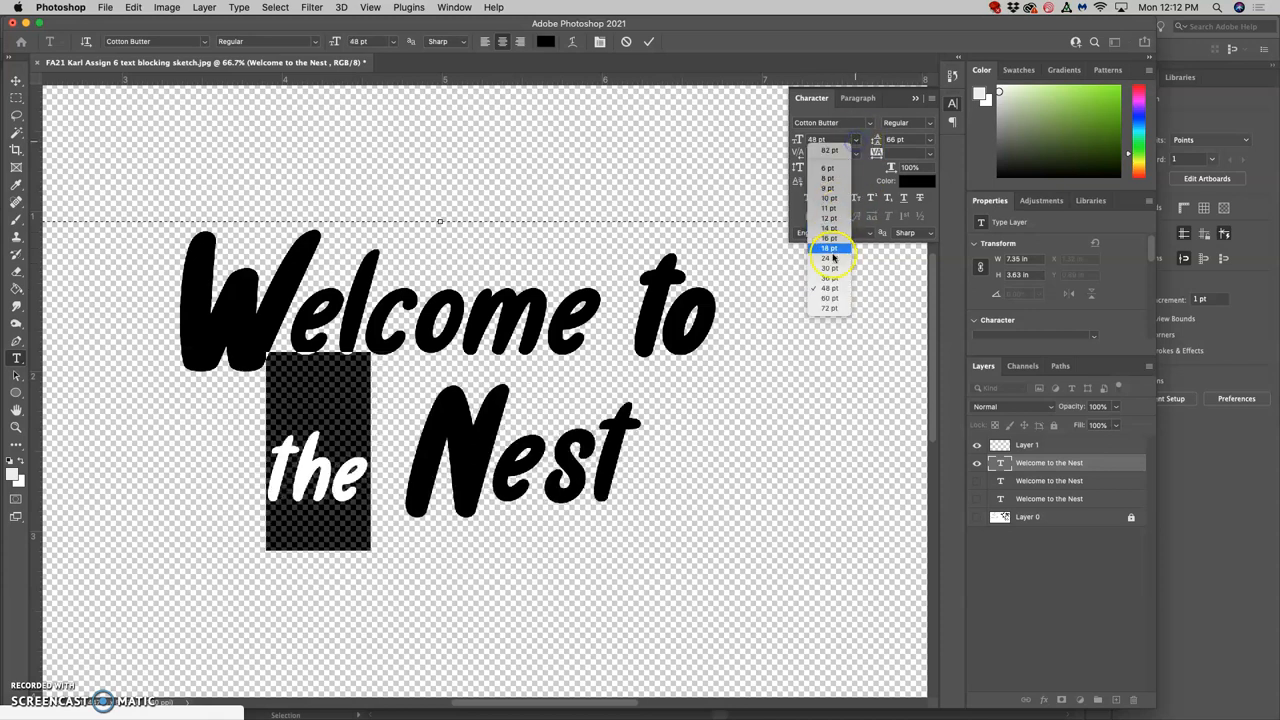
click(830, 247)
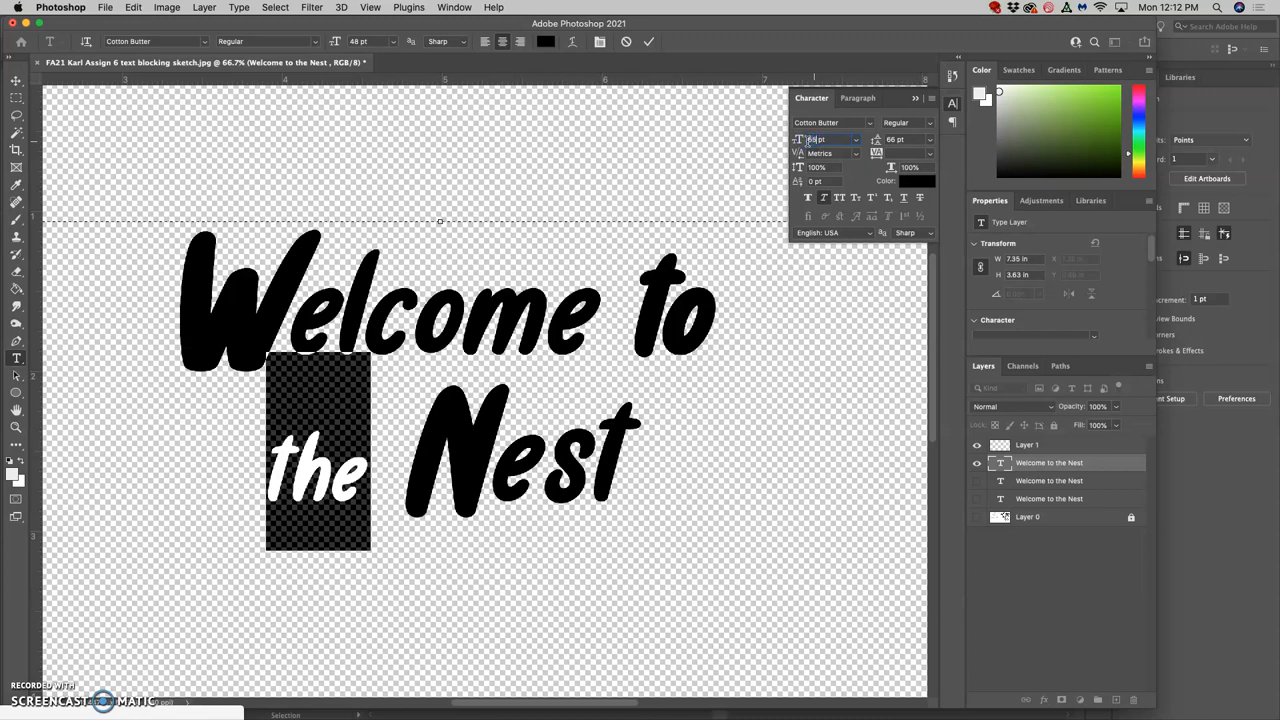
text(58)
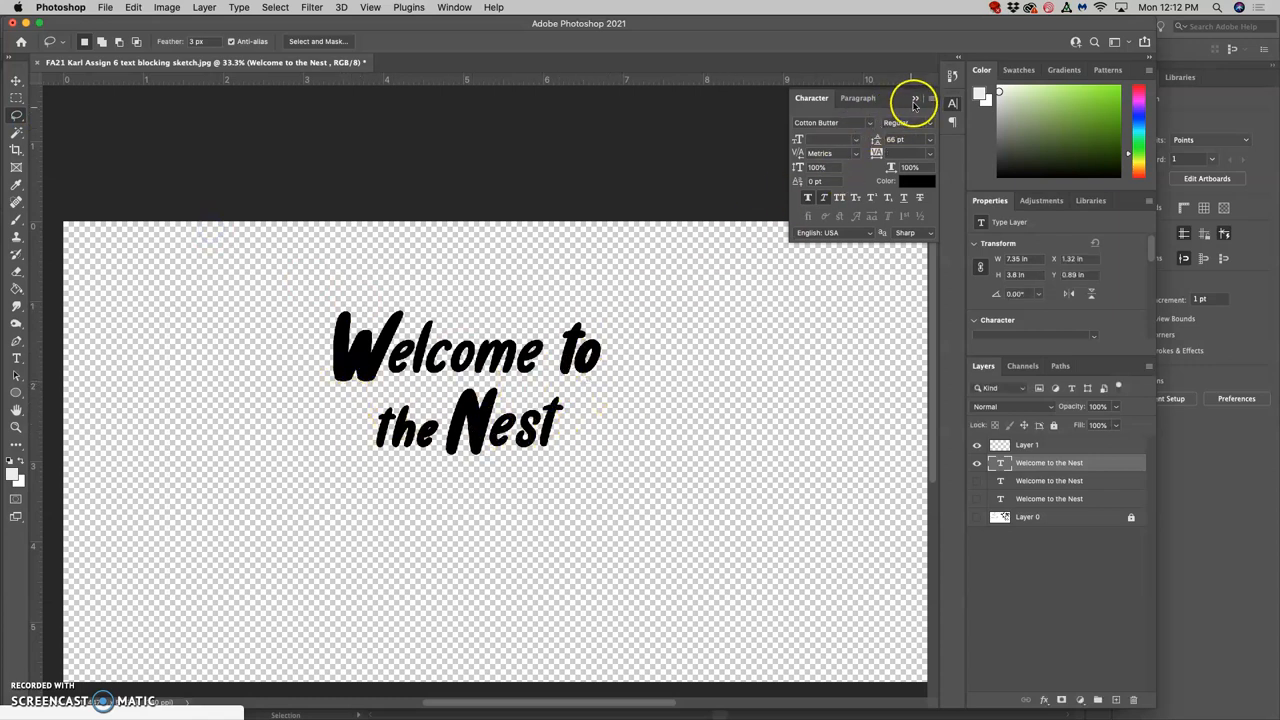
Collapse the Character panel and select the whole heading text for warping
click(913, 103)
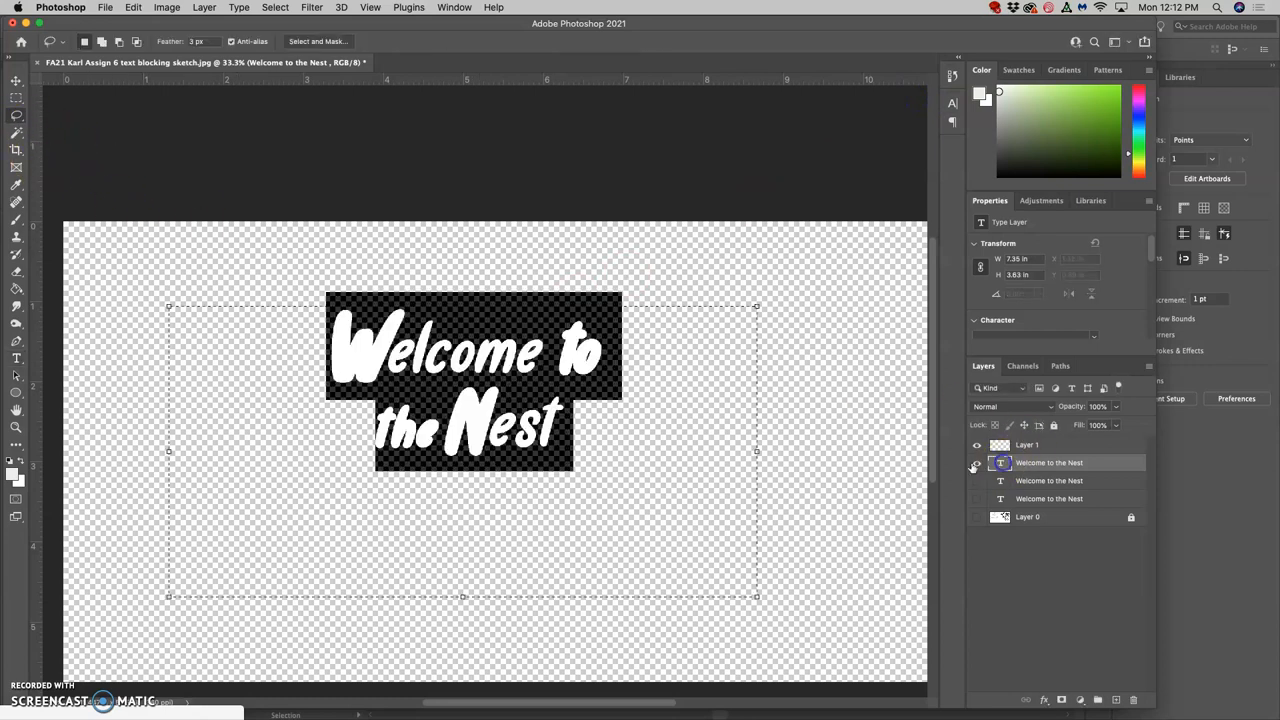
click(977, 462)
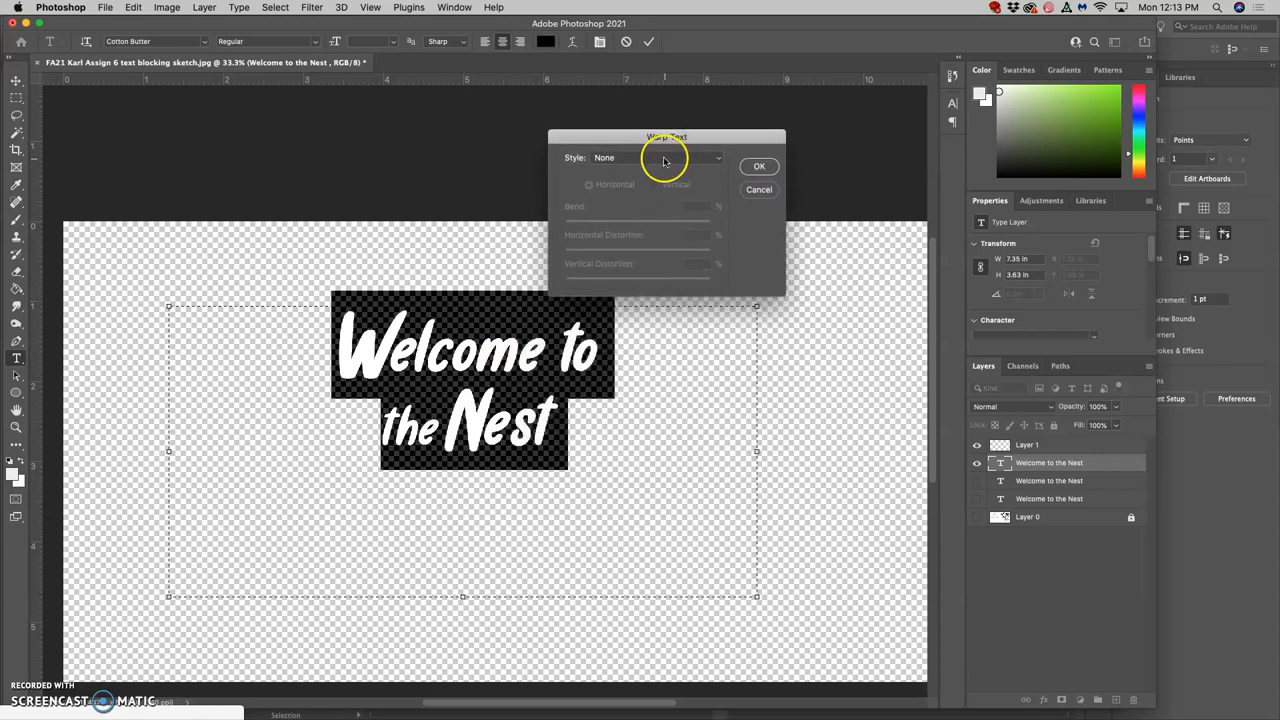
mouse_move(580, 375)
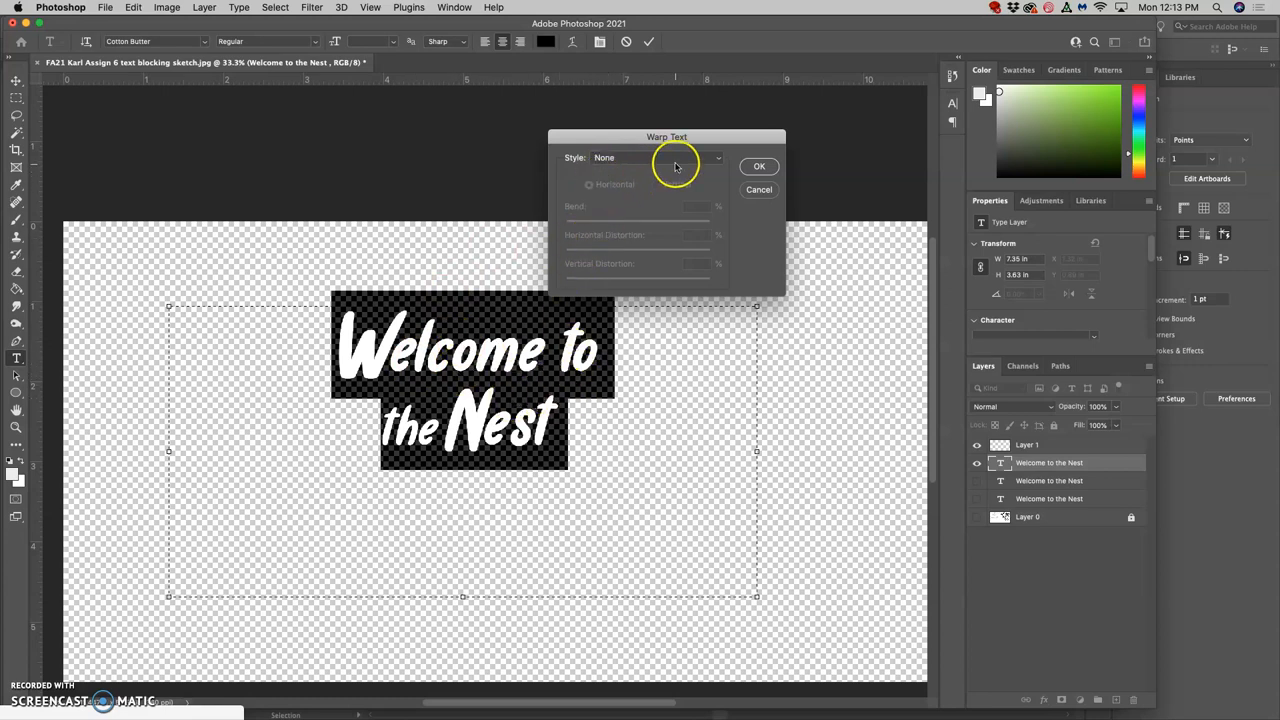
Apply an Arc warp with a gentler bend to the heading
click(657, 157)
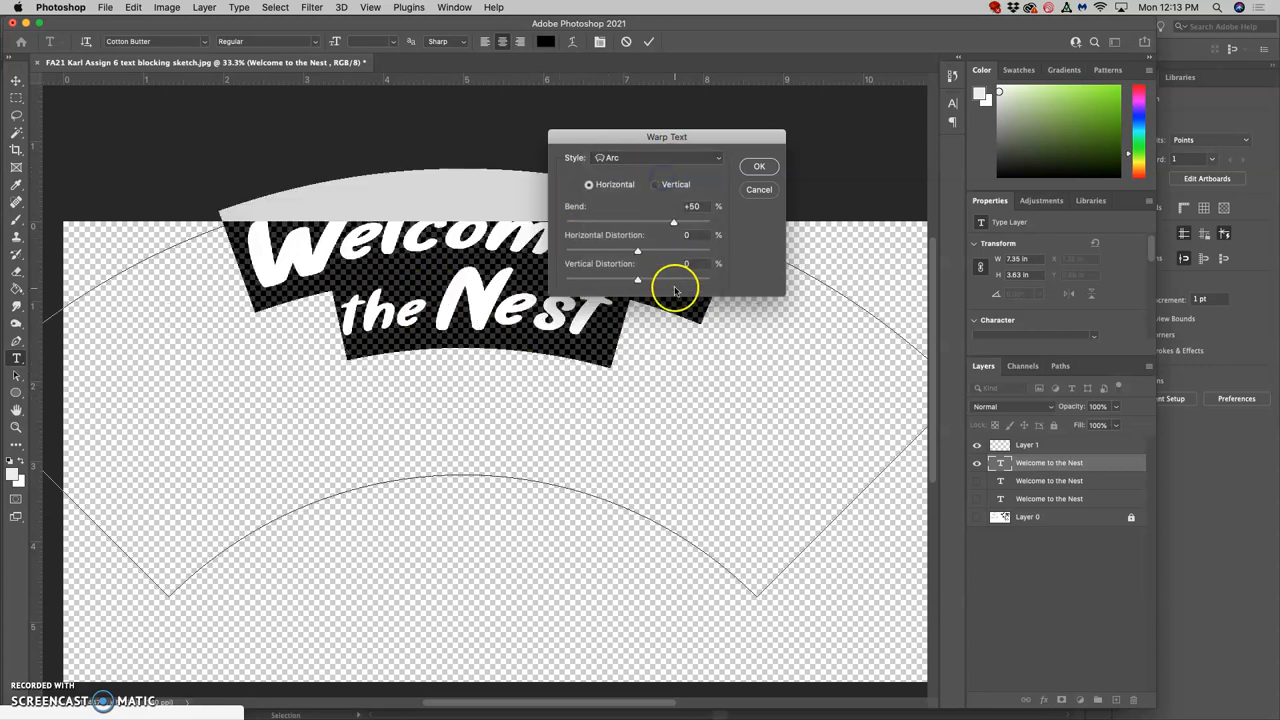
drag(673, 222, 650, 222)
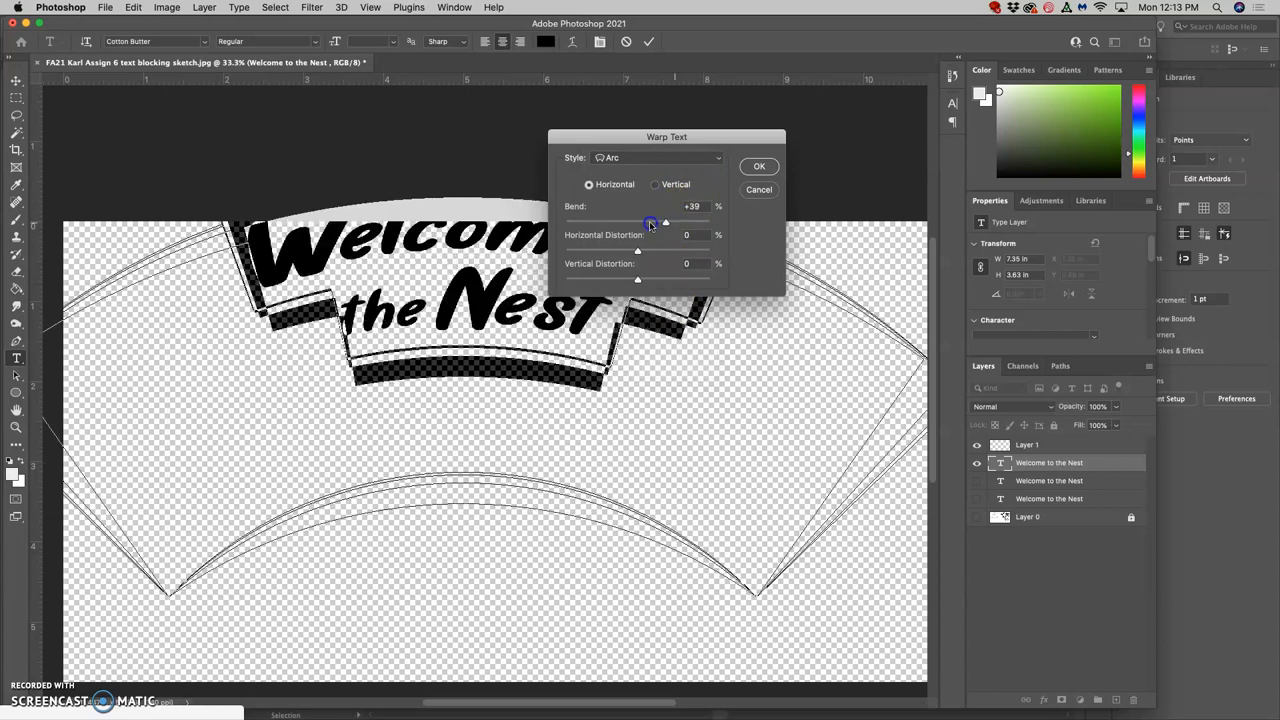
drag(665, 222, 650, 222)
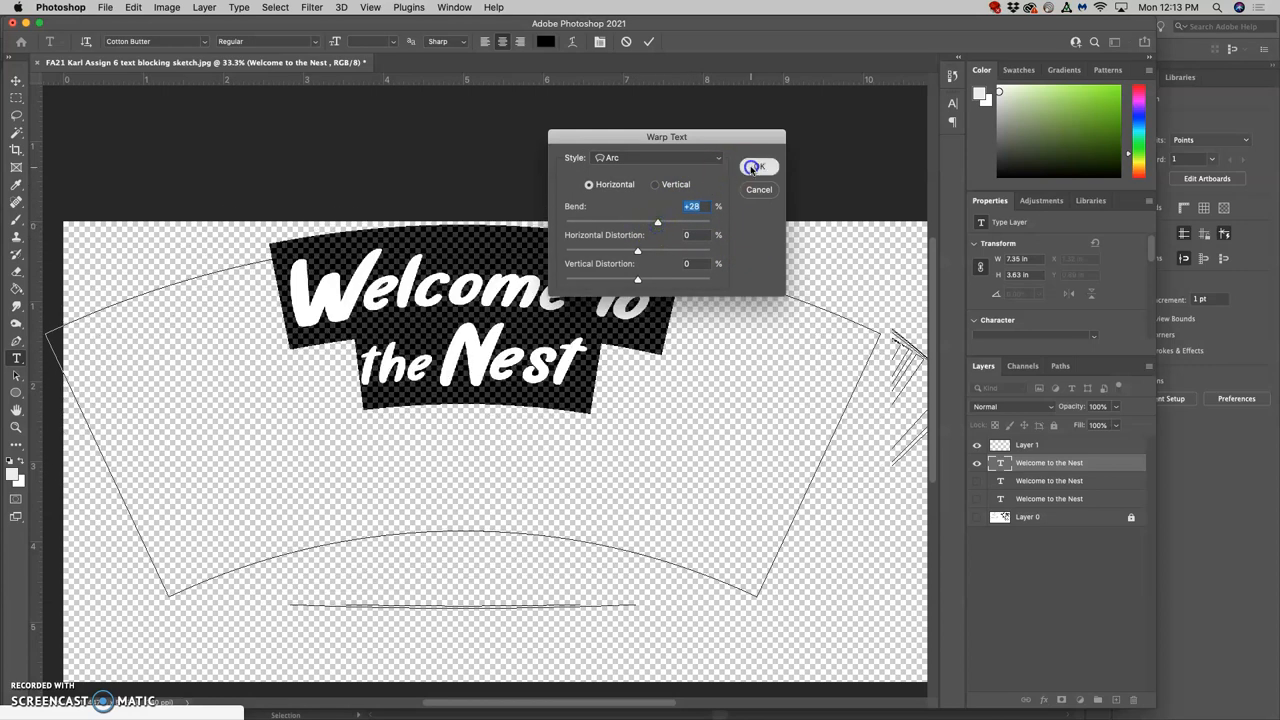
click(757, 167)
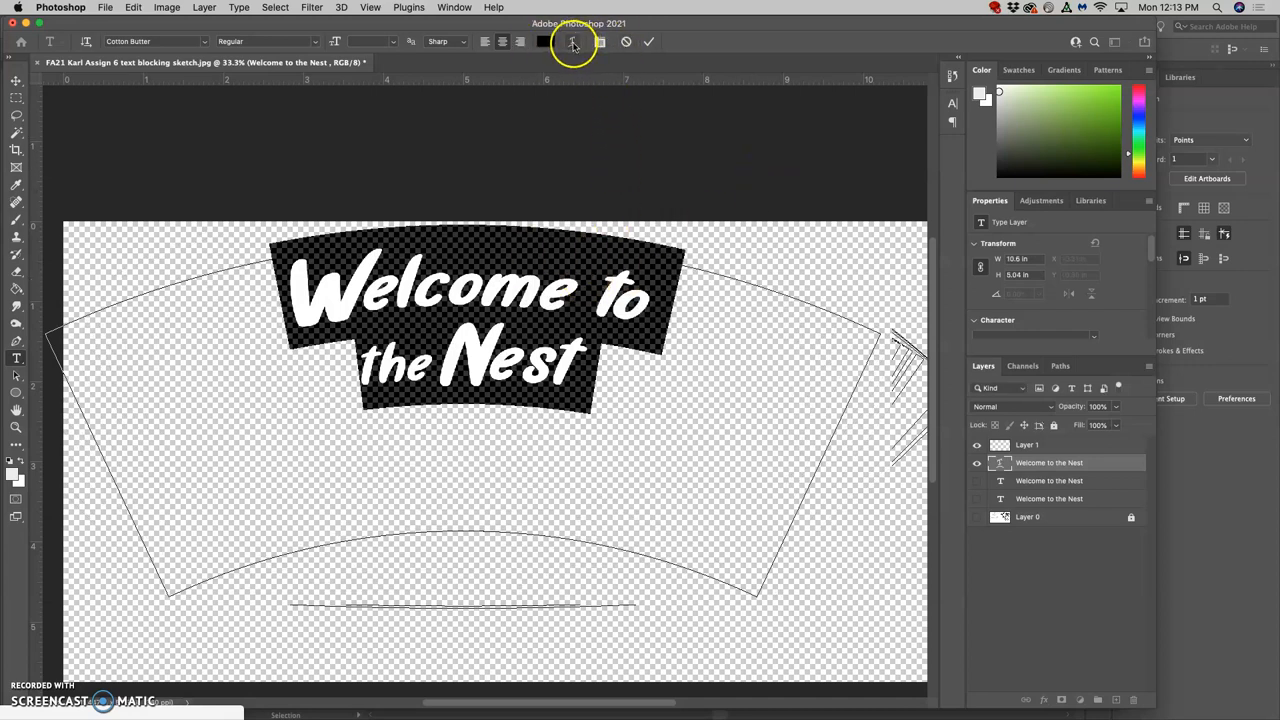
Preview the Arch, Arc Lower with stronger bend, and Wave warp styles
click(573, 41)
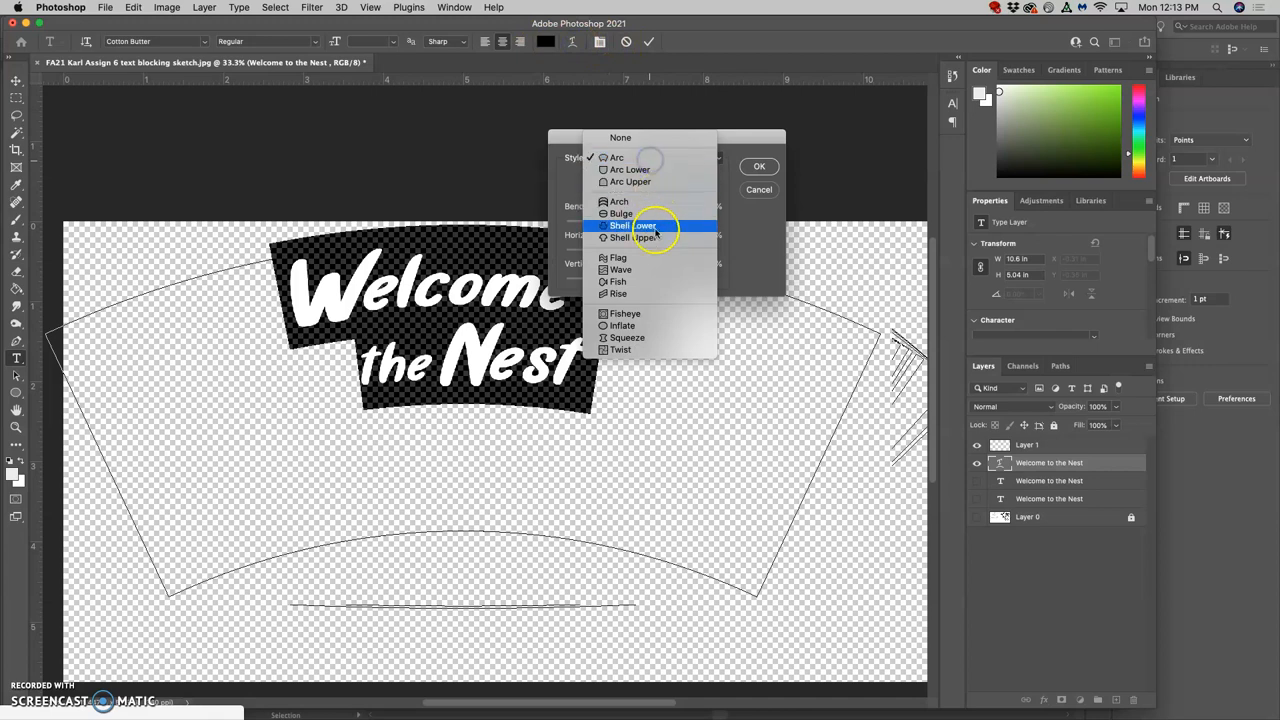
click(619, 201)
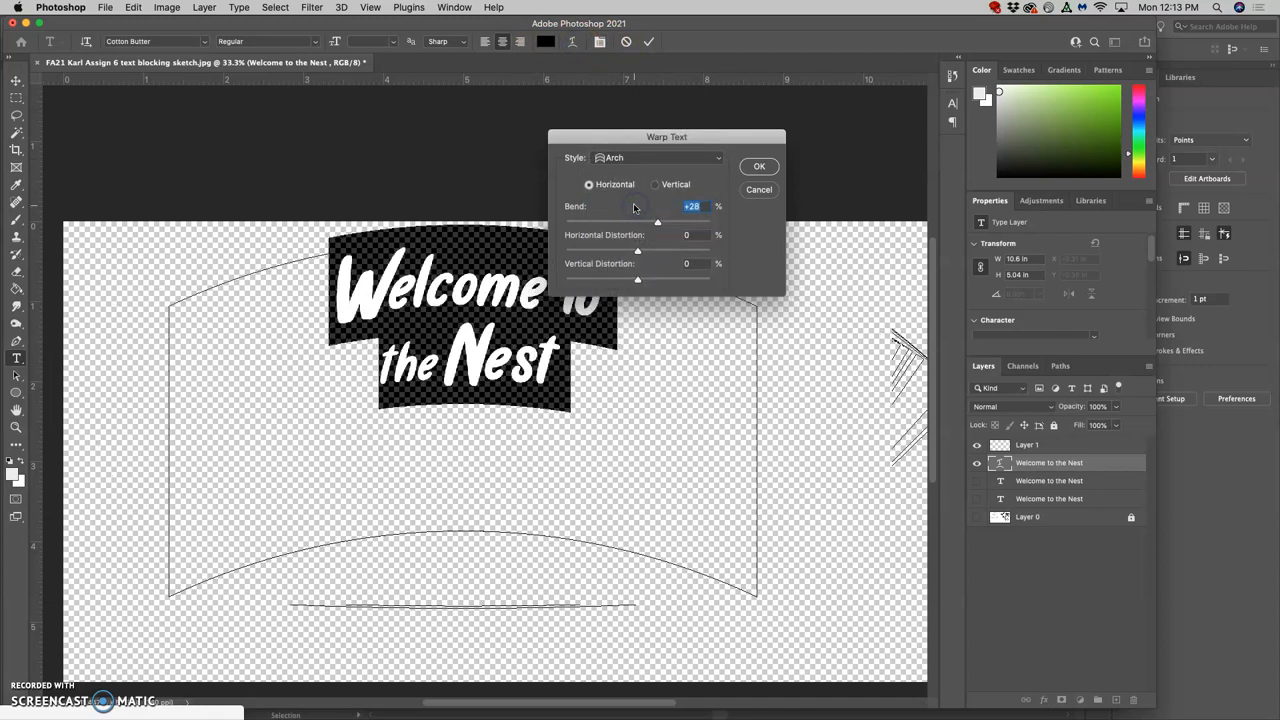
click(658, 157)
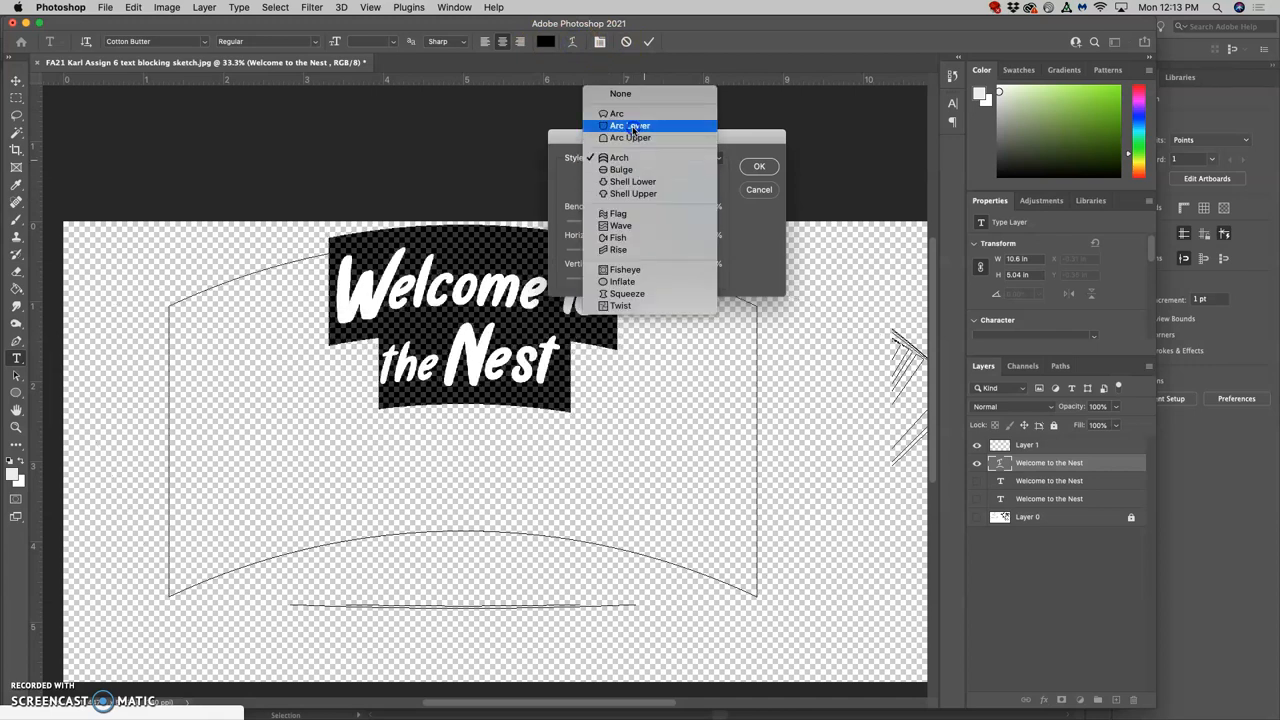
click(629, 125)
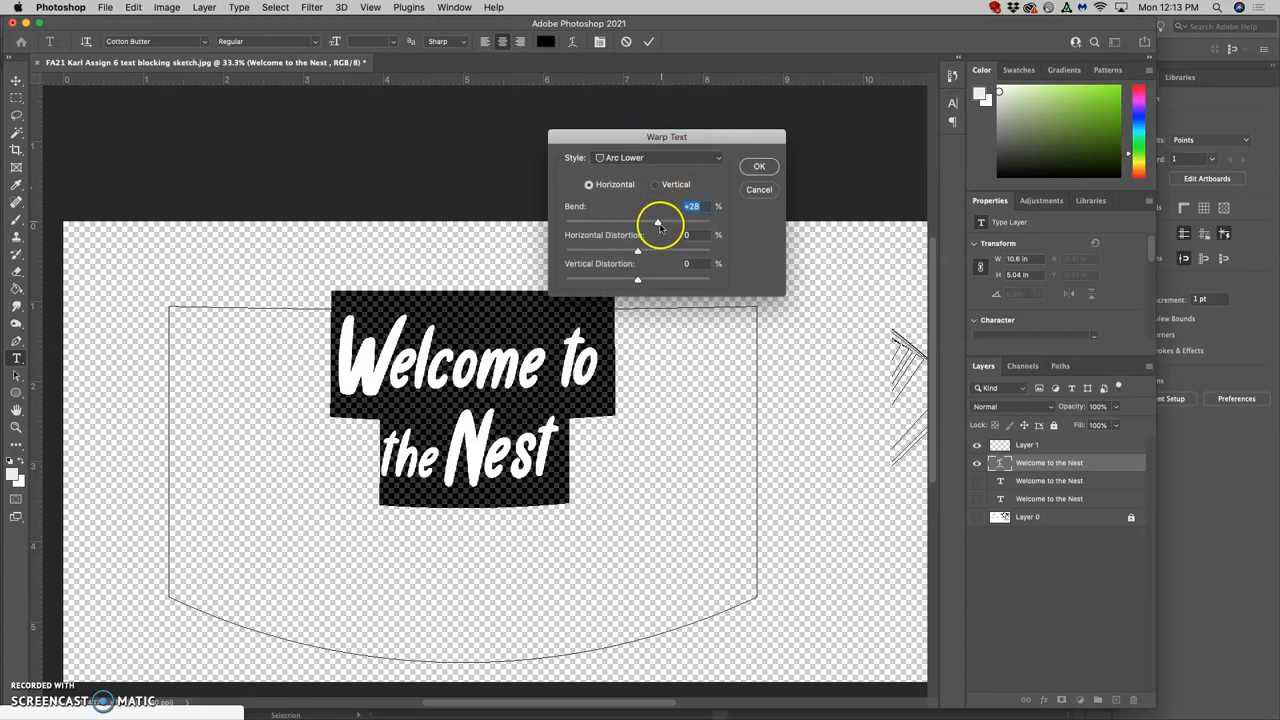
drag(658, 222, 693, 222)
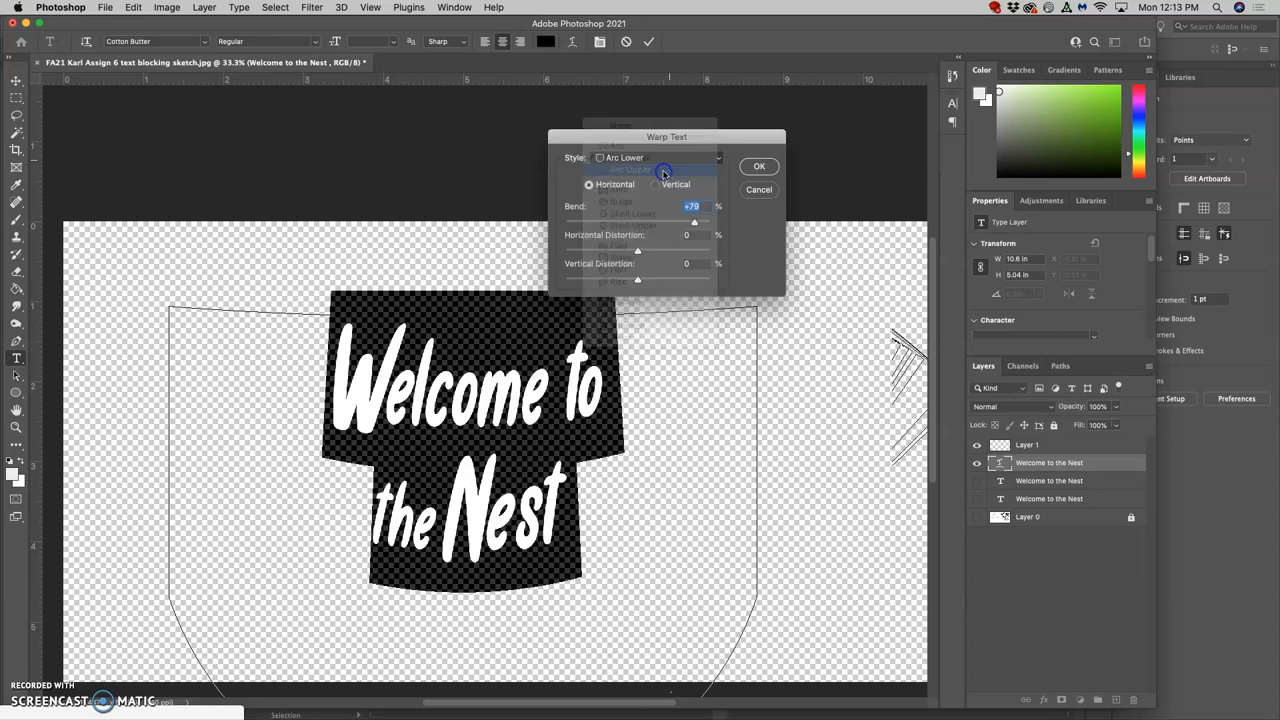
click(657, 157)
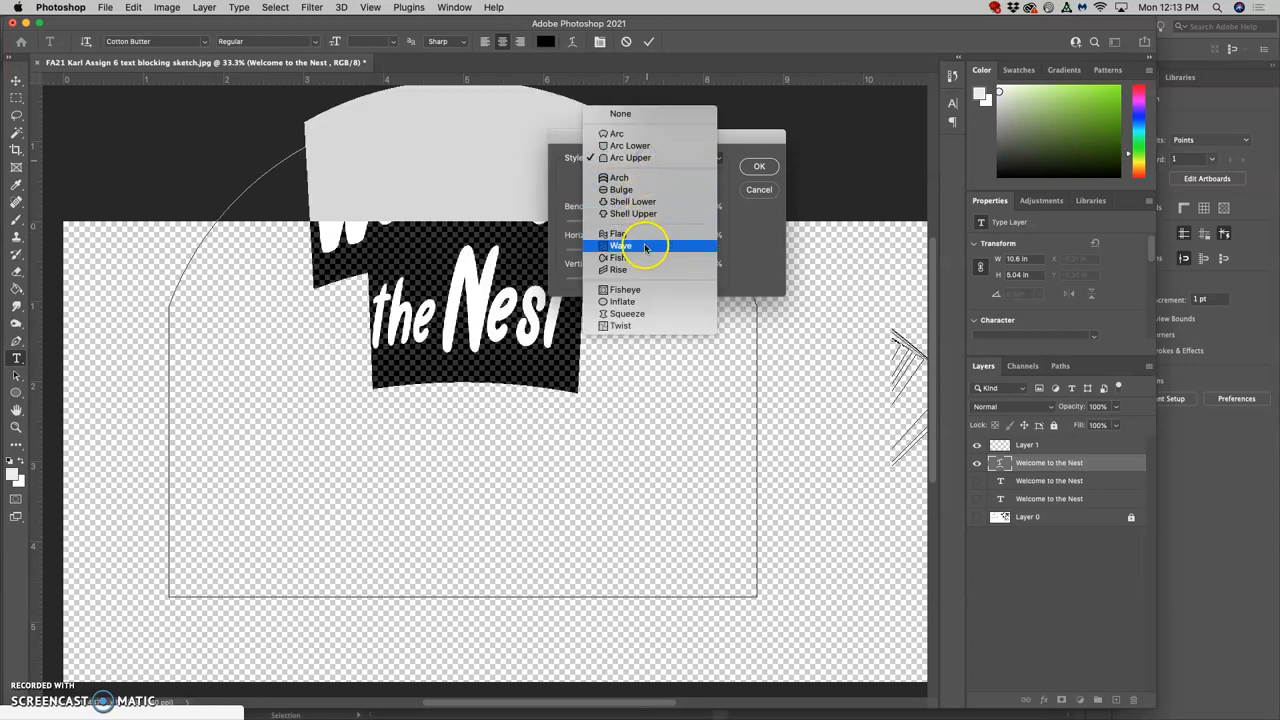
click(620, 245)
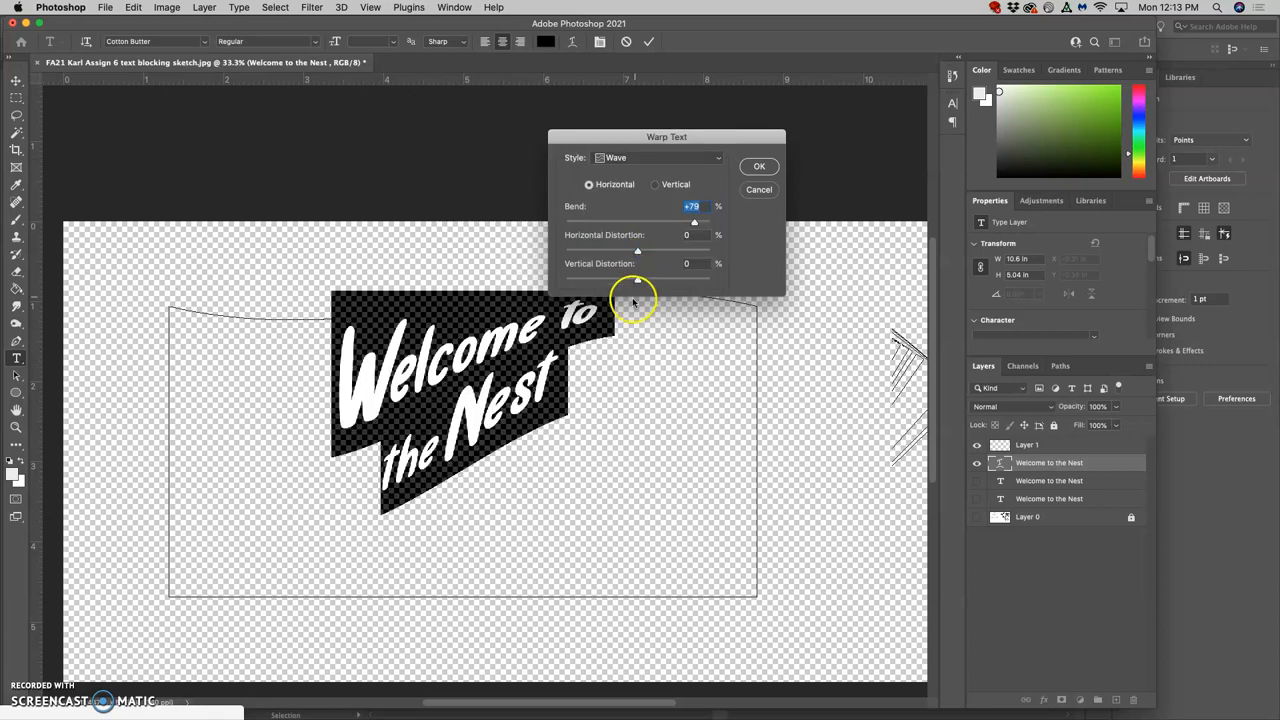
Apply a Flag warp with reduced bend and added distortion
click(658, 157)
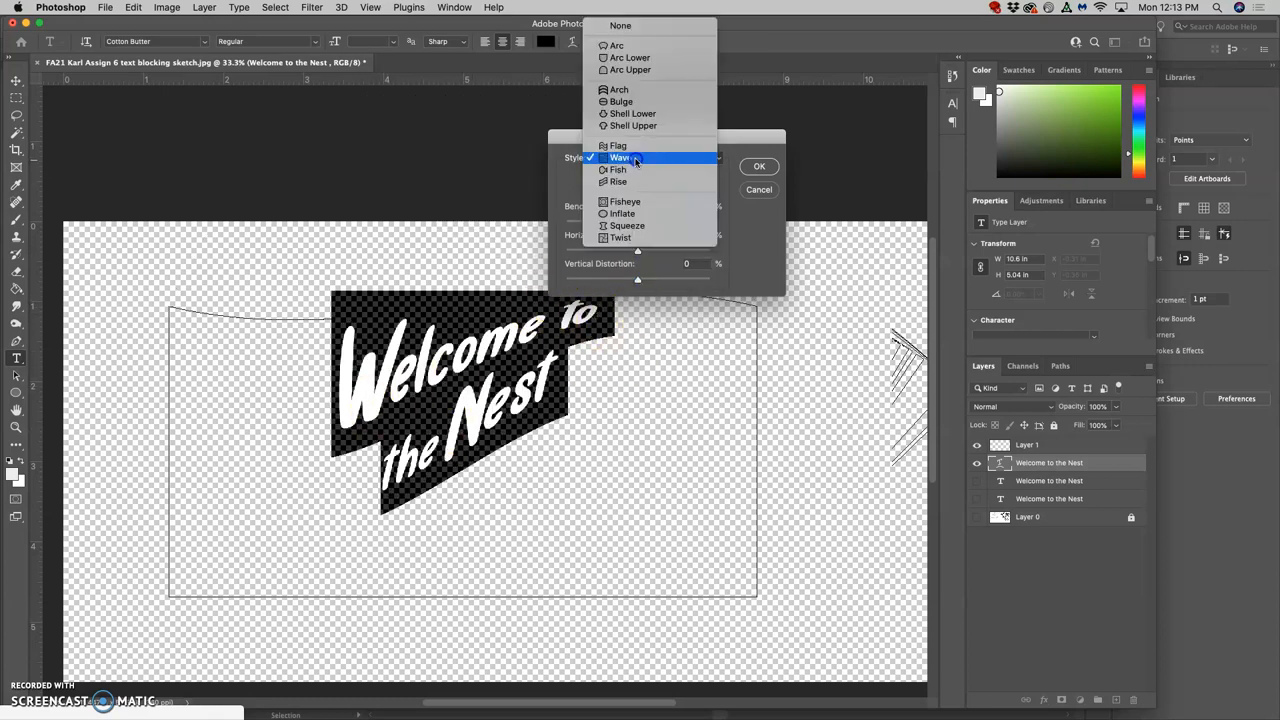
click(620, 145)
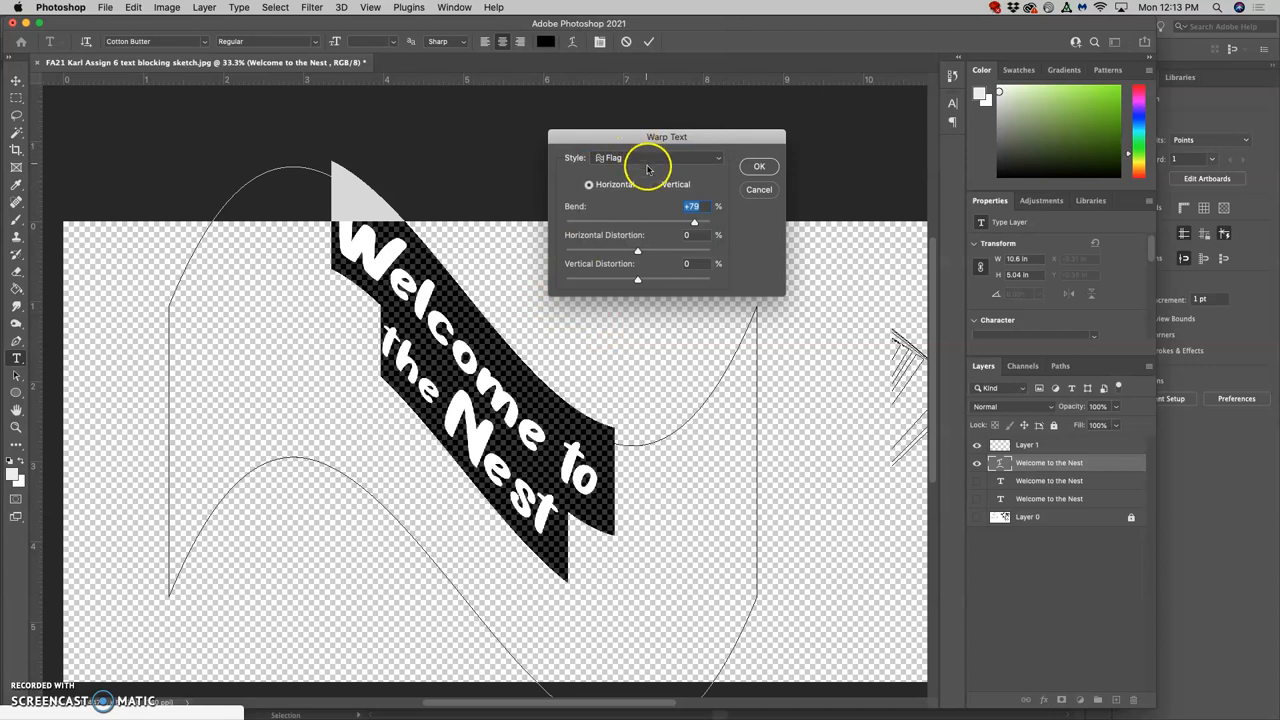
drag(693, 221, 649, 221)
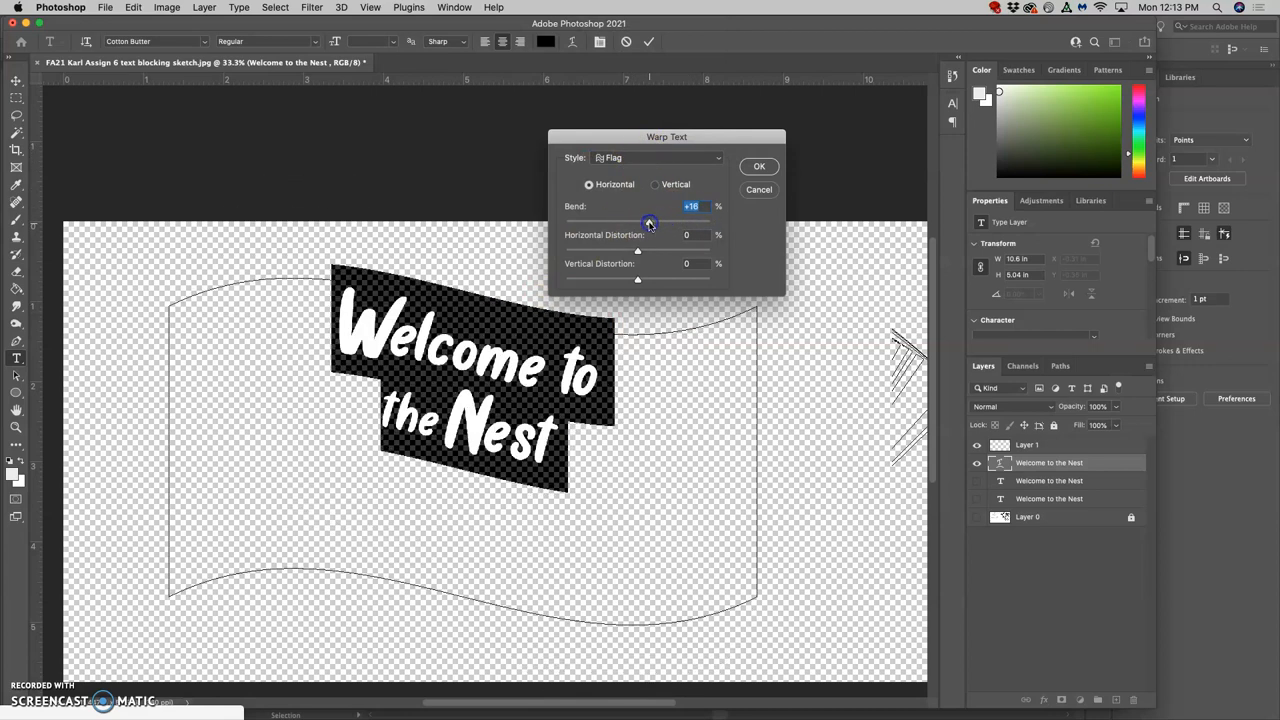
drag(637, 249, 659, 249)
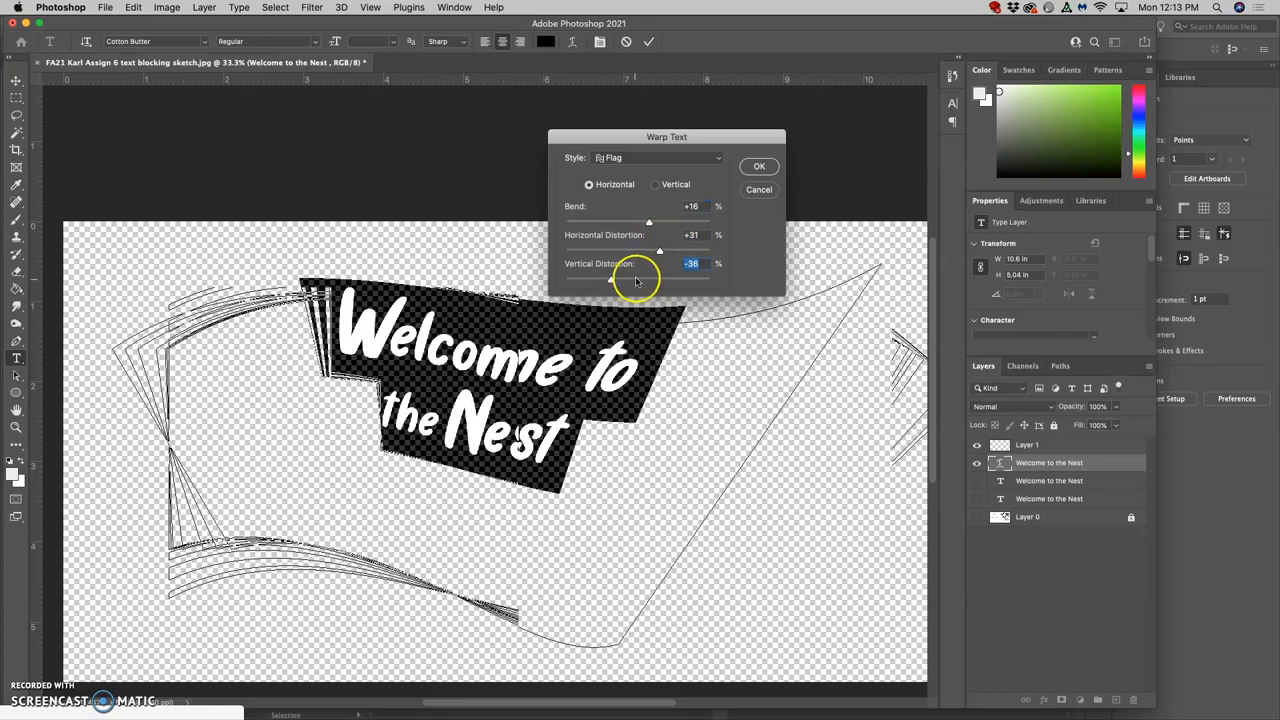
click(758, 166)
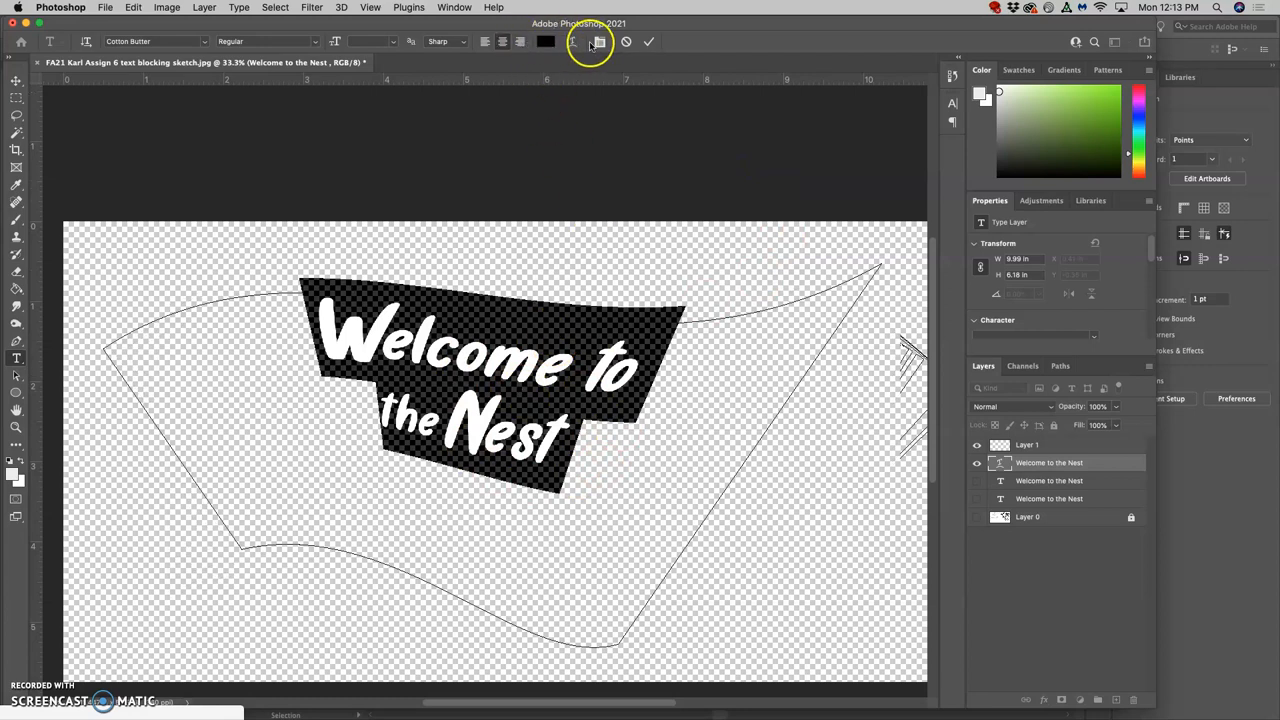
Apply a Squeeze warp with adjusted bend and distortion, then open Text Color
click(591, 41)
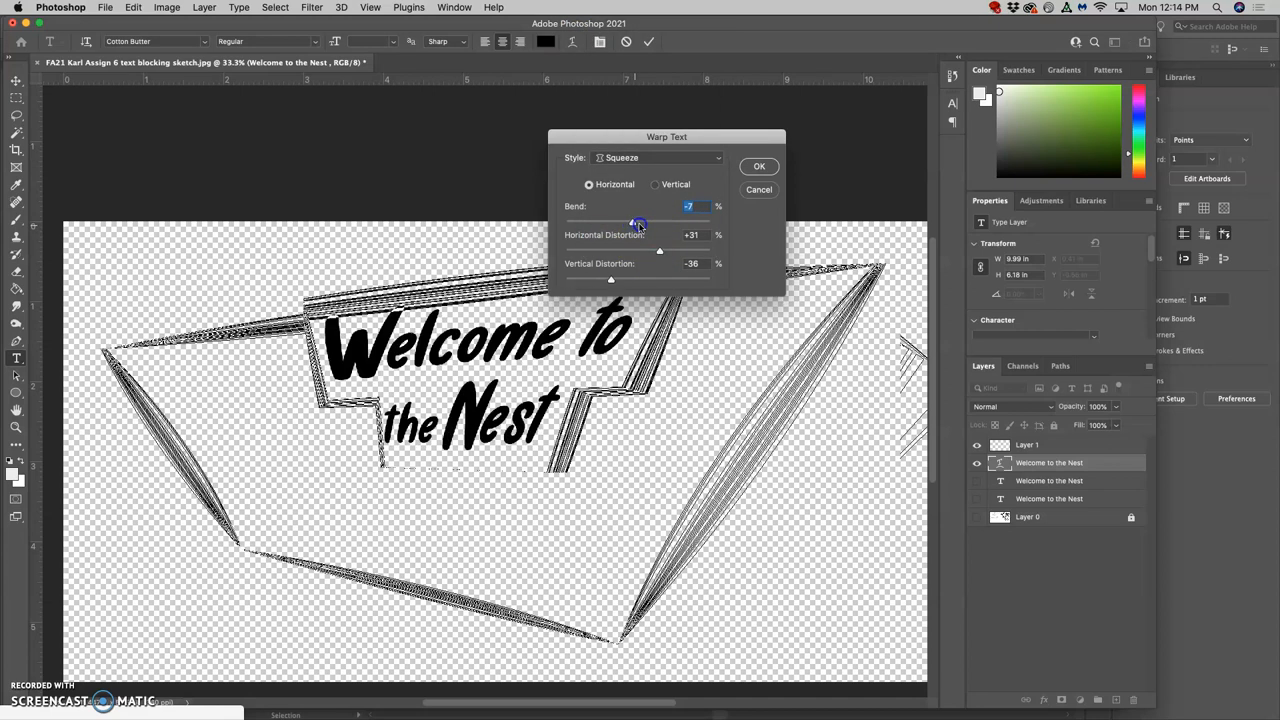
drag(637, 222, 665, 222)
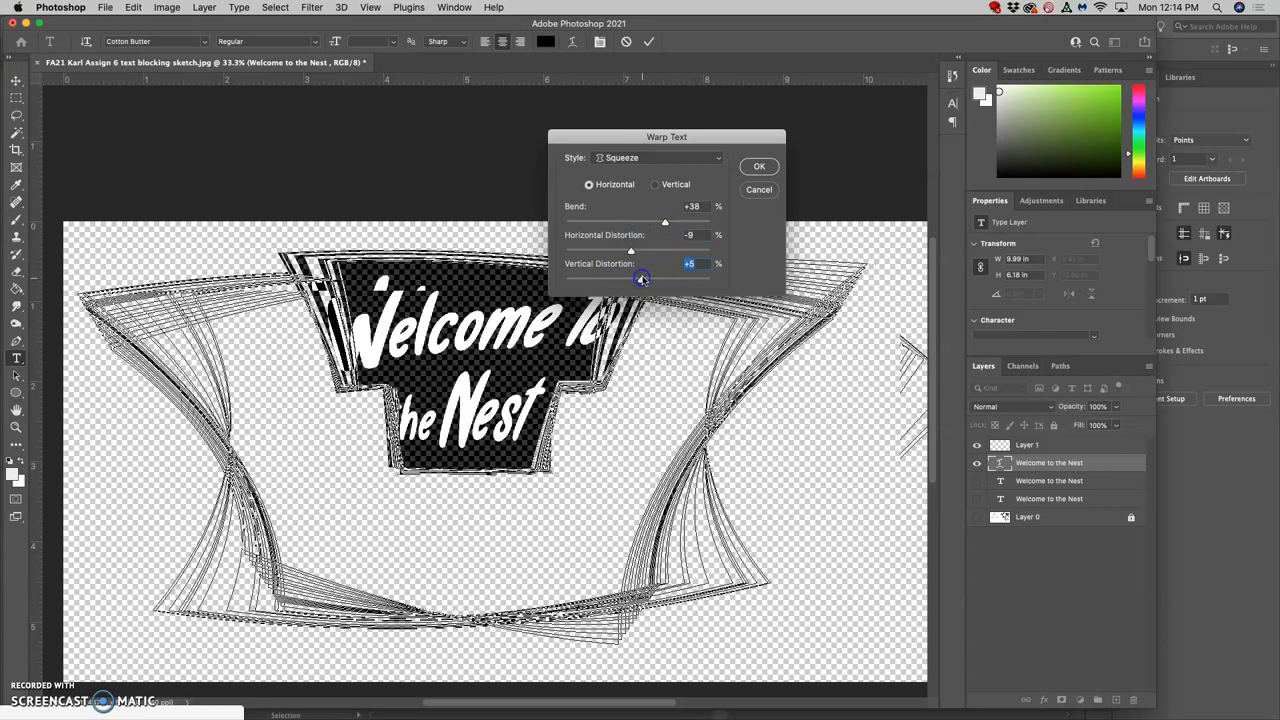
click(758, 166)
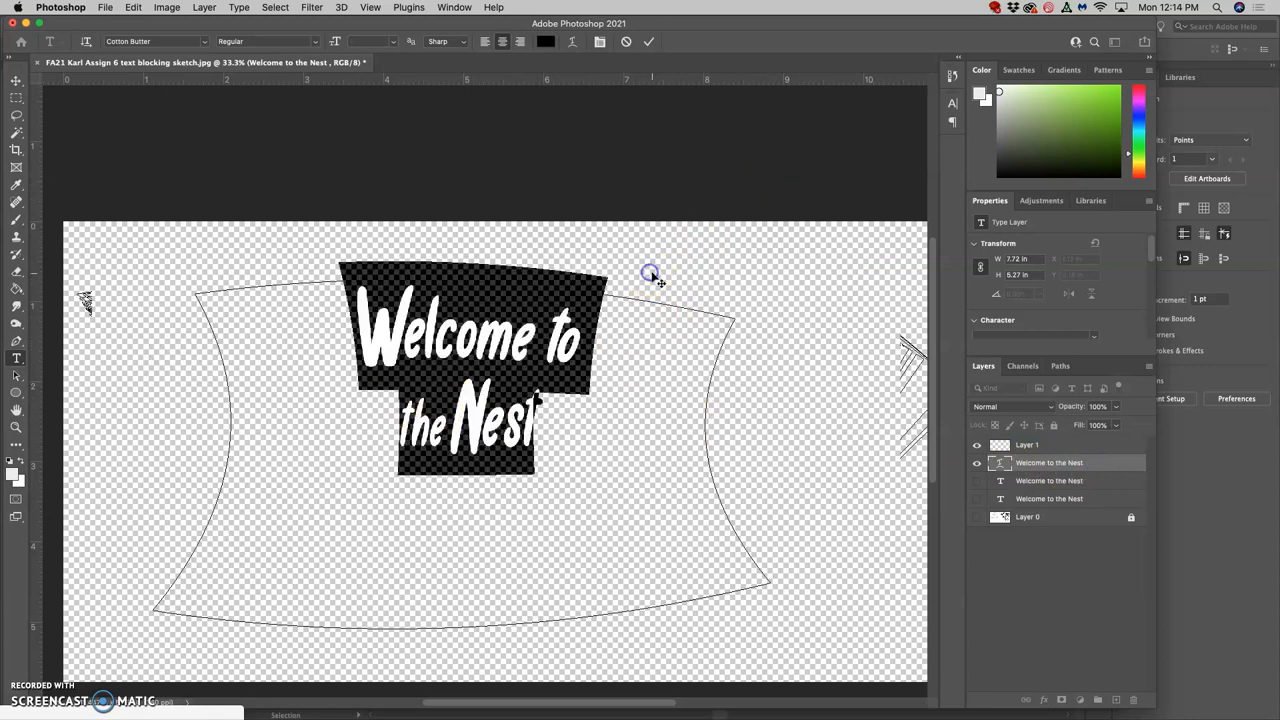
click(545, 41)
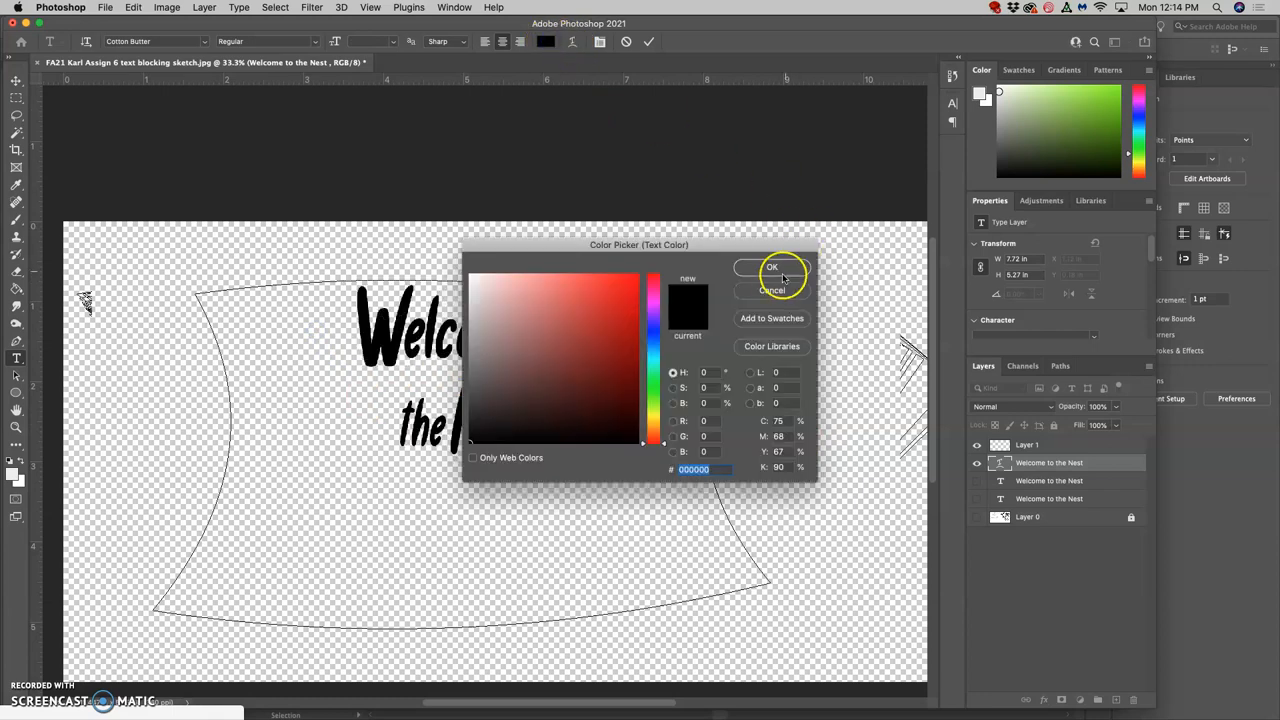
click(772, 267)
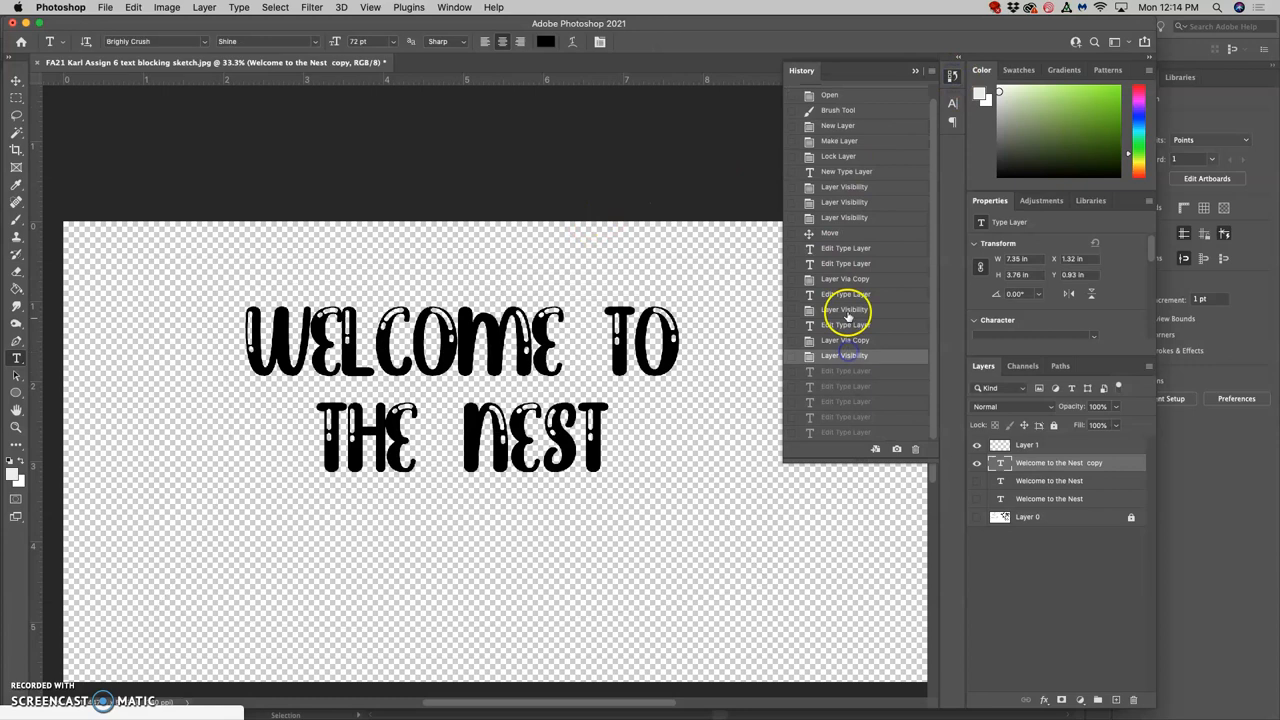
click(845, 417)
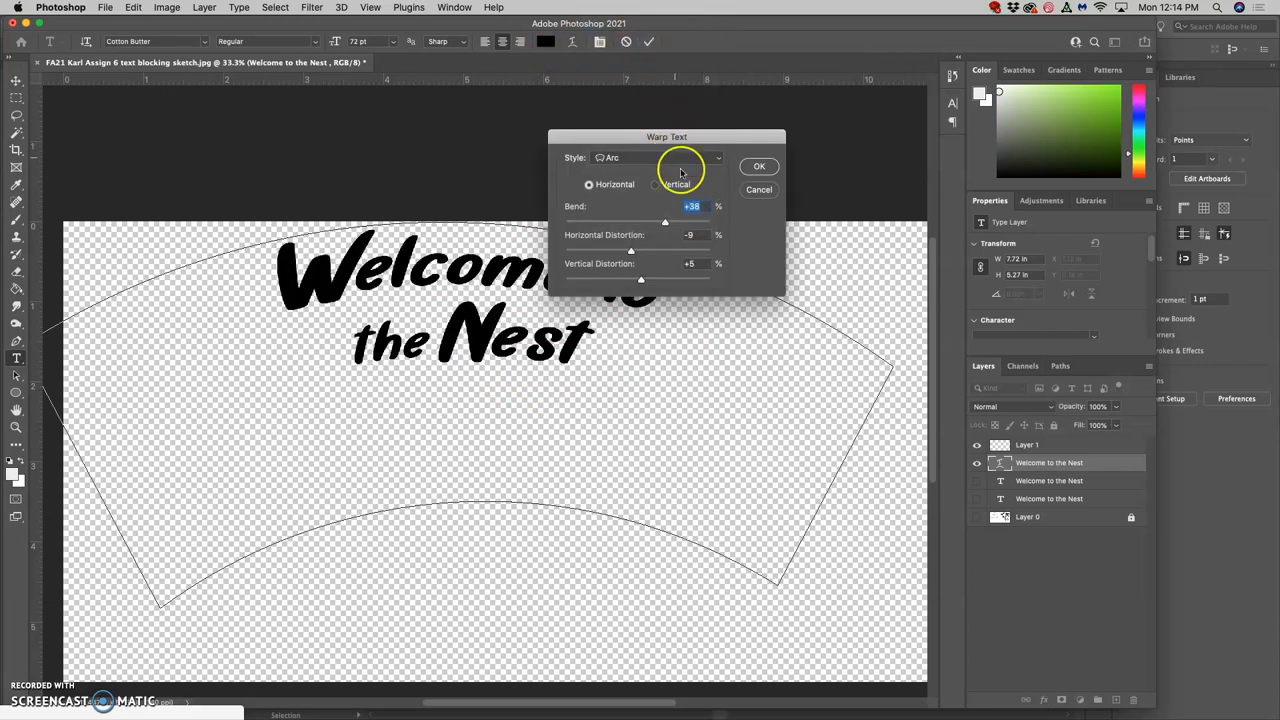
Set the Arc warp to Bend +27 with both distortions near +2, and confirm
drag(665, 222, 640, 222)
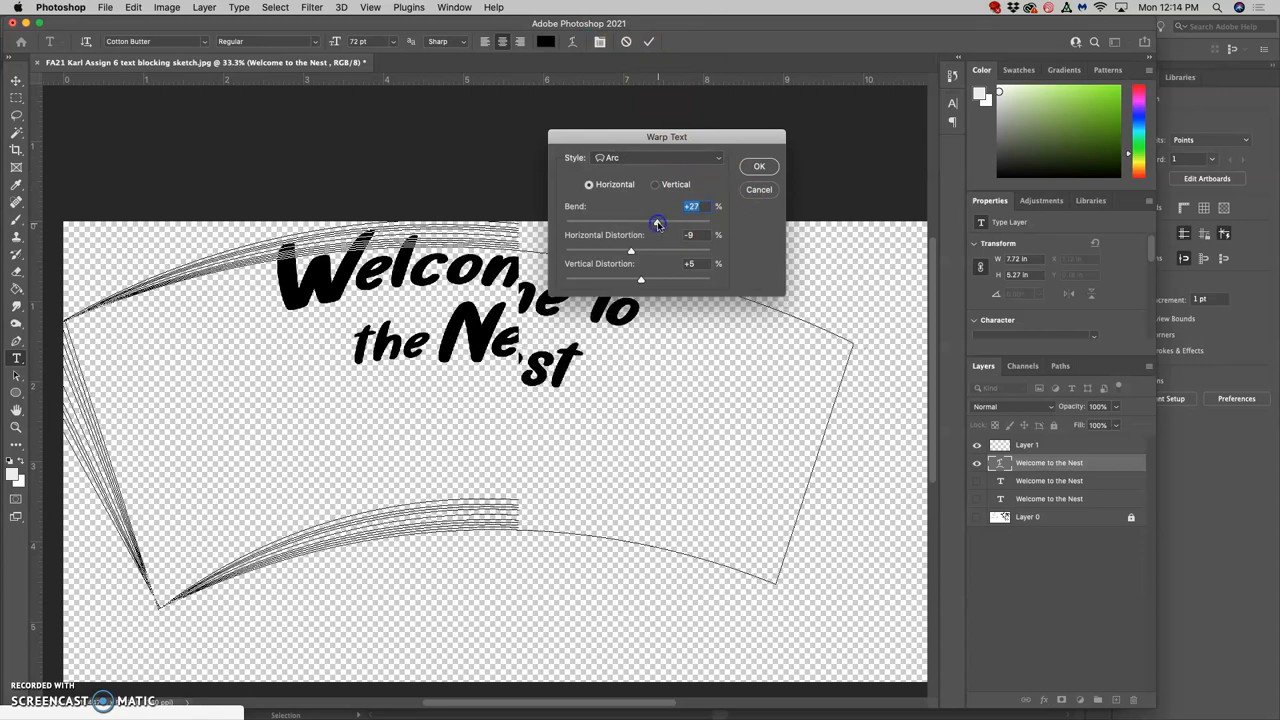
drag(631, 249, 658, 249)
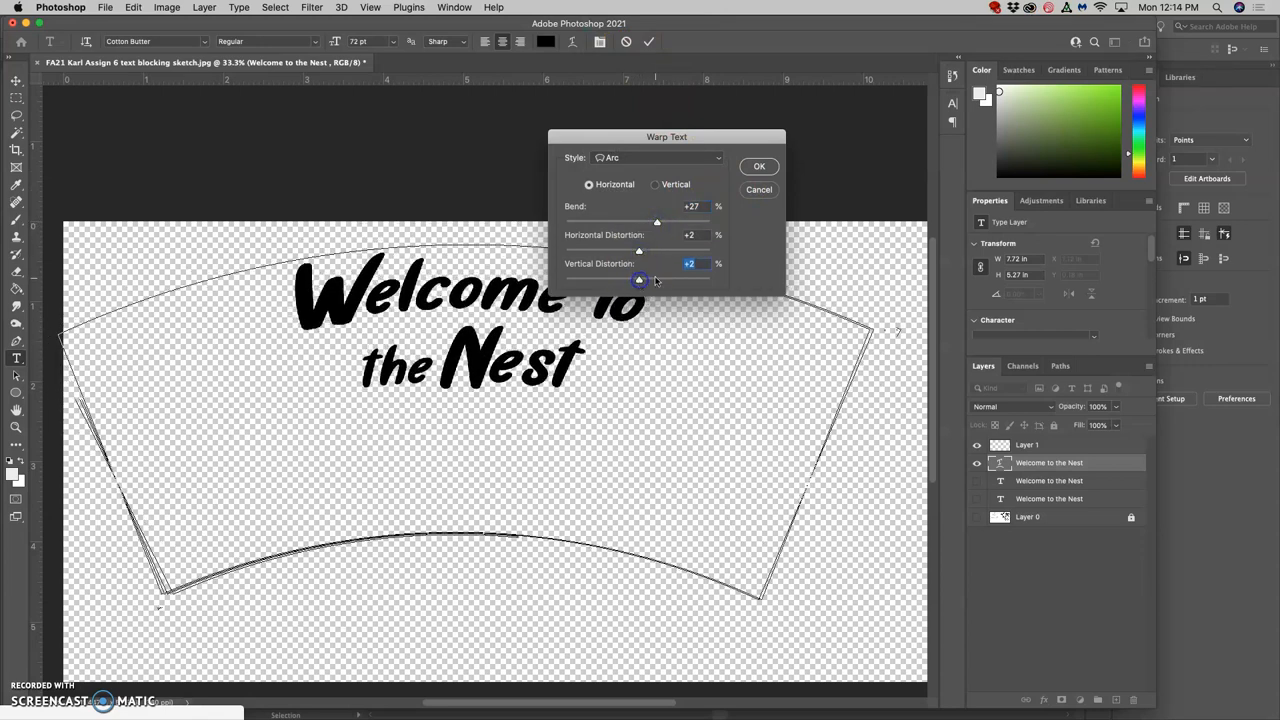
click(758, 166)
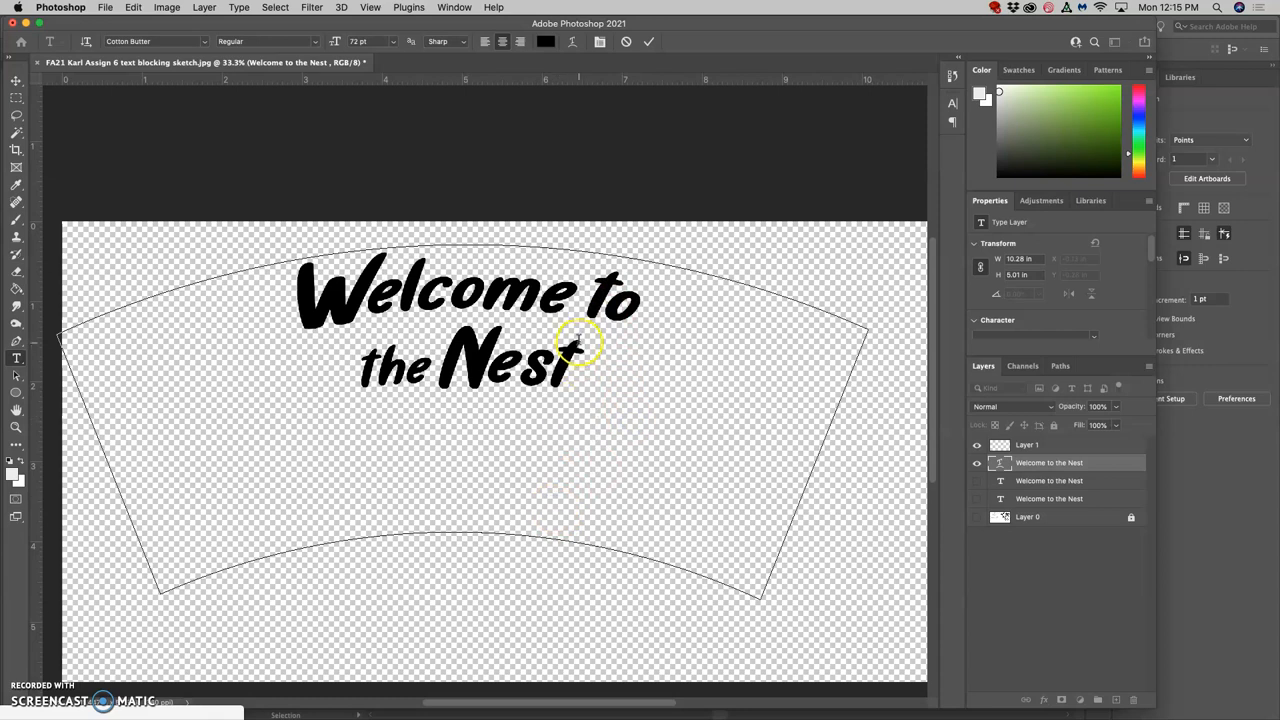
mouse_move(845, 463)
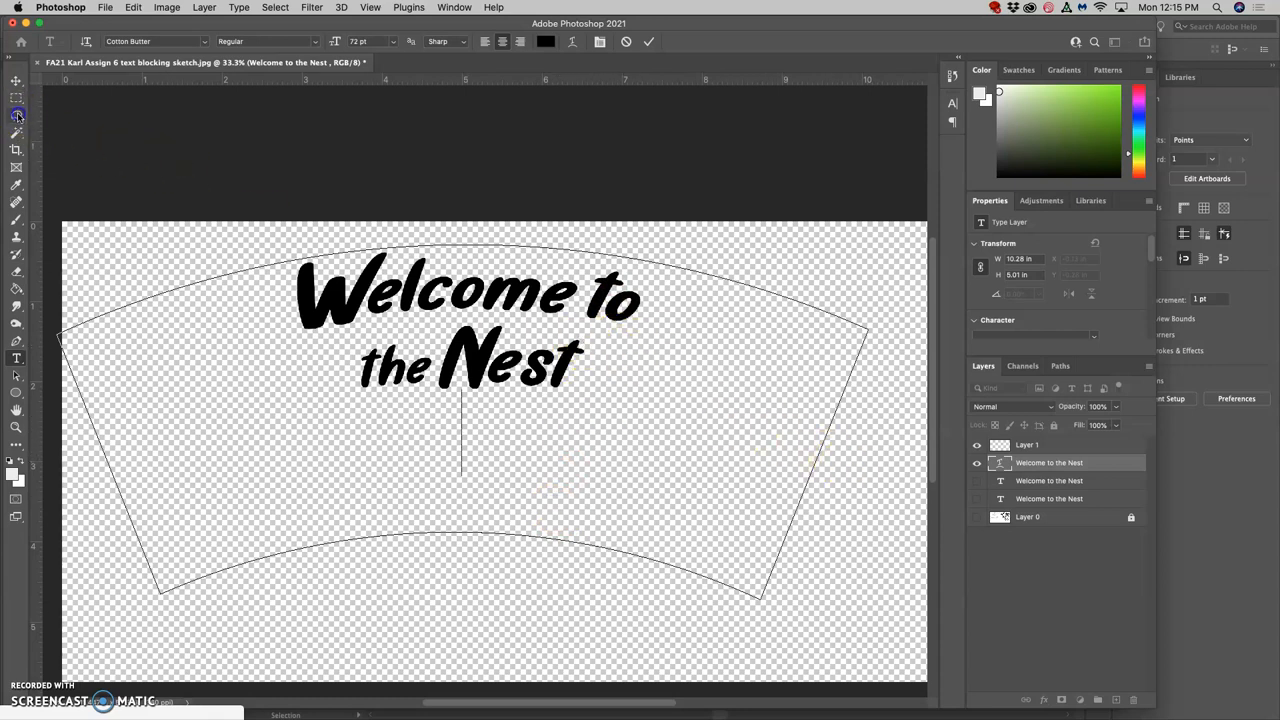
Commit the warped heading with the Lasso tool and switch to Illustrator
click(16, 115)
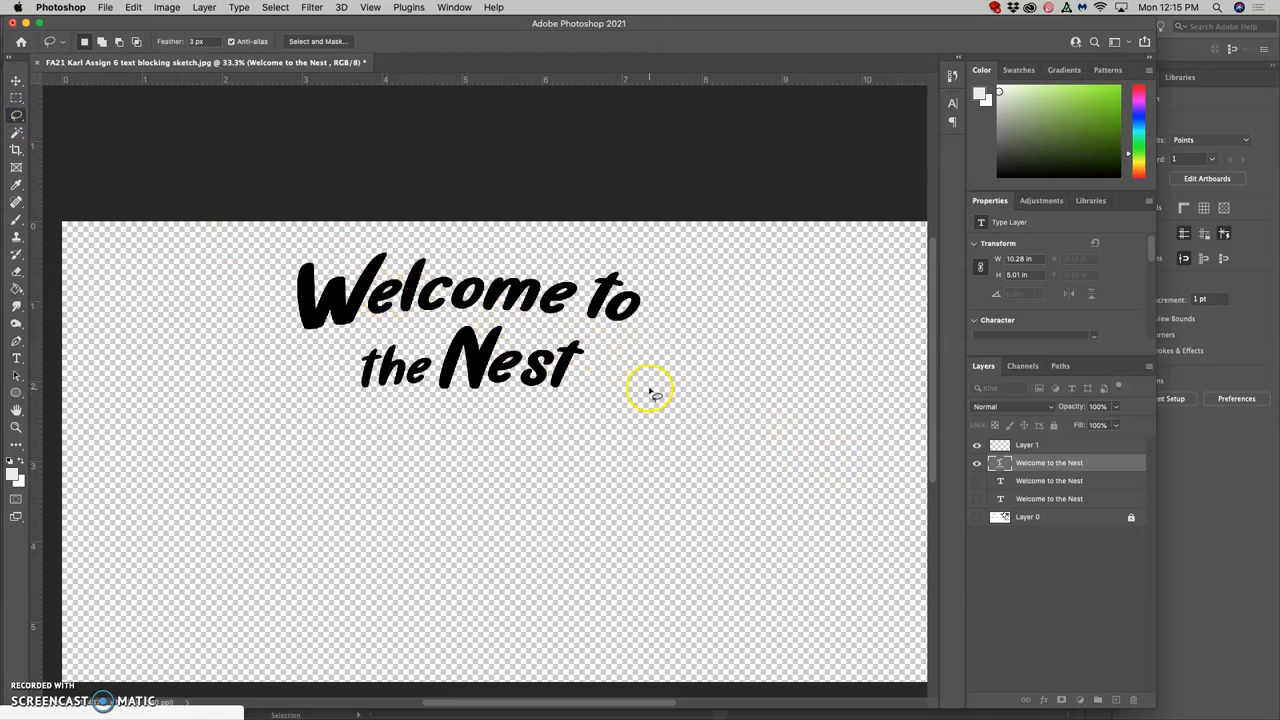
click(370, 7)
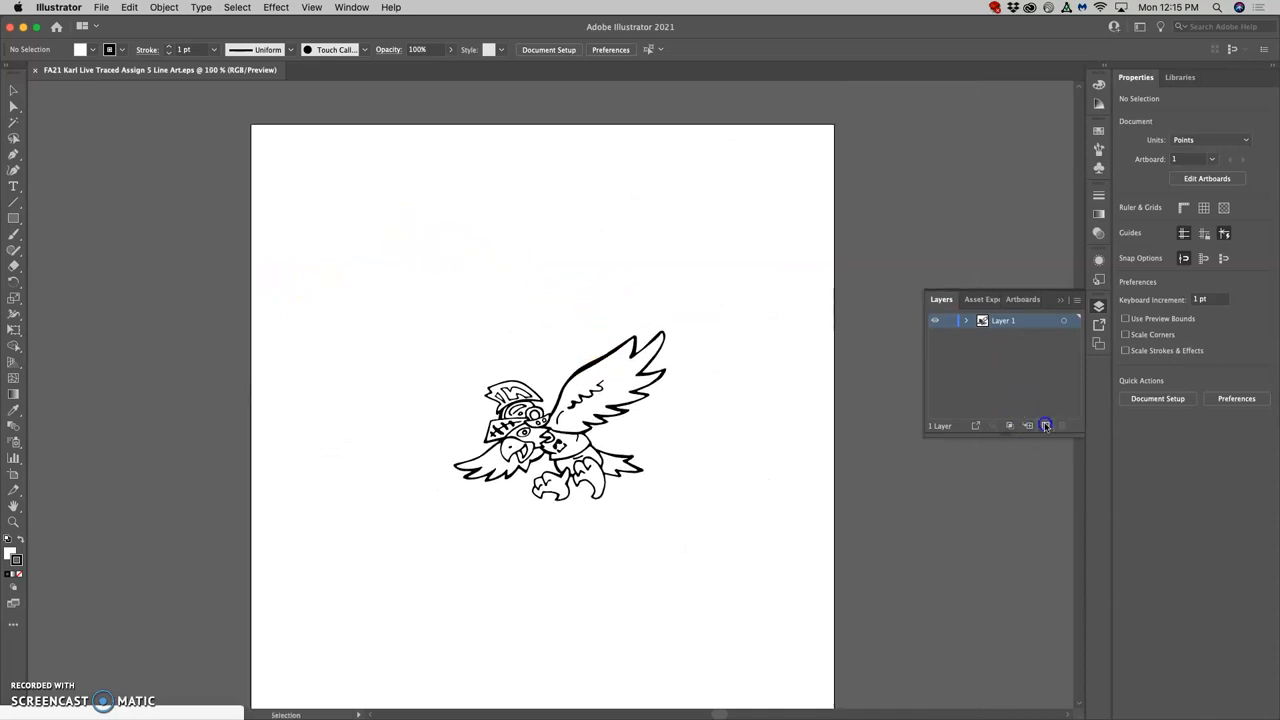
Add a new layer and type 'Welcome to the Nest' on two lines above the eagle
click(1046, 425)
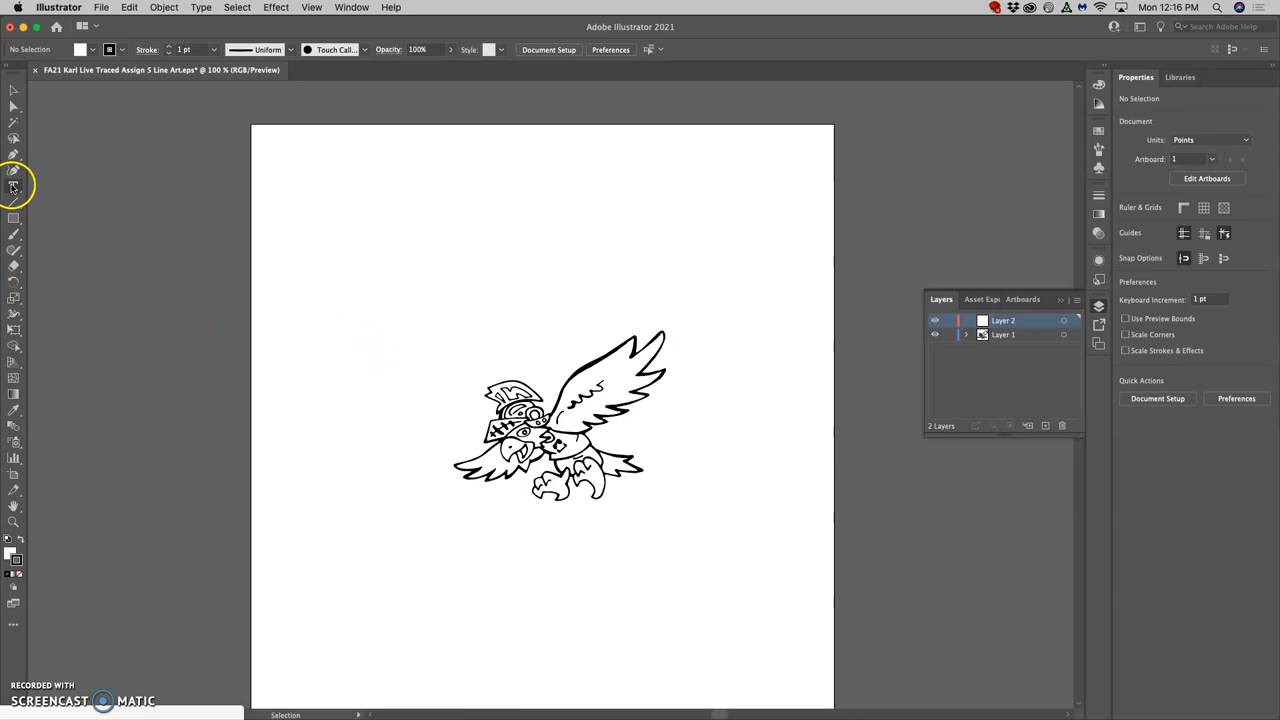
click(14, 187)
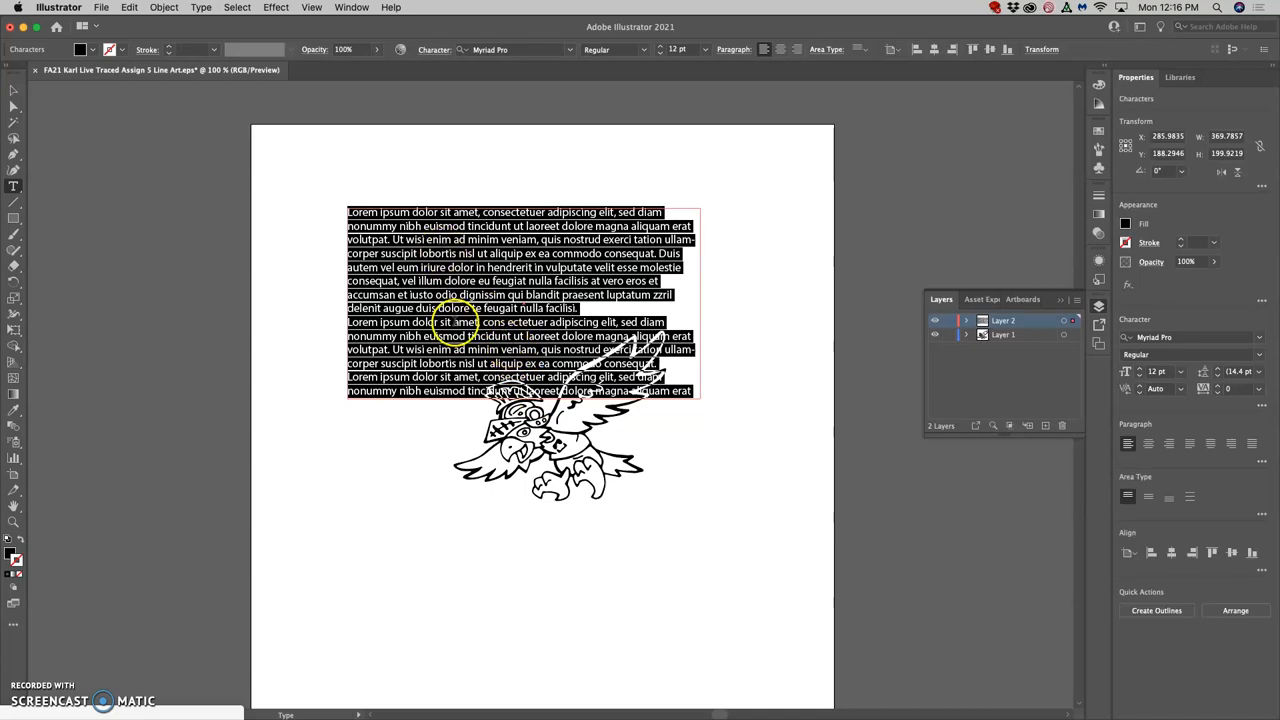
click(14, 104)
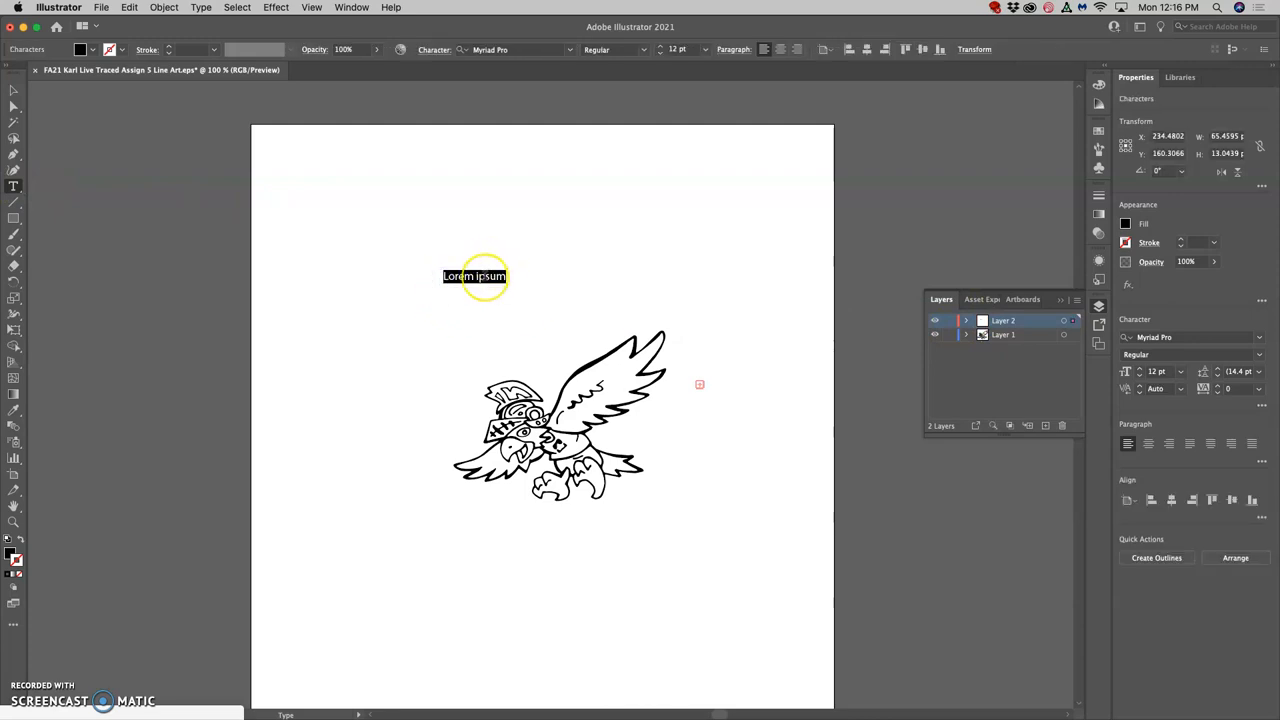
text(Wel)
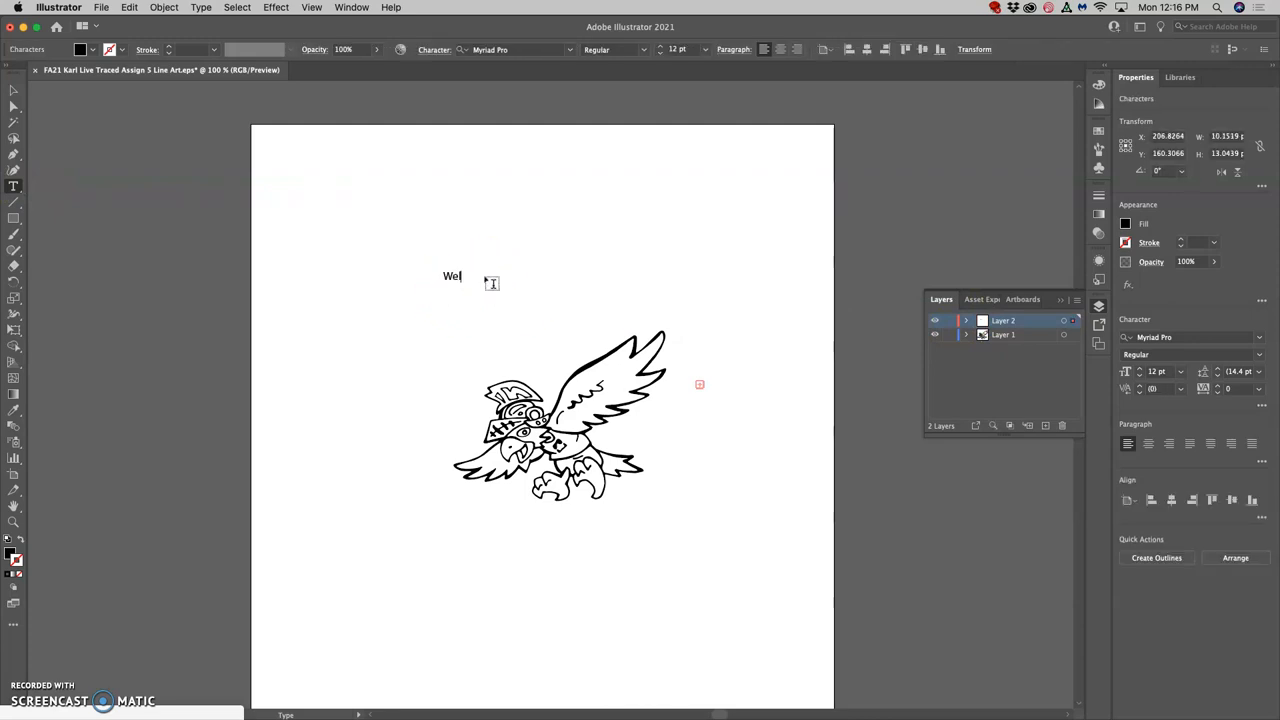
text(come to)
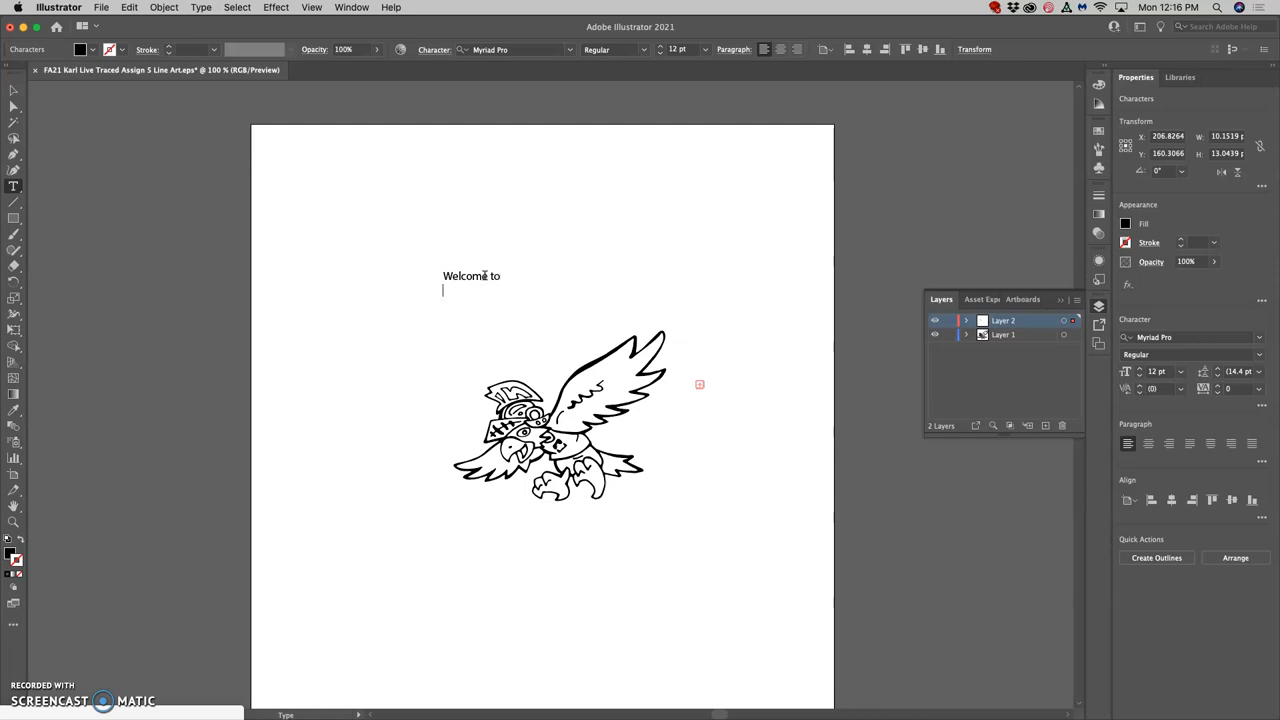
text(the Nex)
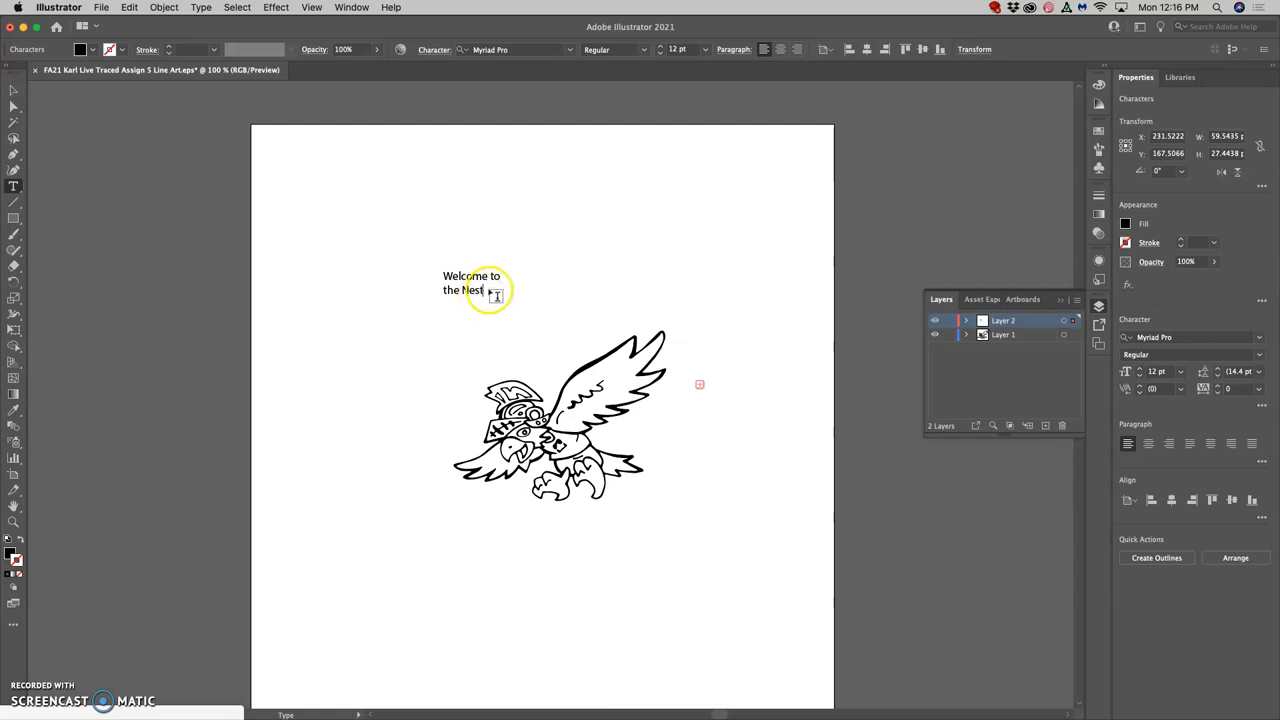
Select the heading text and pick Marker Felt from the font family list
double_click(470, 290)
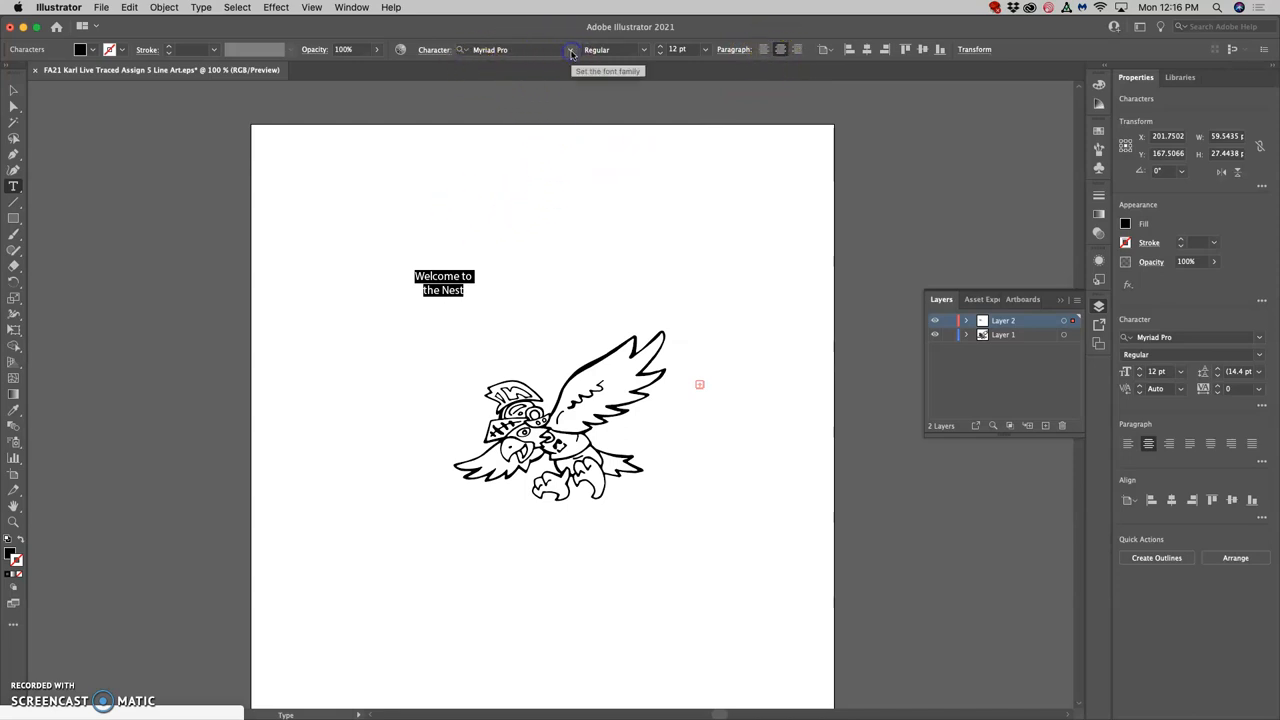
click(571, 49)
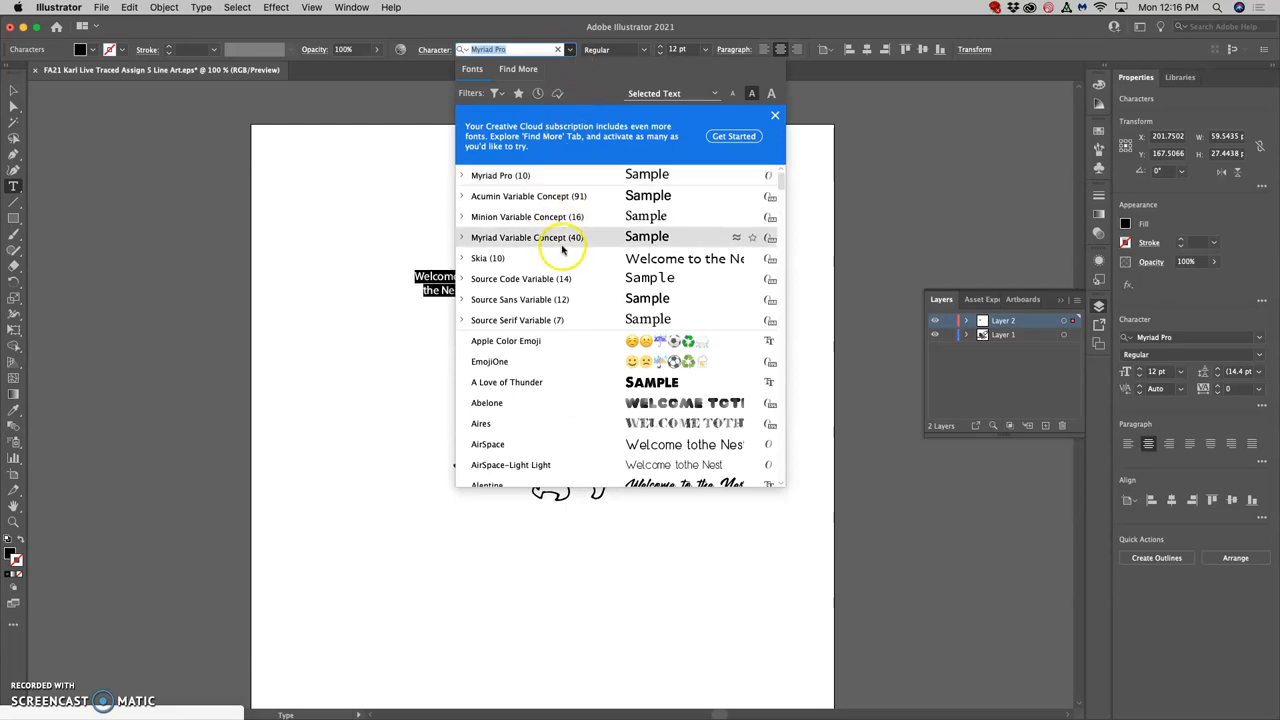
scroll(down, 3)
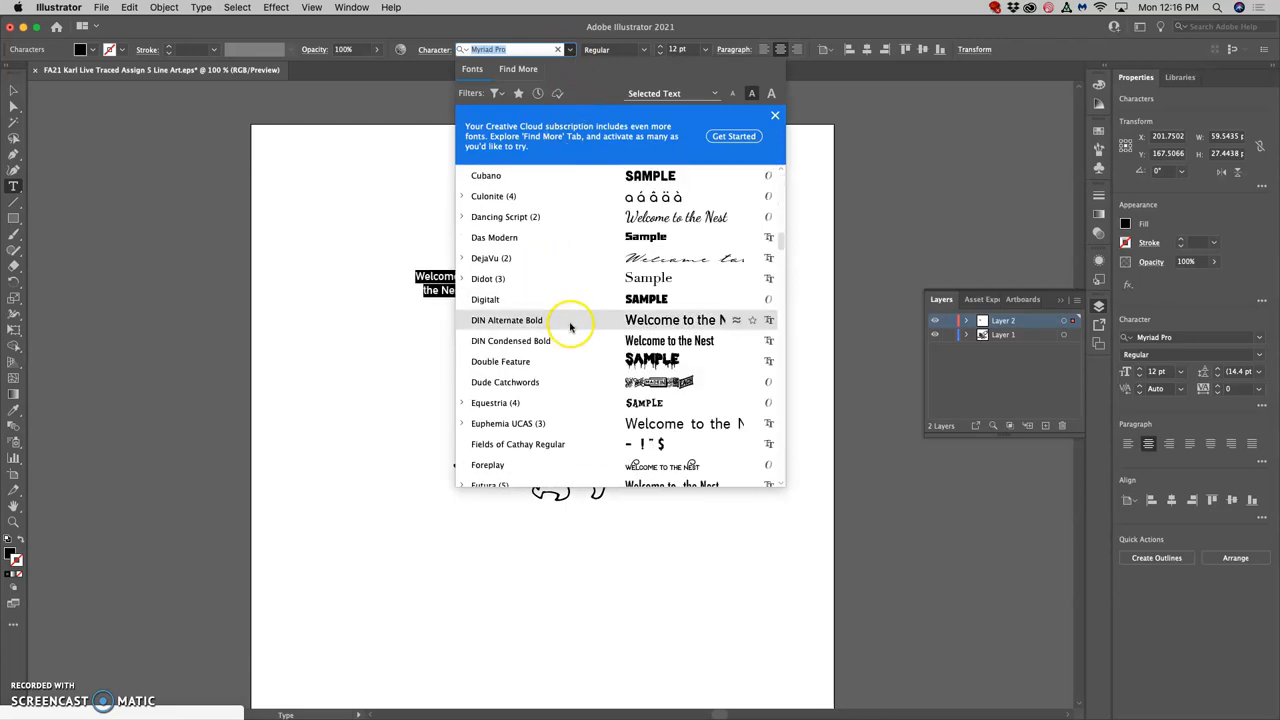
scroll(down, 3)
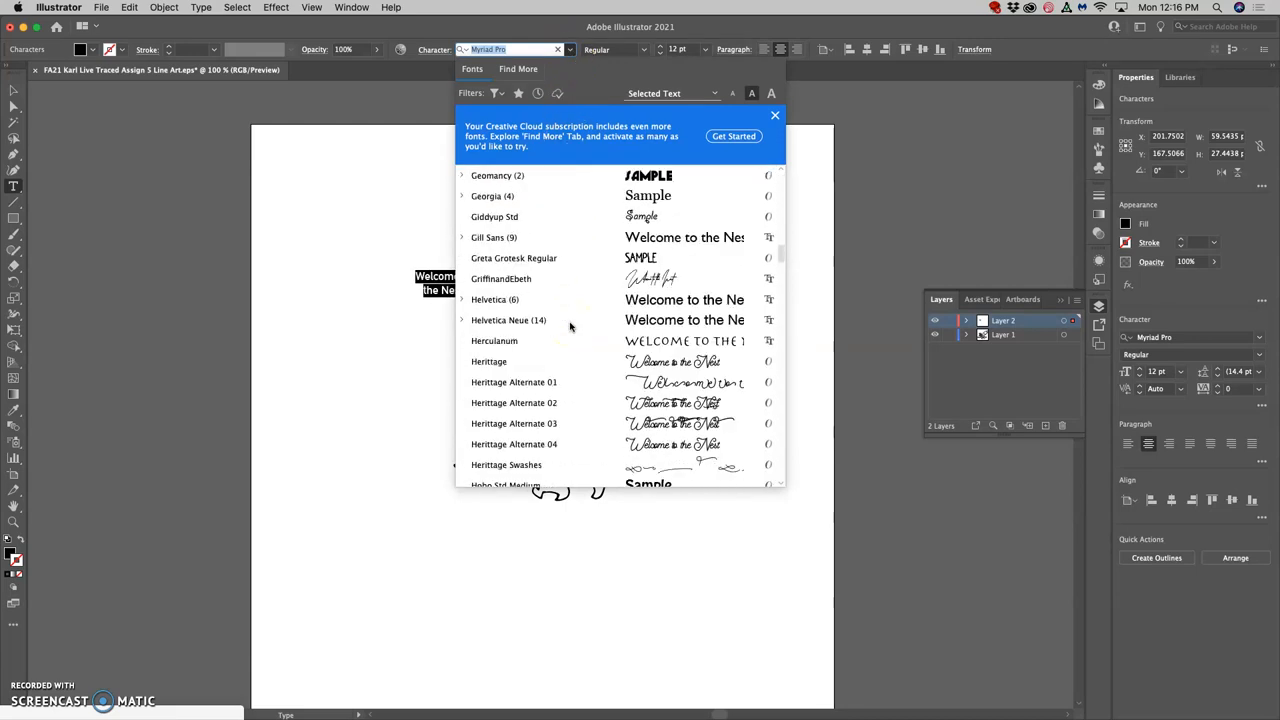
scroll(down, 3)
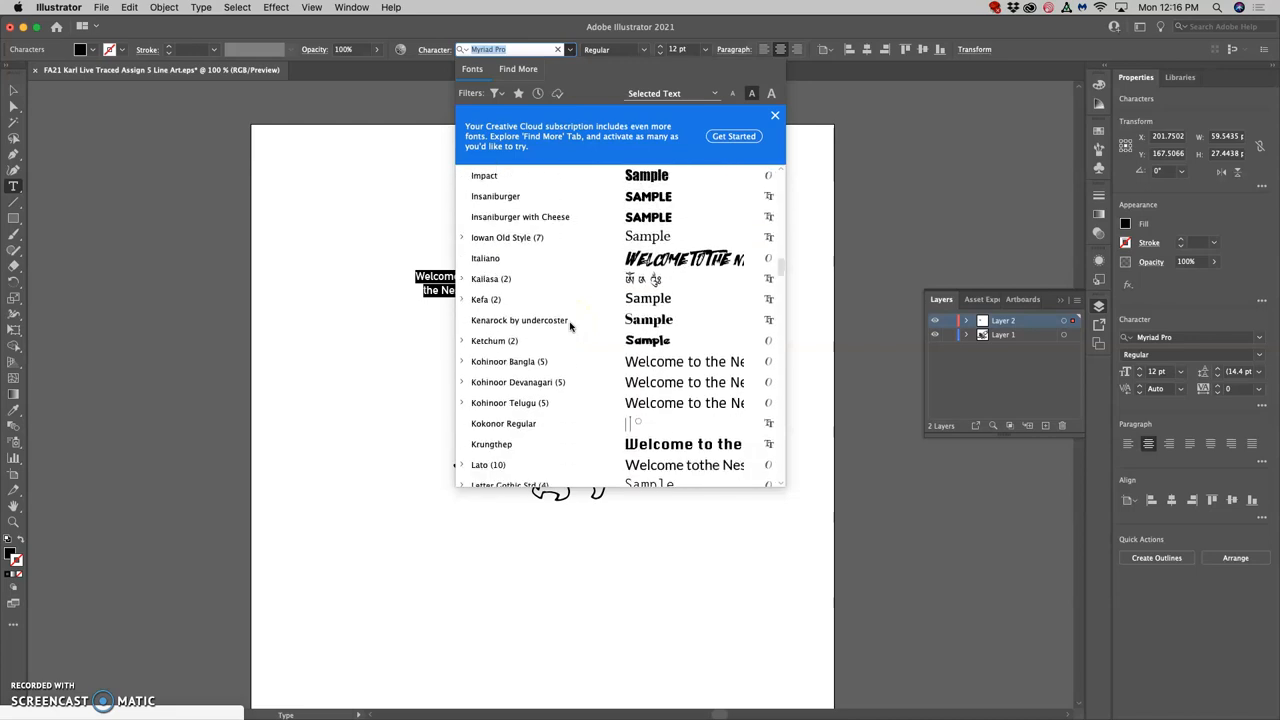
scroll(down, 3)
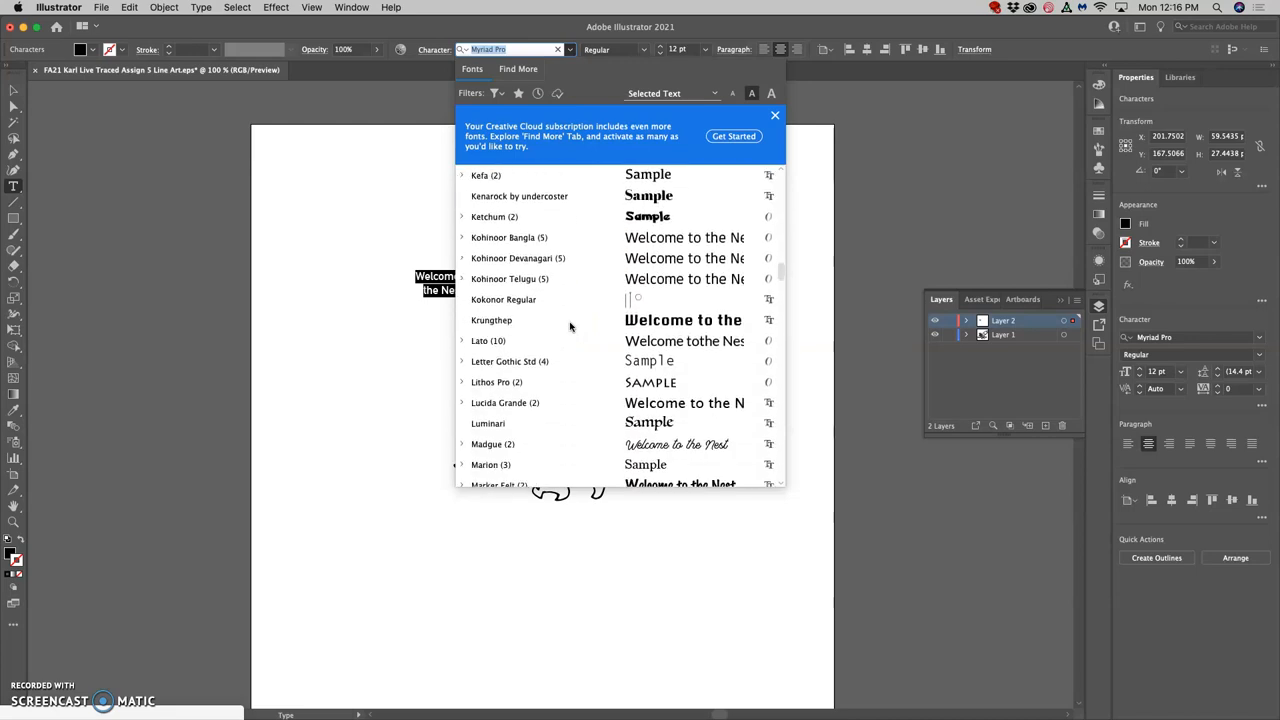
scroll(down, 3)
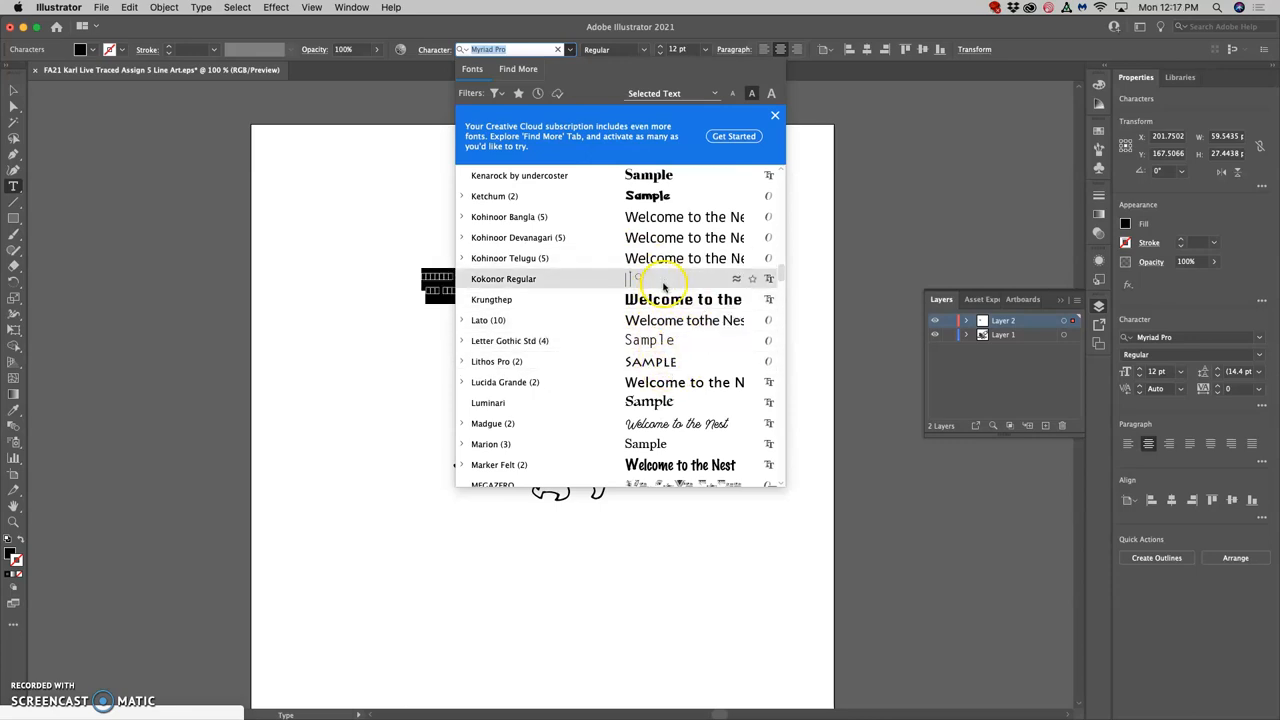
scroll(down, 3)
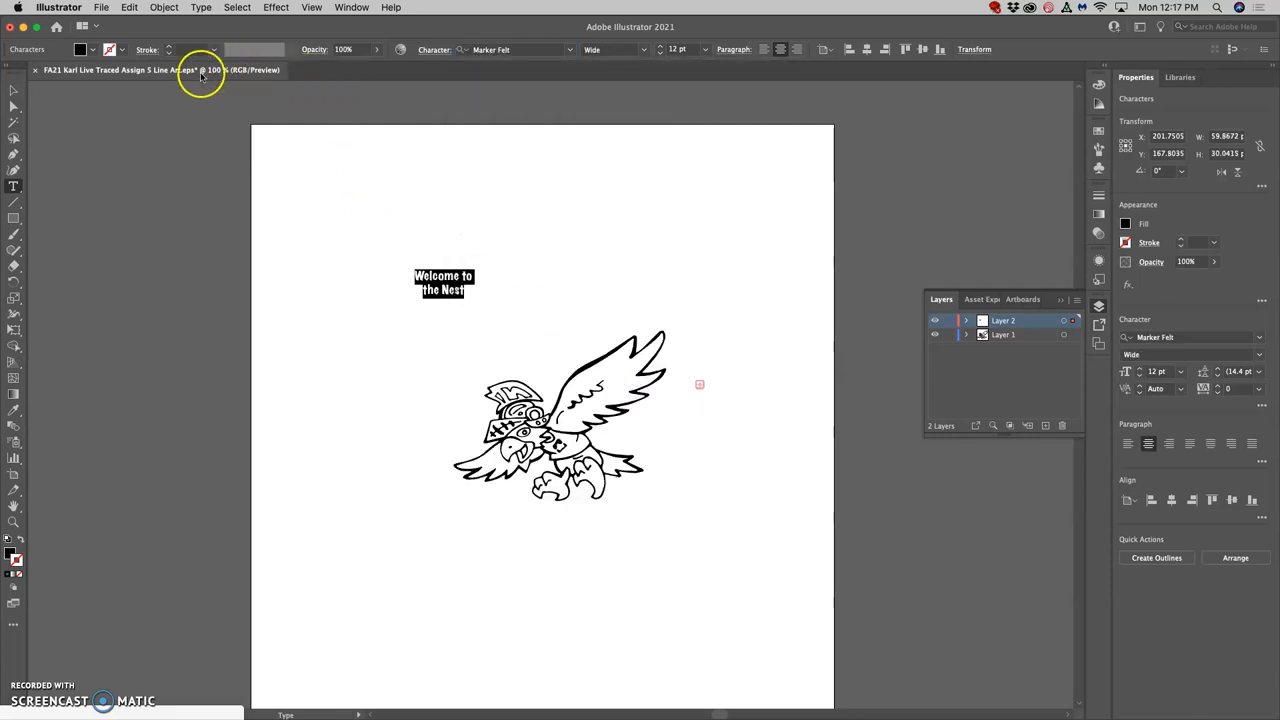
Change the heading's Marker Felt font style to Thin
click(643, 50)
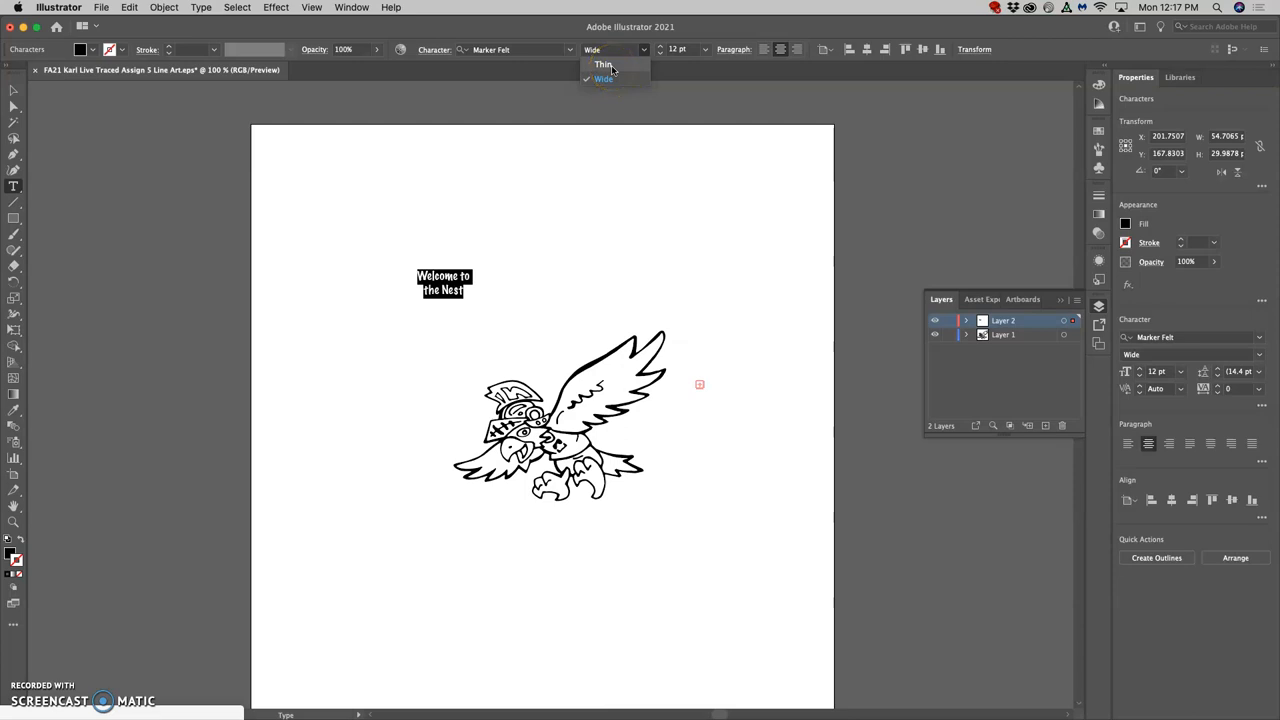
click(603, 64)
text(58)
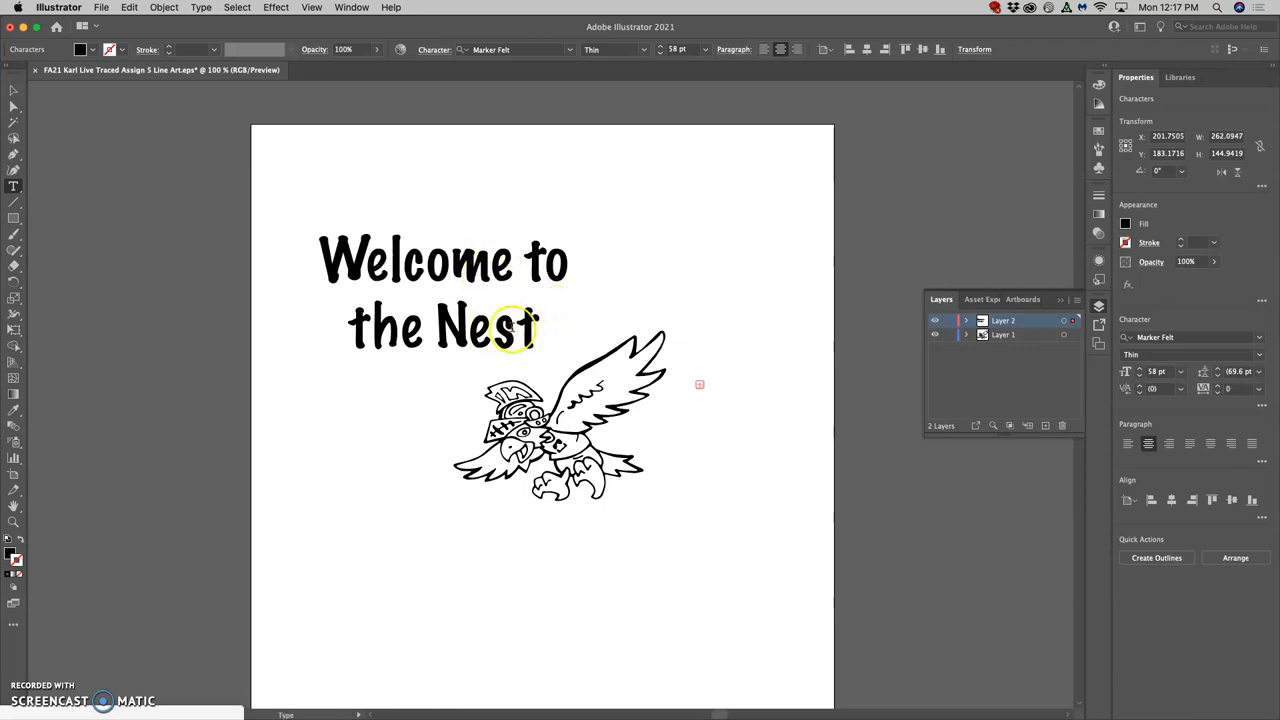
Select the word 'Nest' and tighten its tracking
double_click(485, 328)
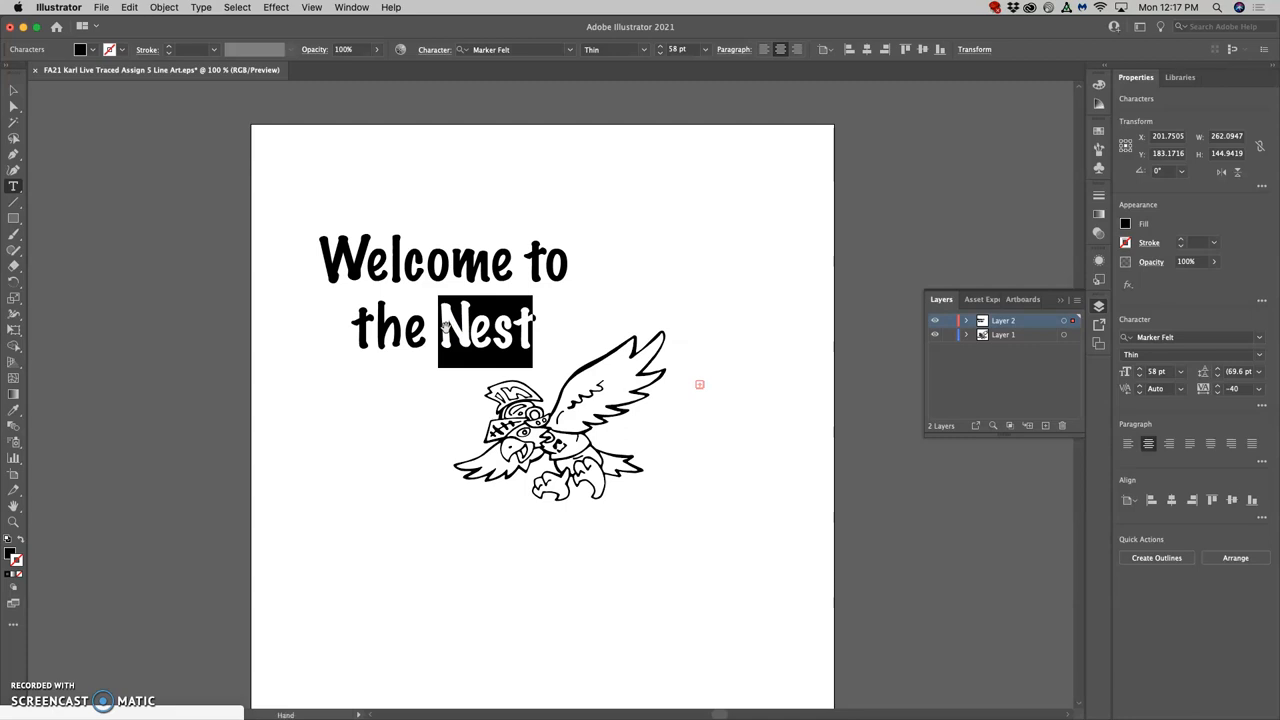
click(527, 258)
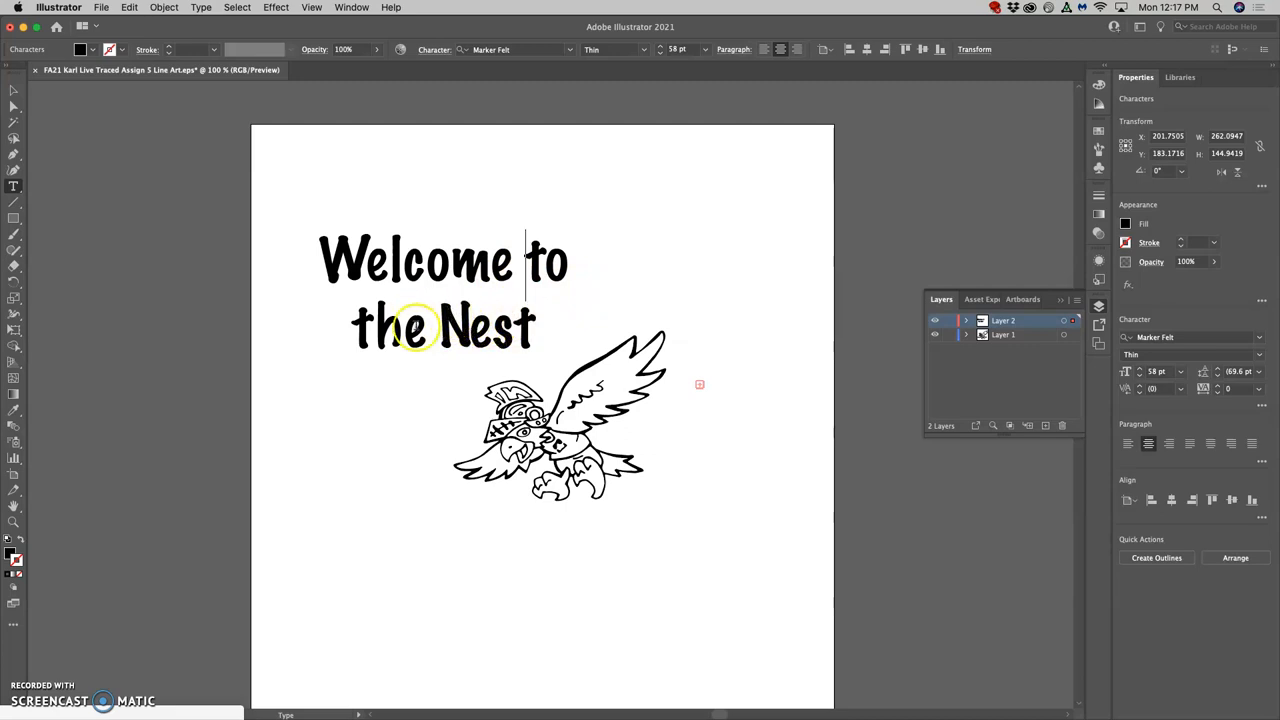
double_click(388, 330)
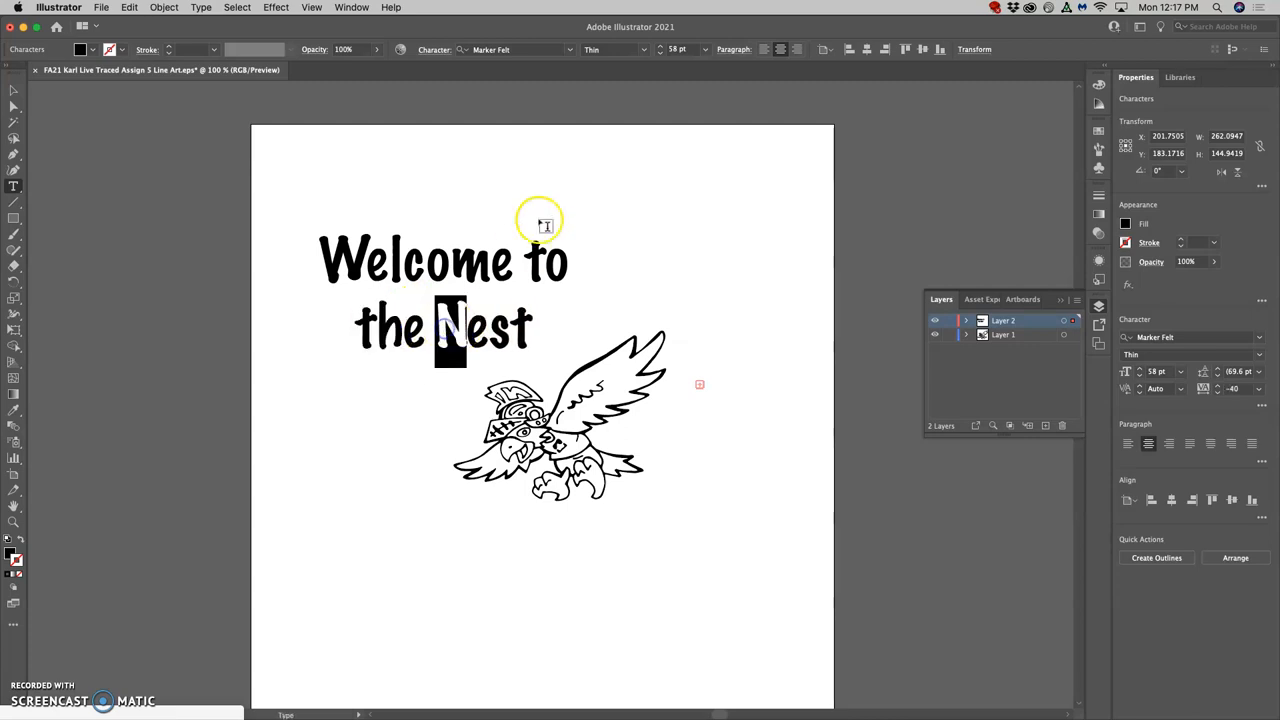
Enlarge the opening W, check the style of 'to', then deselect the heading
click(661, 46)
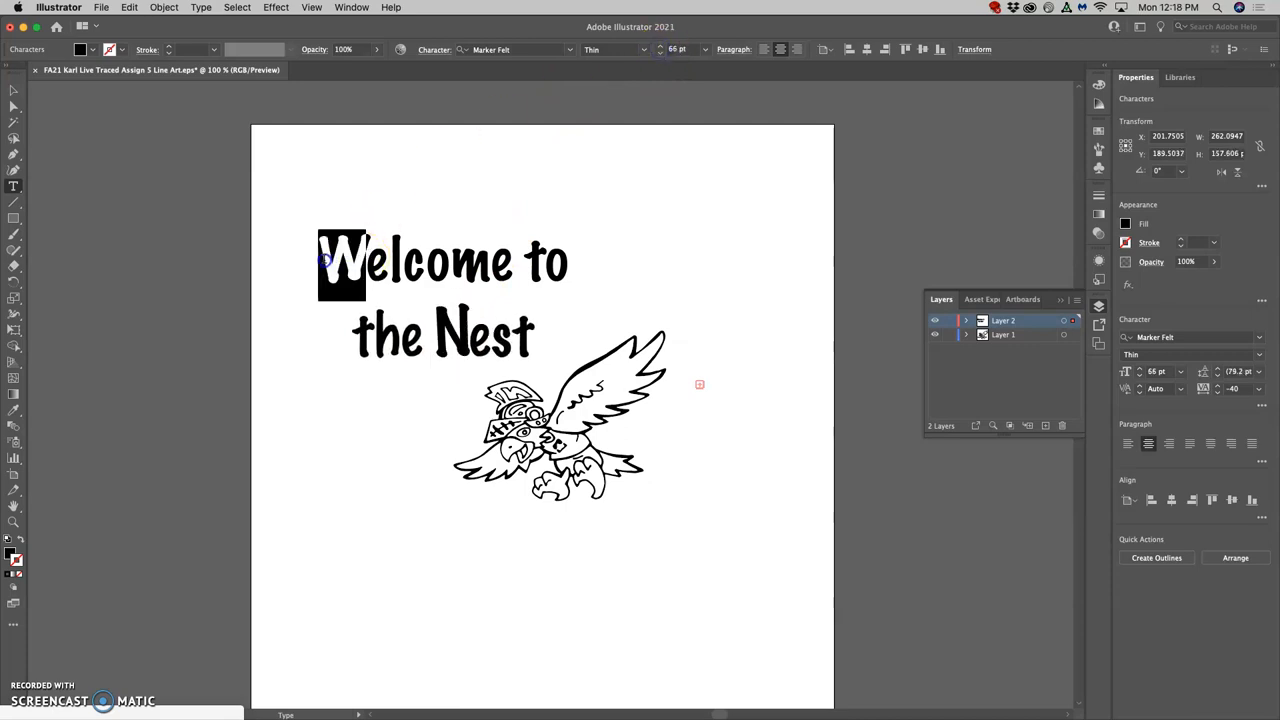
click(704, 49)
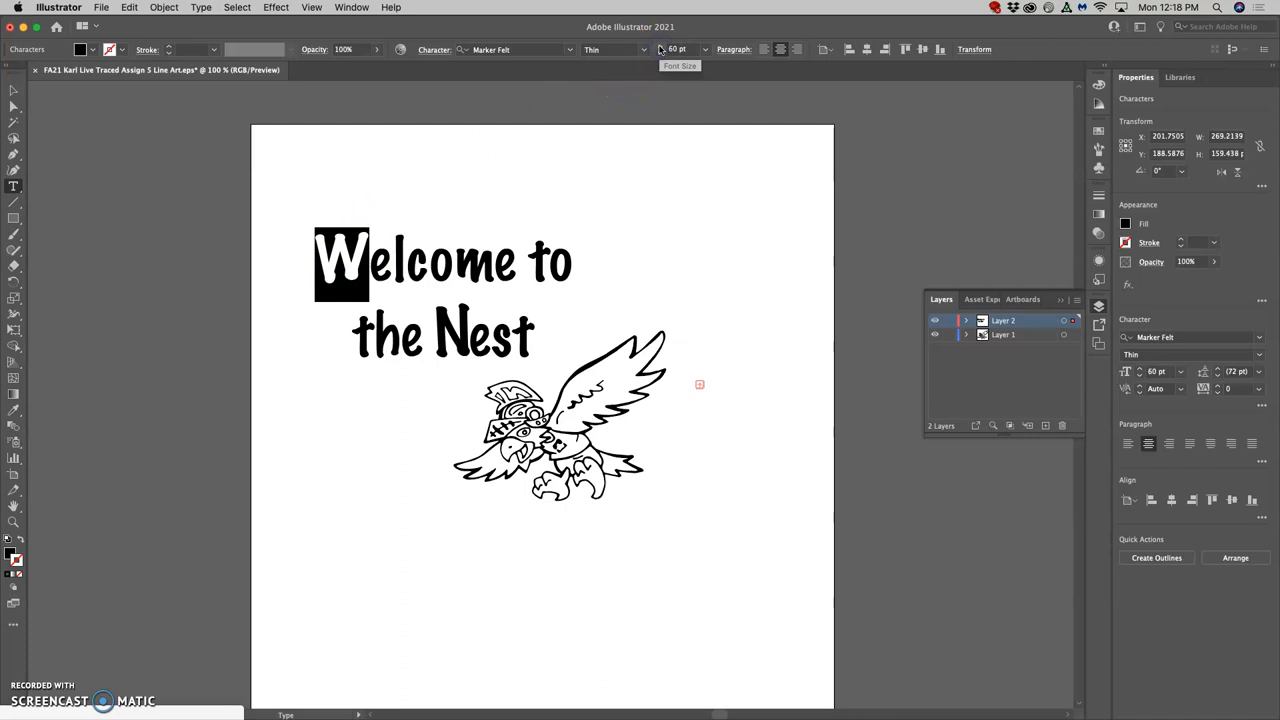
click(703, 46)
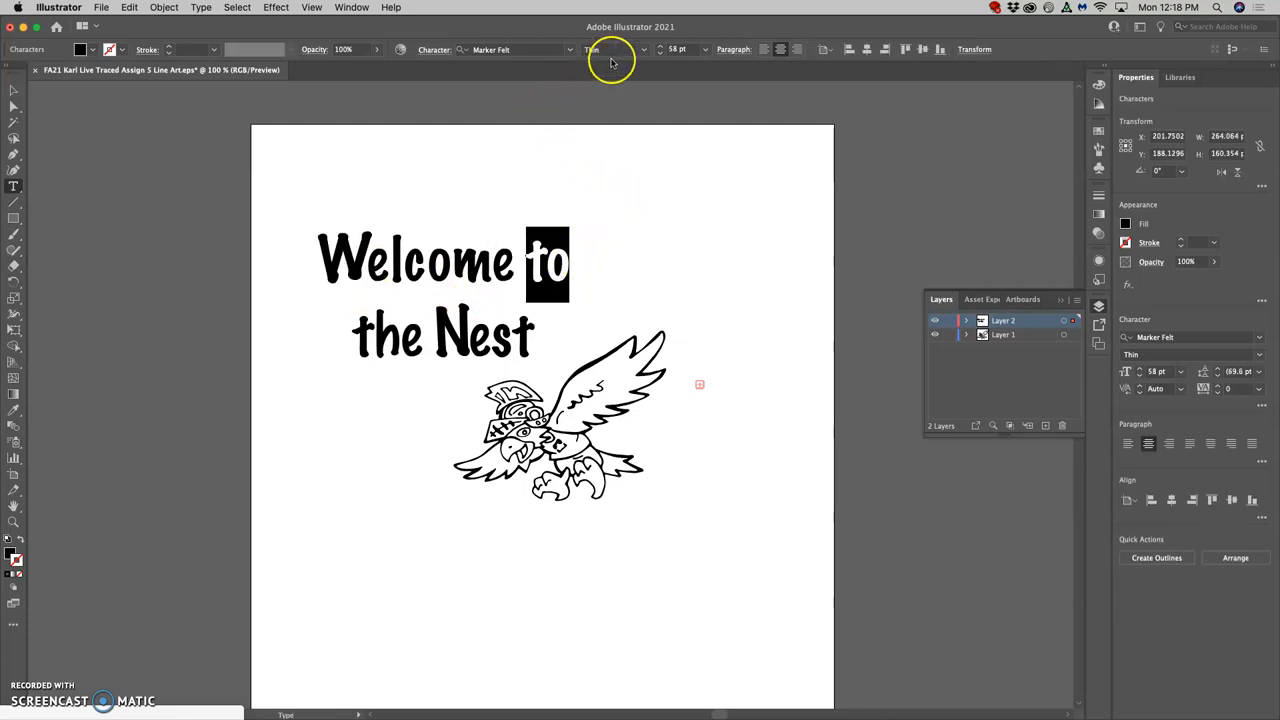
click(615, 49)
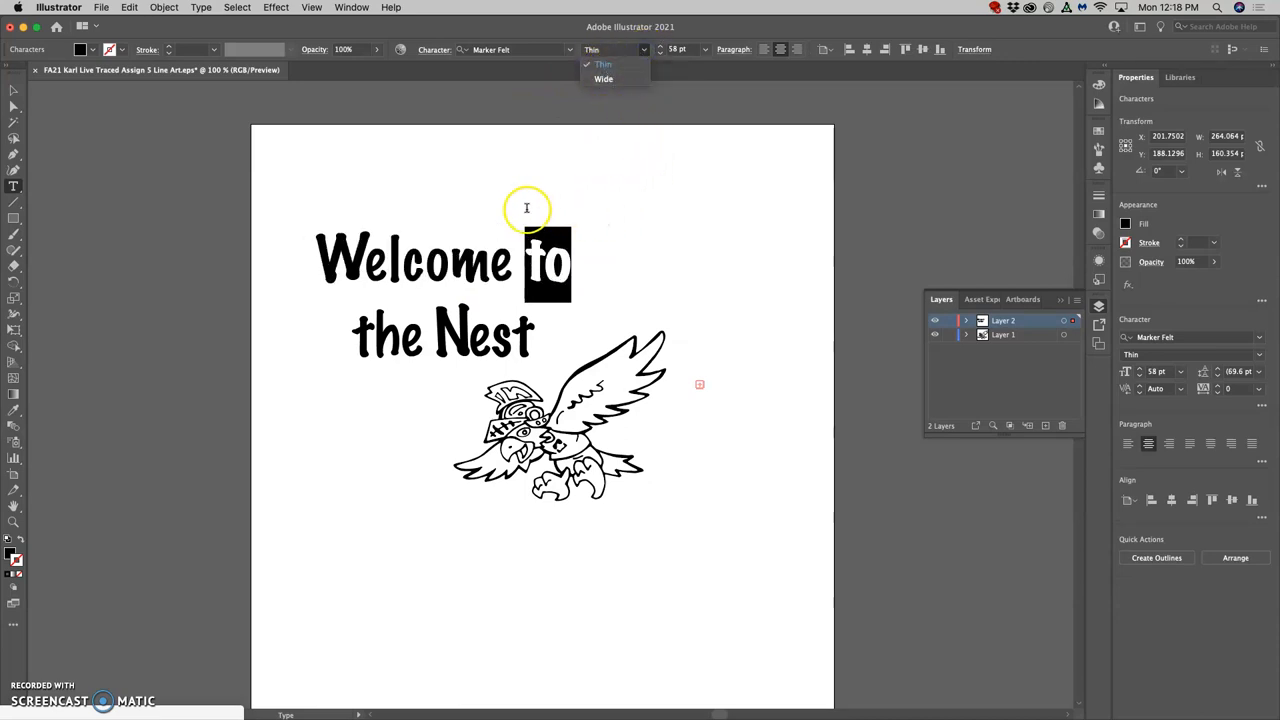
click(613, 286)
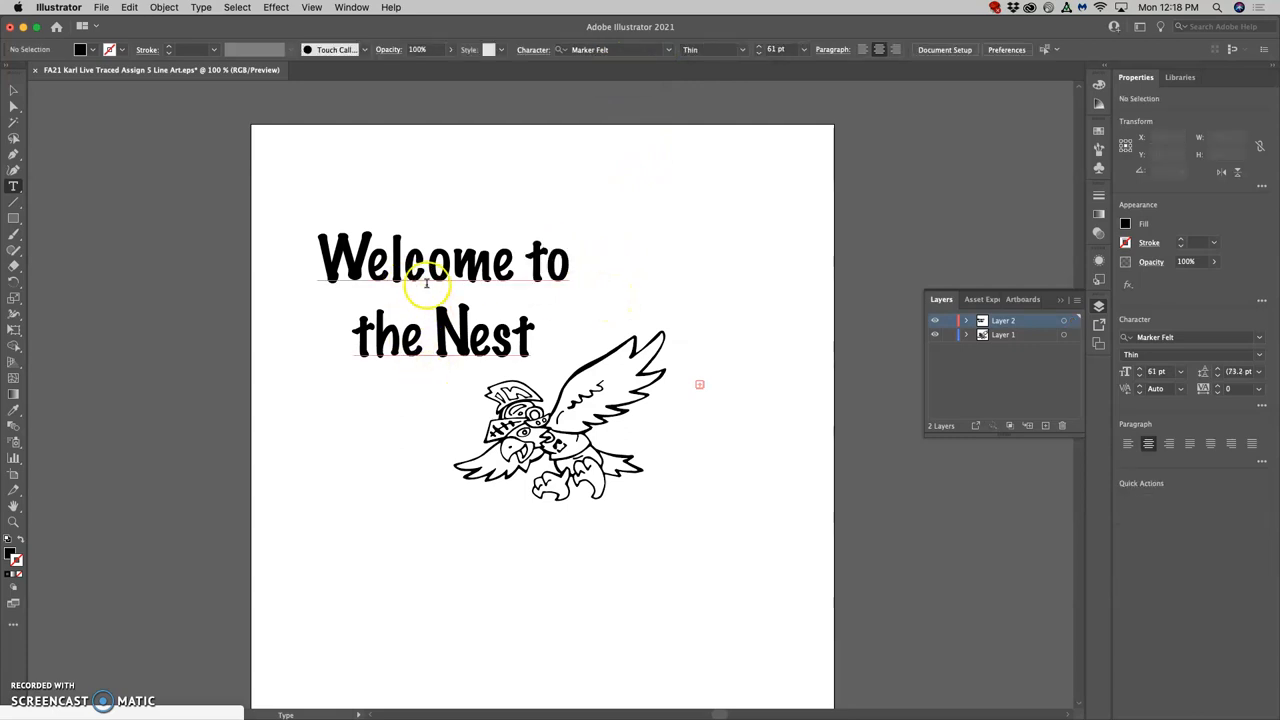
mouse_move(424, 358)
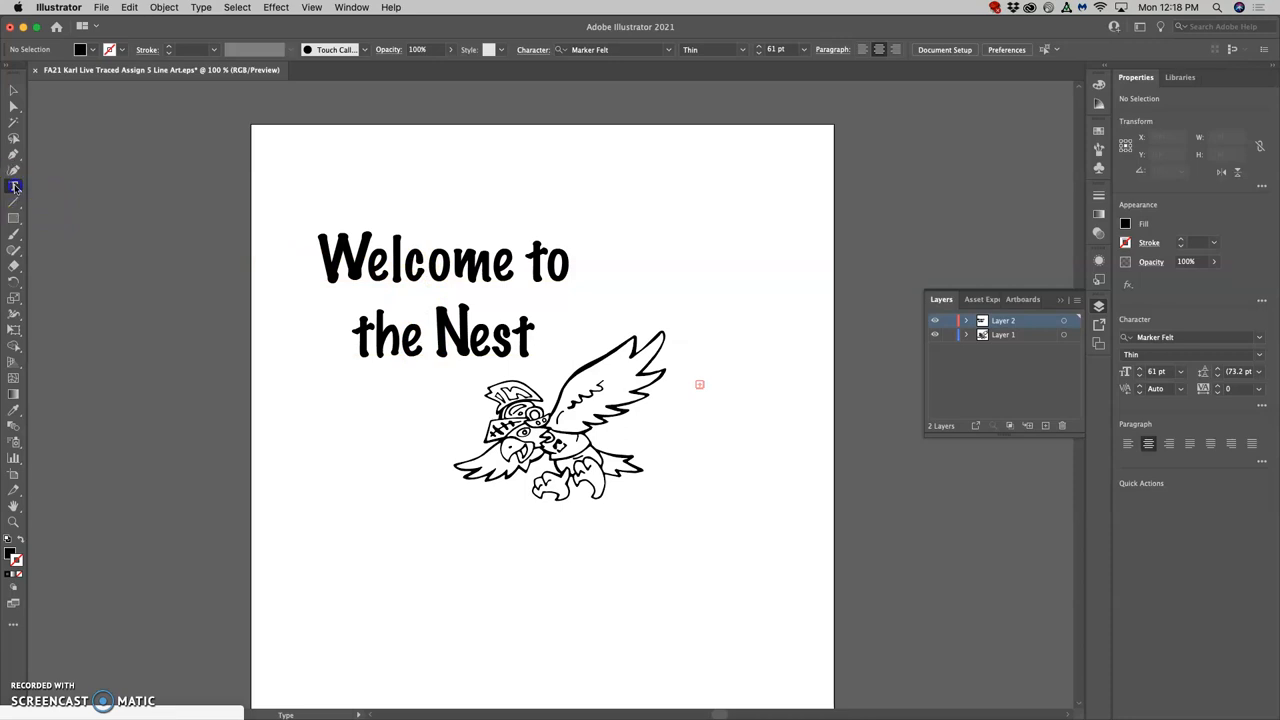
click(14, 187)
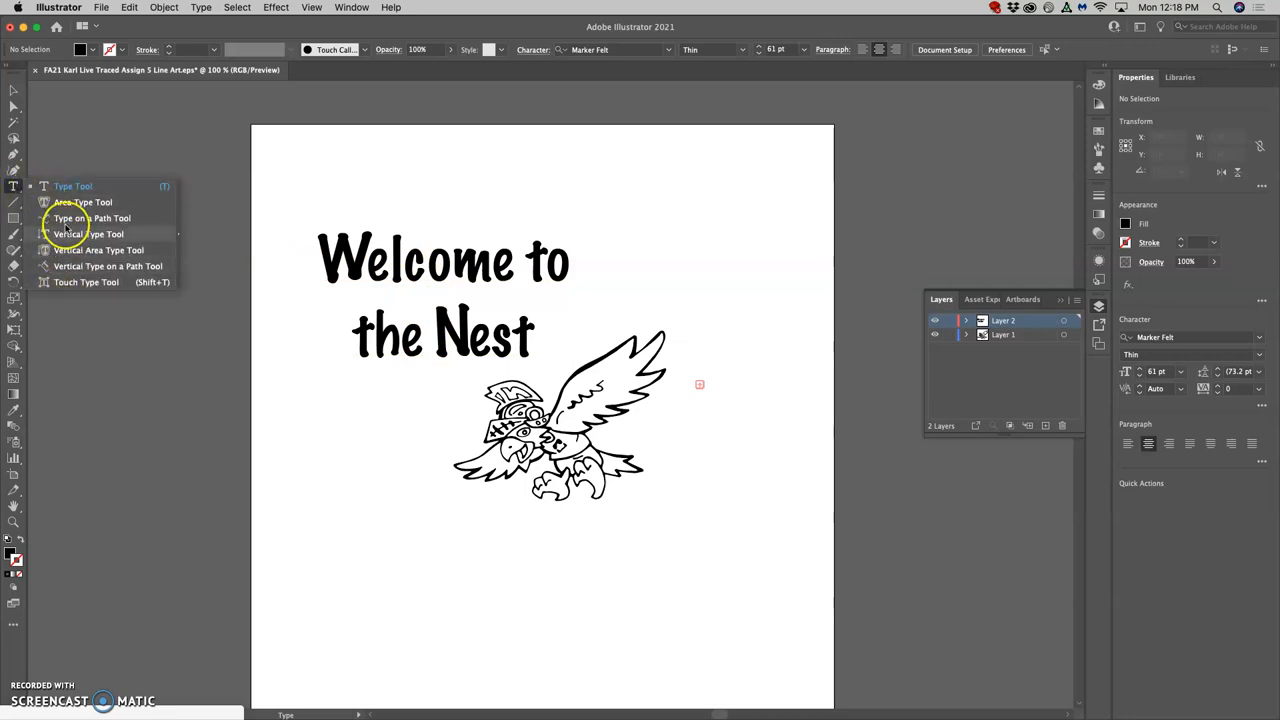
mouse_move(82, 268)
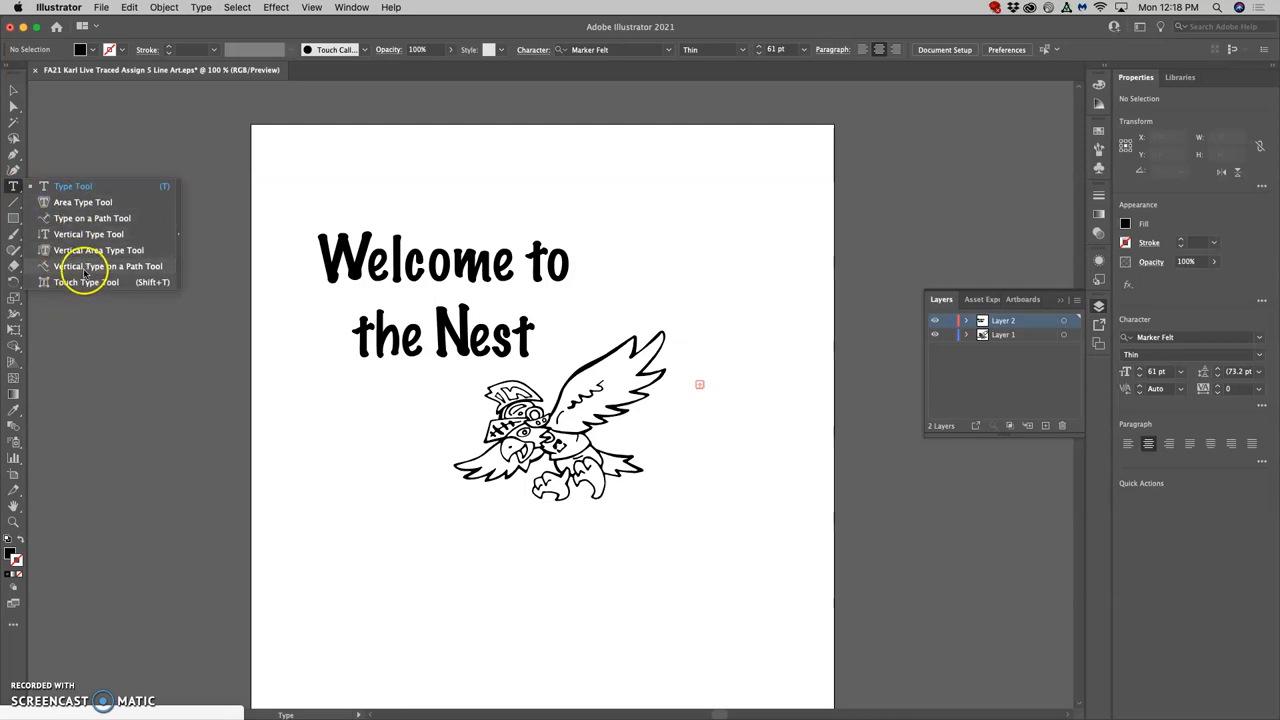
mouse_move(83, 210)
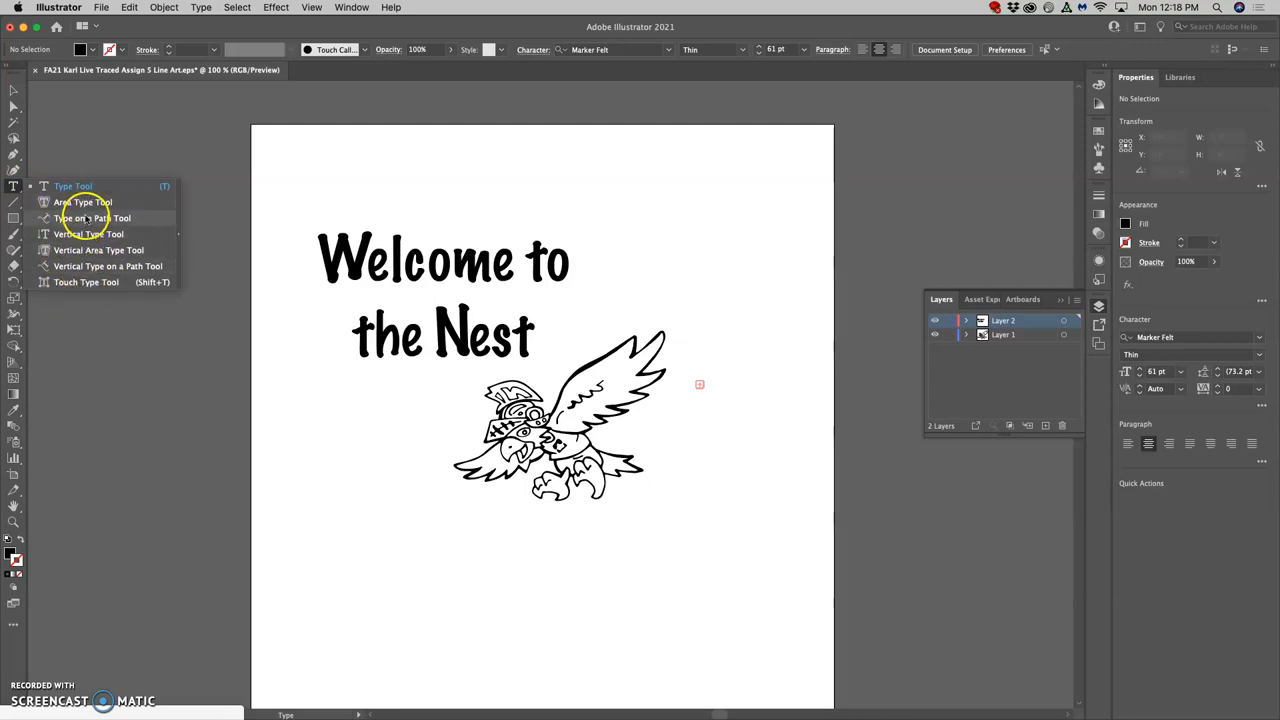
mouse_move(88, 222)
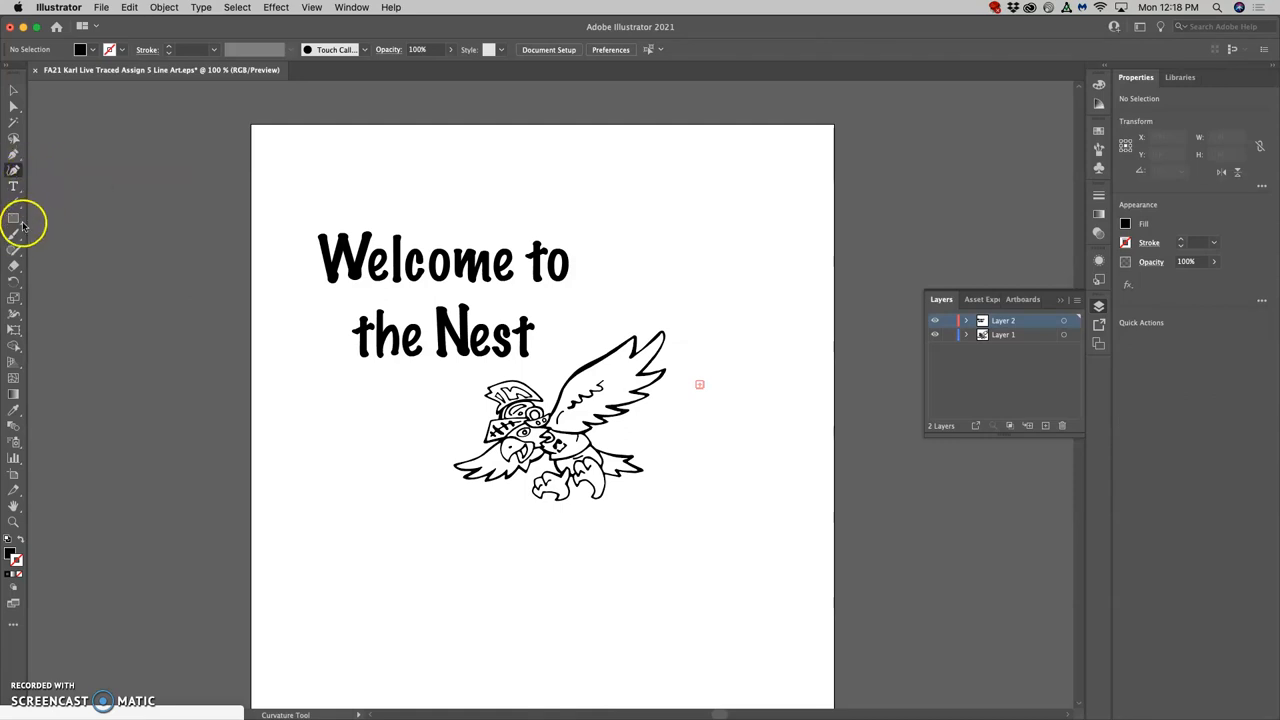
On a new layer, draw an unfilled wavy open Pen path above the eagle
click(14, 234)
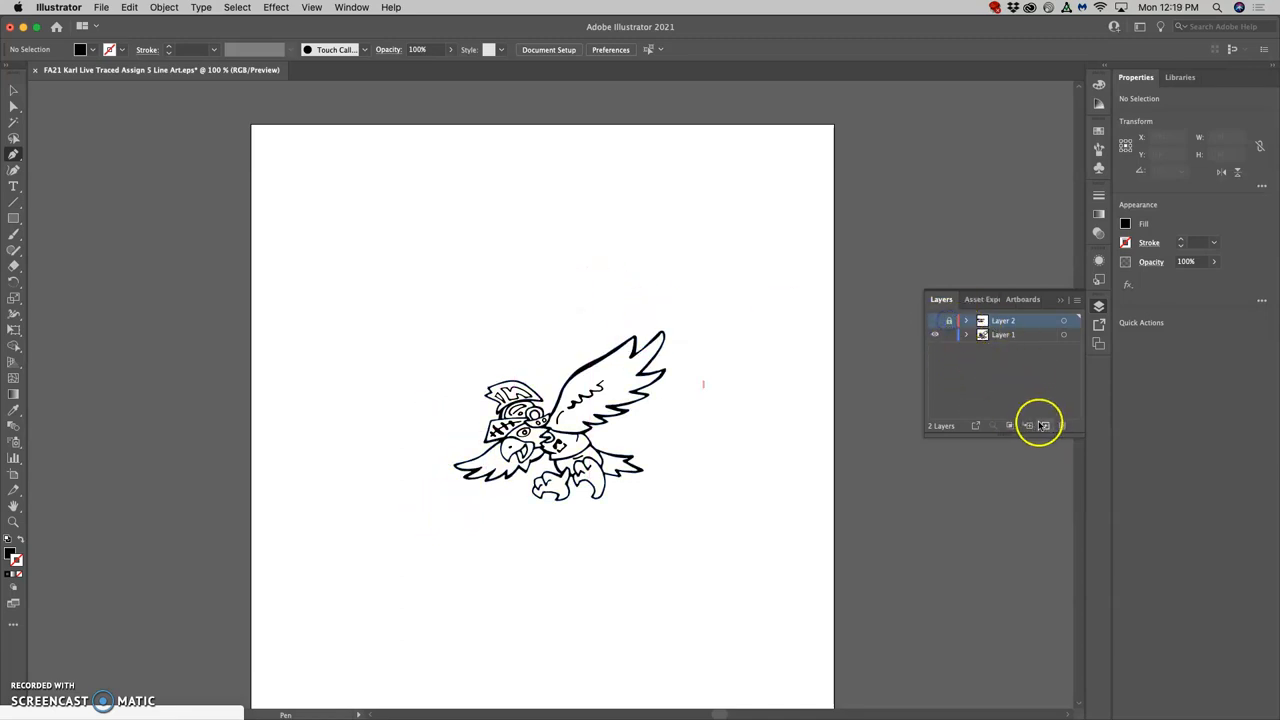
click(1046, 425)
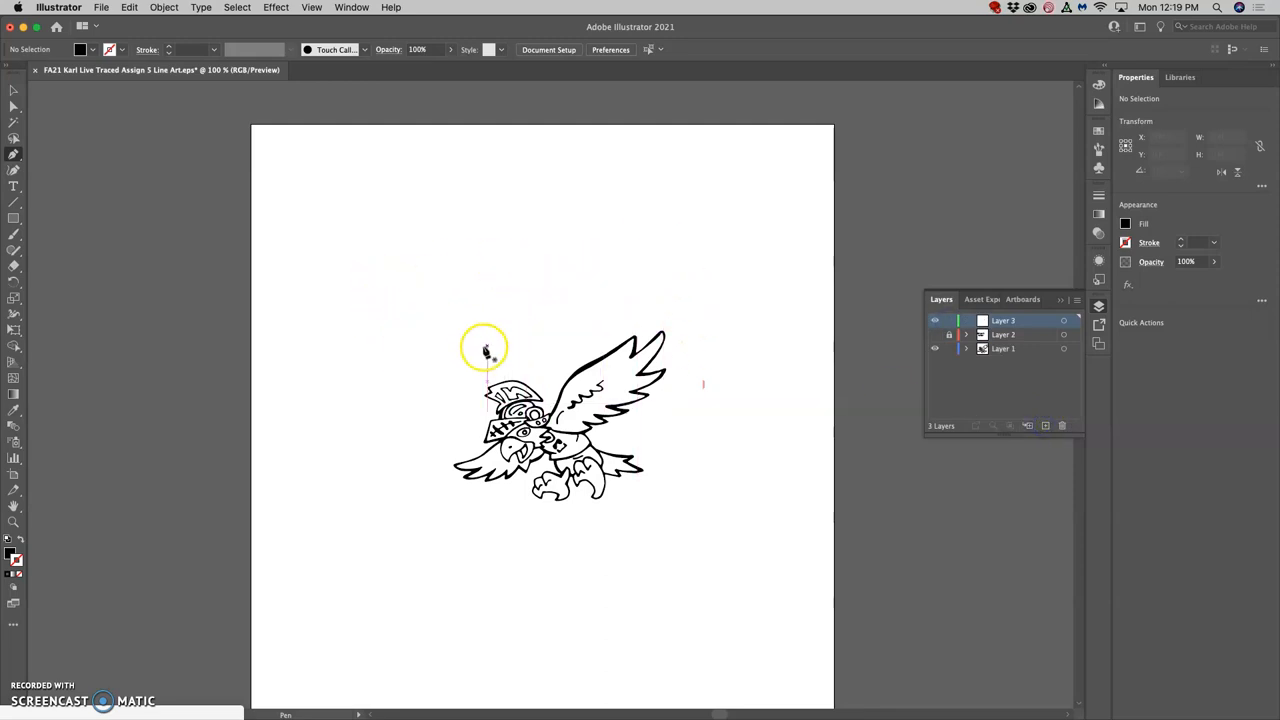
drag(485, 347, 458, 293)
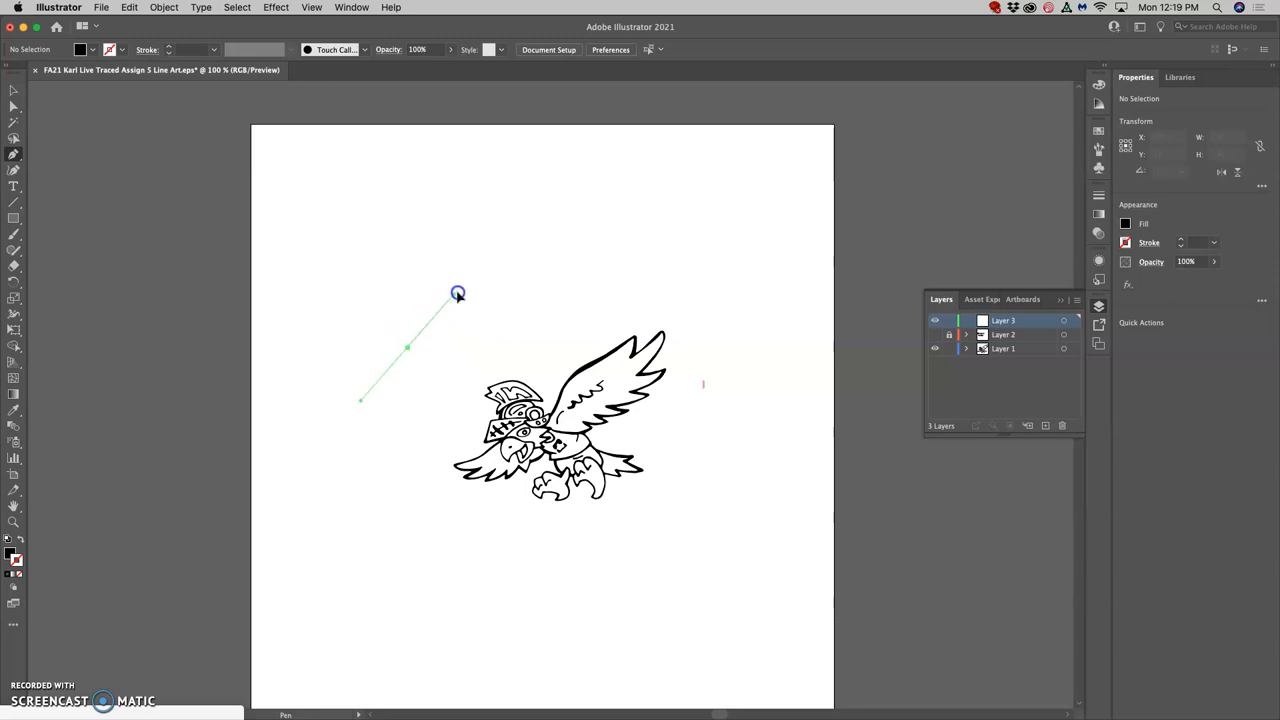
click(450, 330)
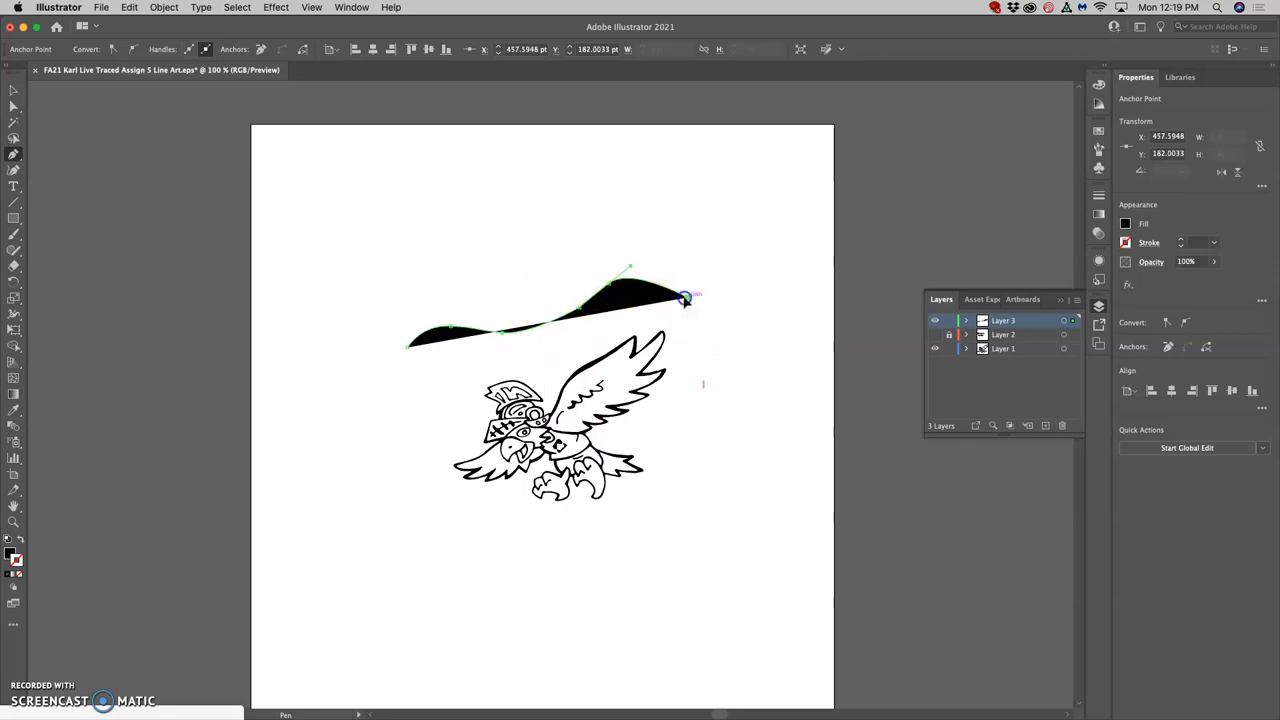
drag(680, 297, 685, 307)
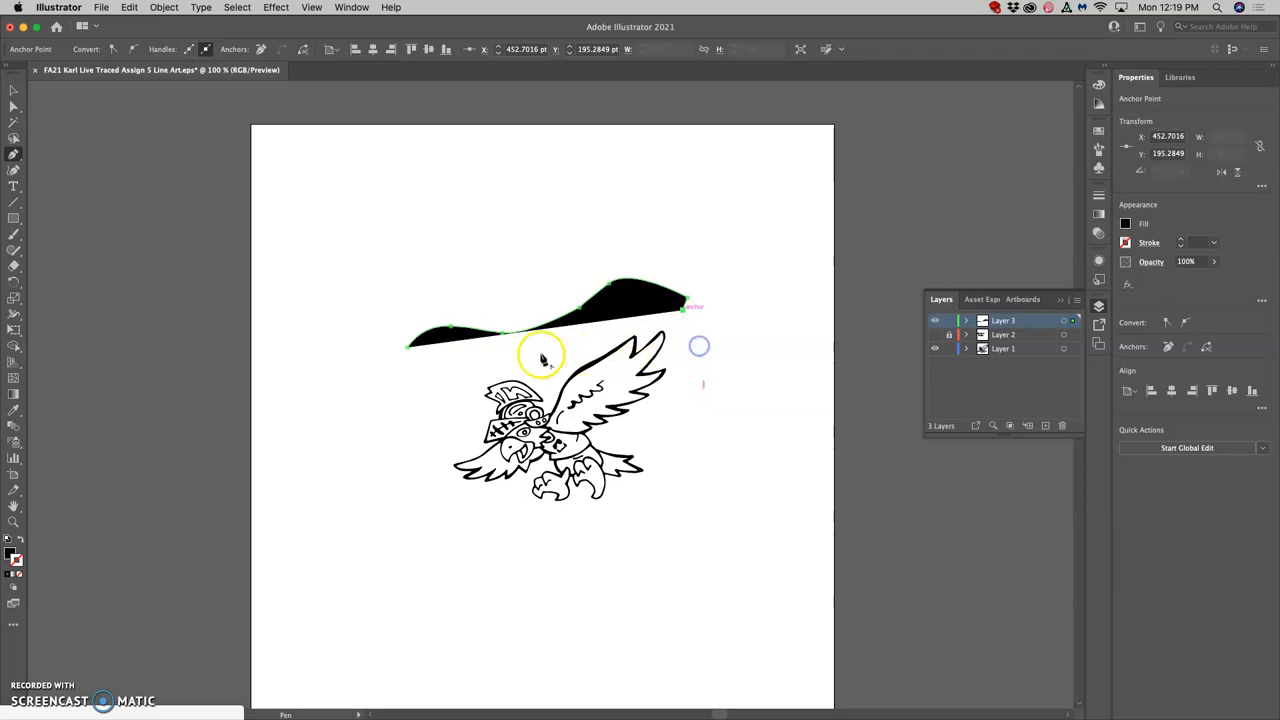
right_click(682, 307)
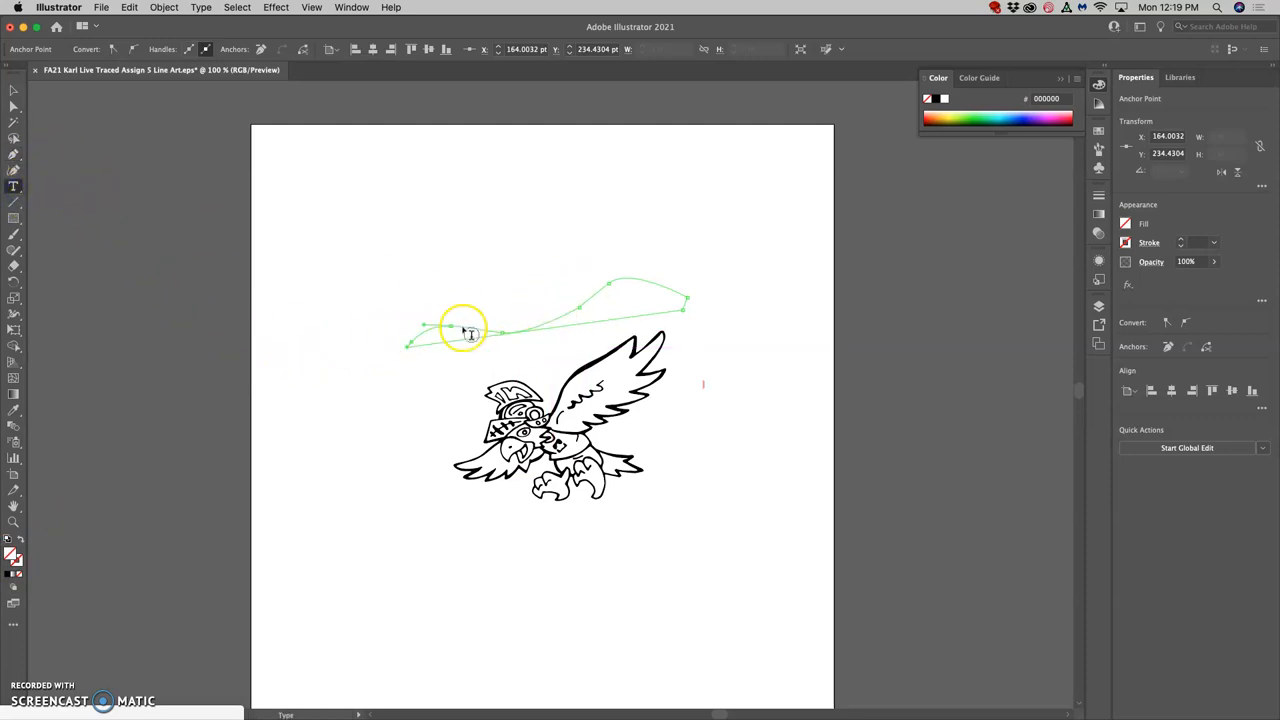
mouse_move(14, 186)
text(Welcome to)
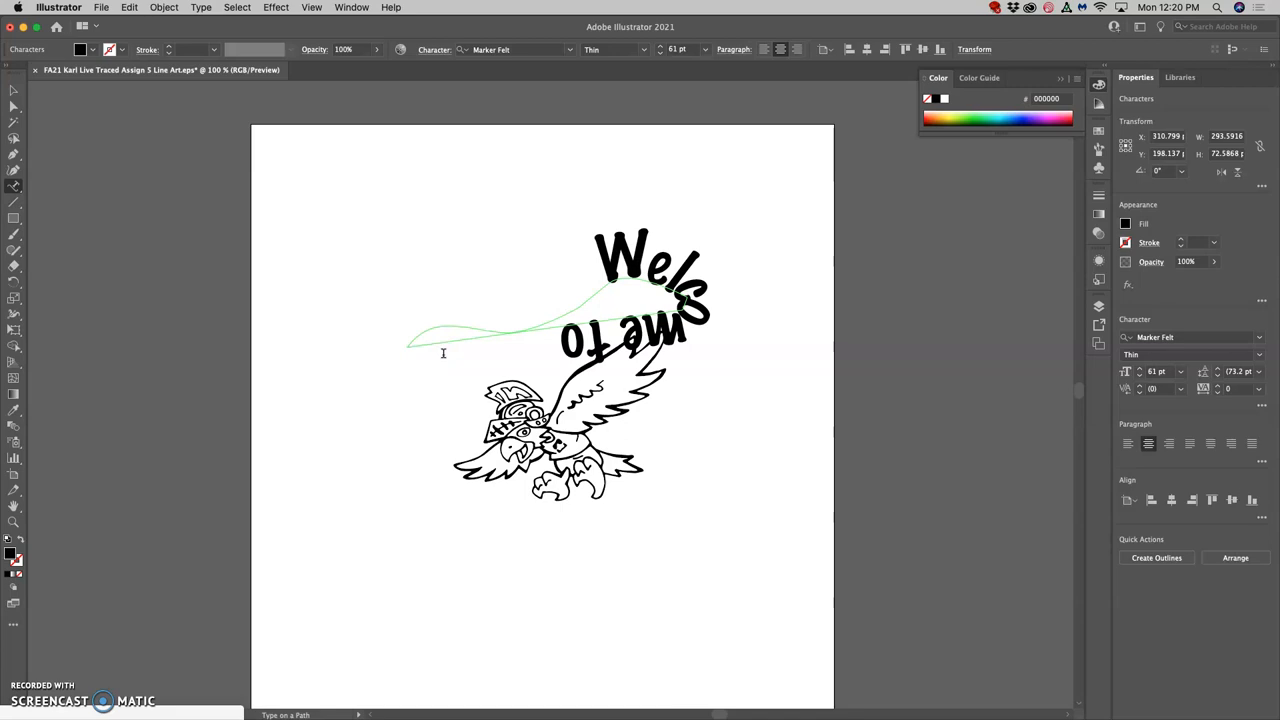
Dismiss the non-compound path alert and clear away the failed curved text
click(560, 342)
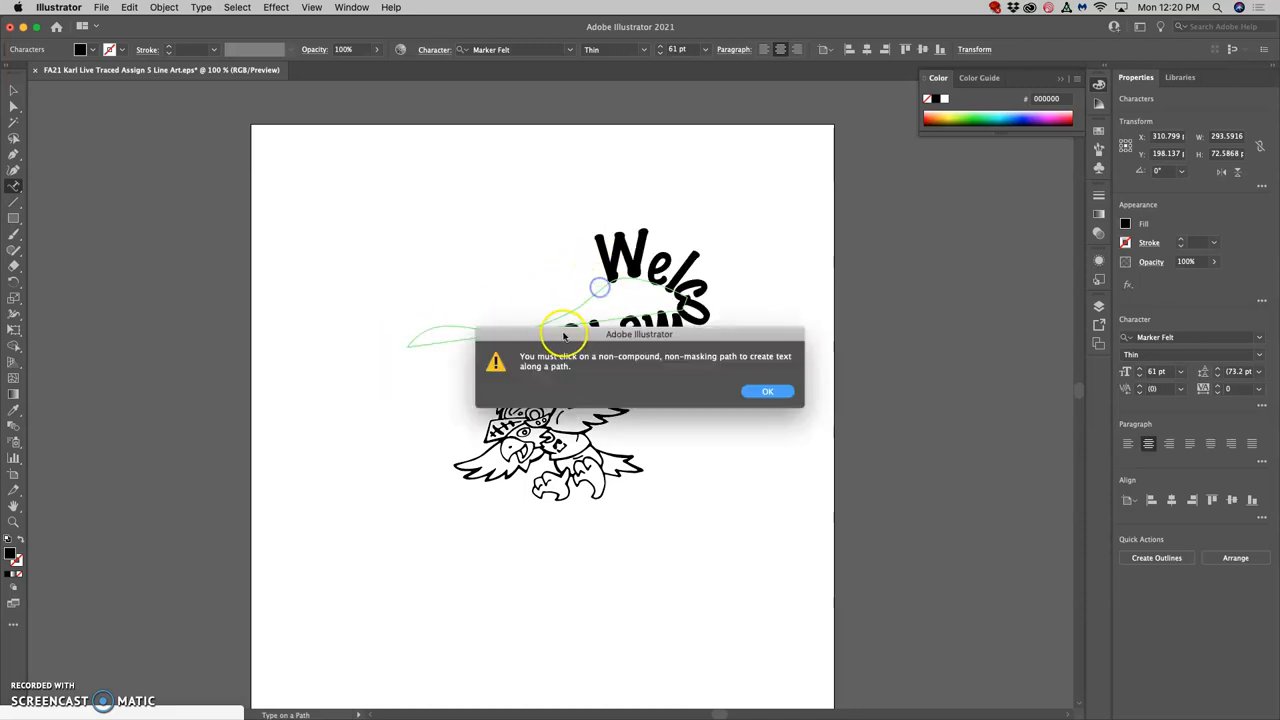
click(767, 391)
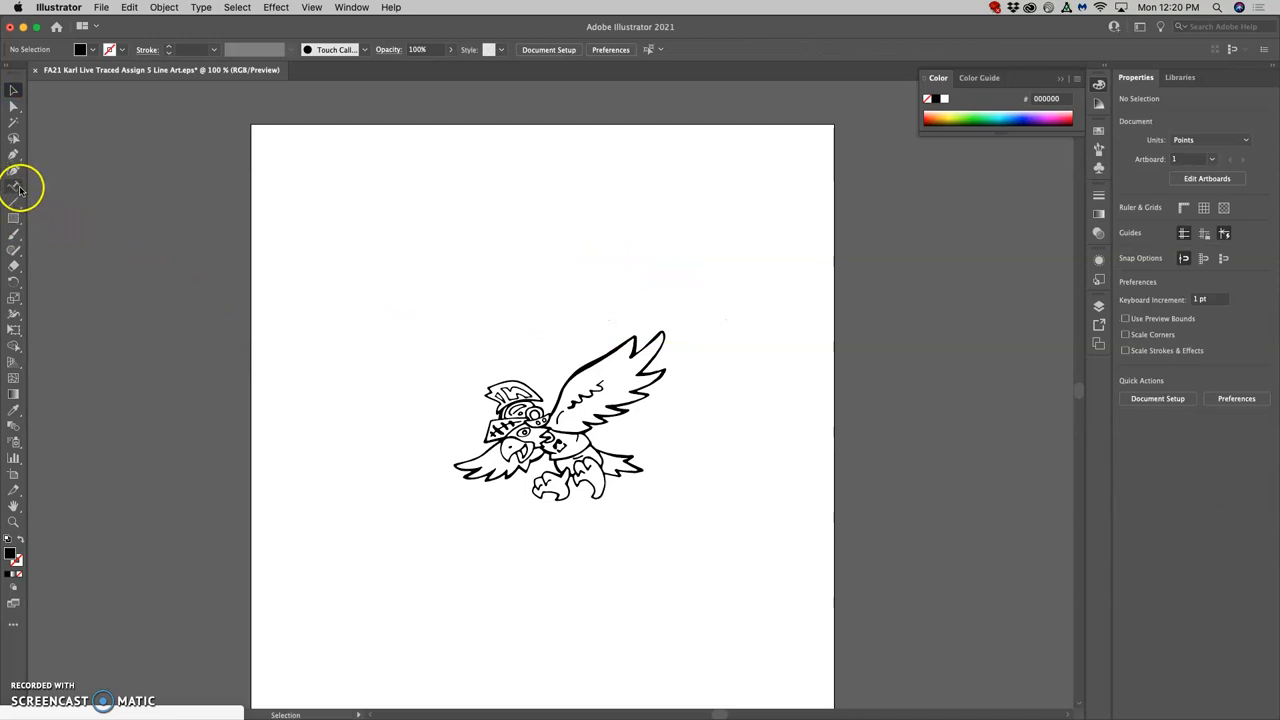
Discard the Curvature tool line and draw a wavy Pencil path above the eagle
click(14, 154)
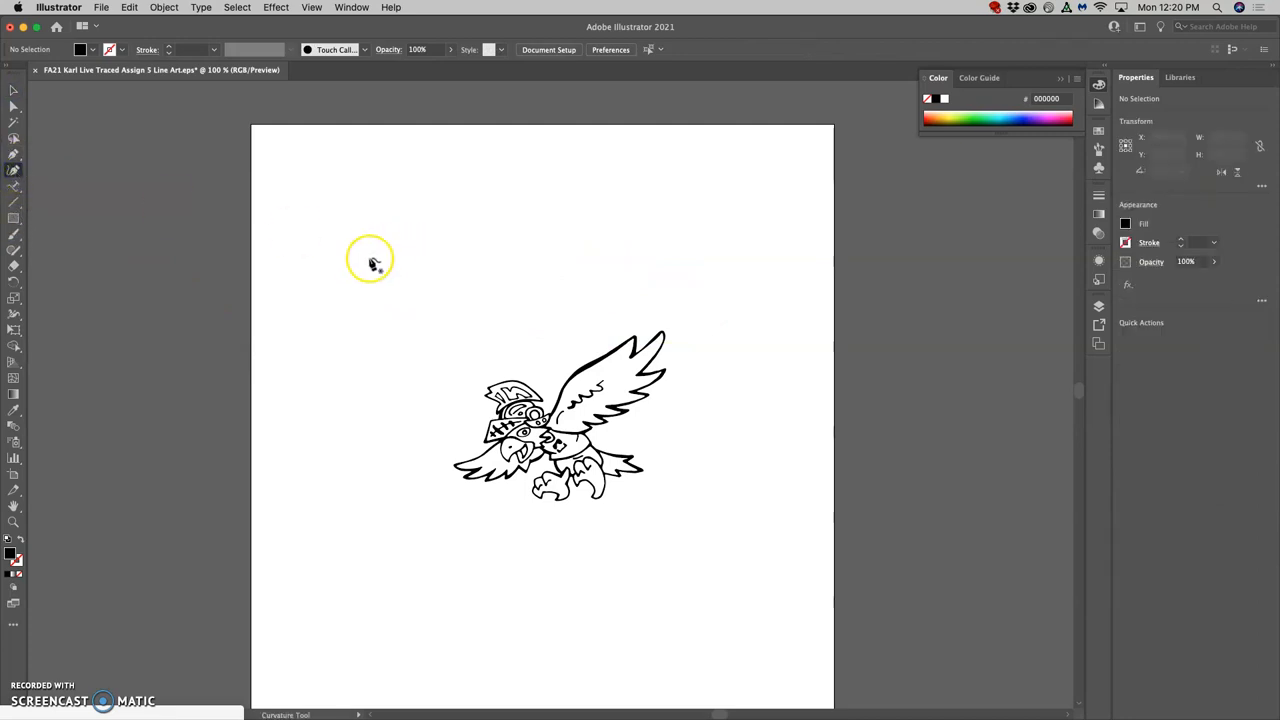
mouse_move(497, 305)
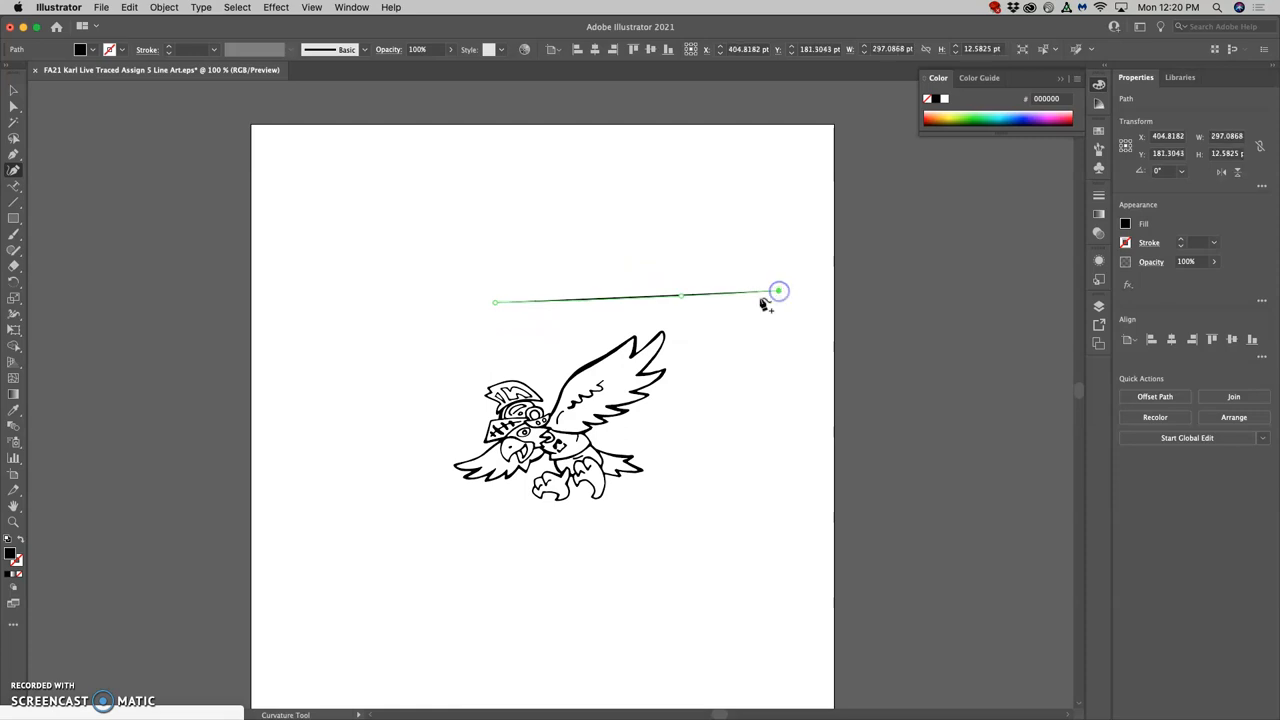
key(Escape)
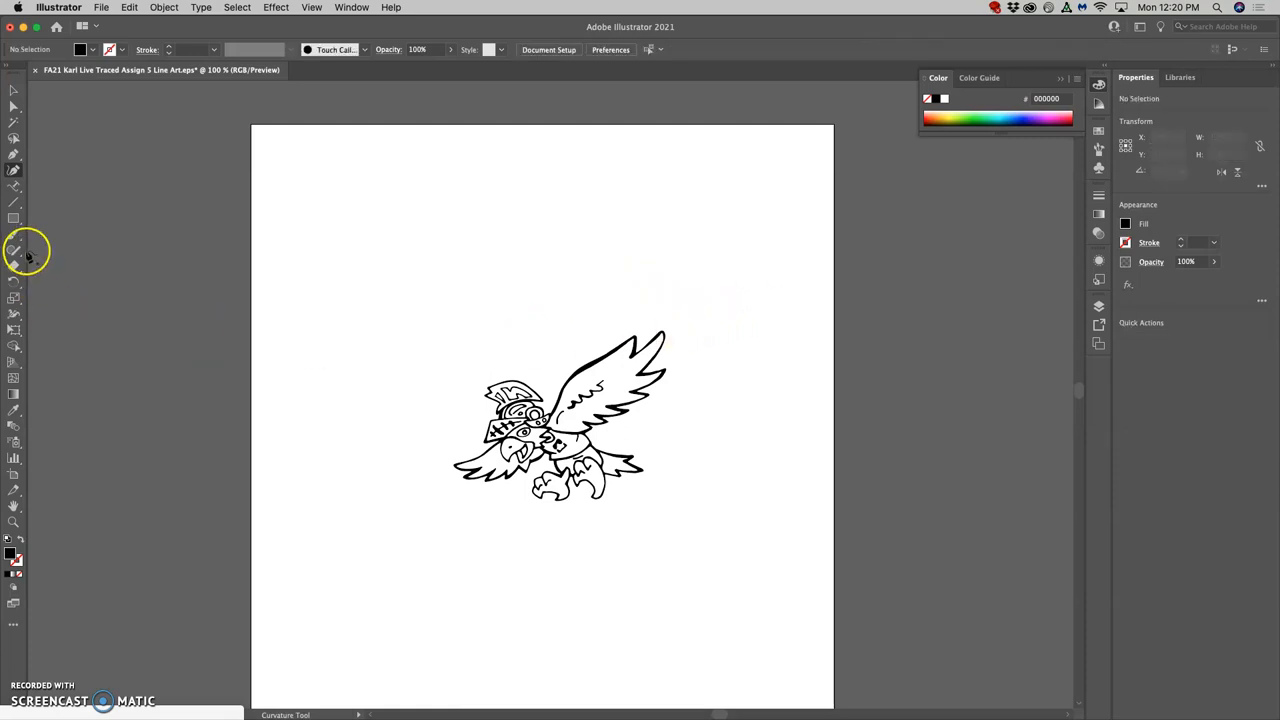
click(14, 250)
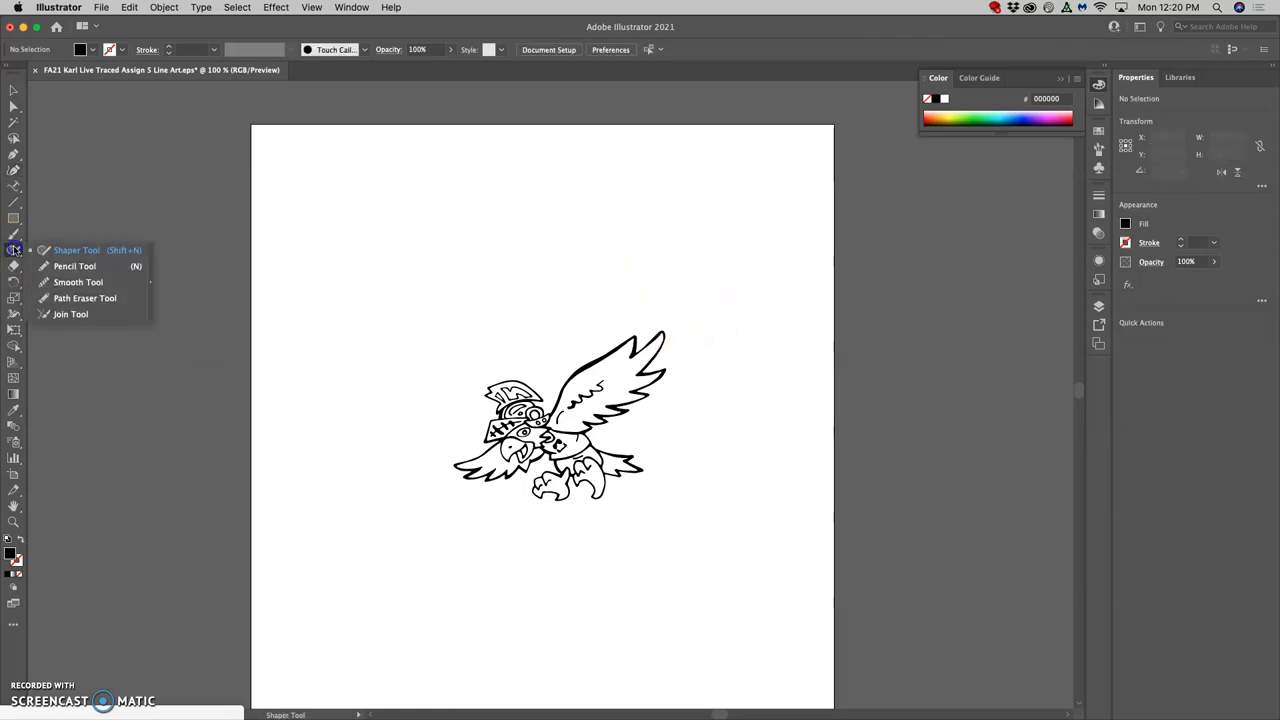
click(74, 266)
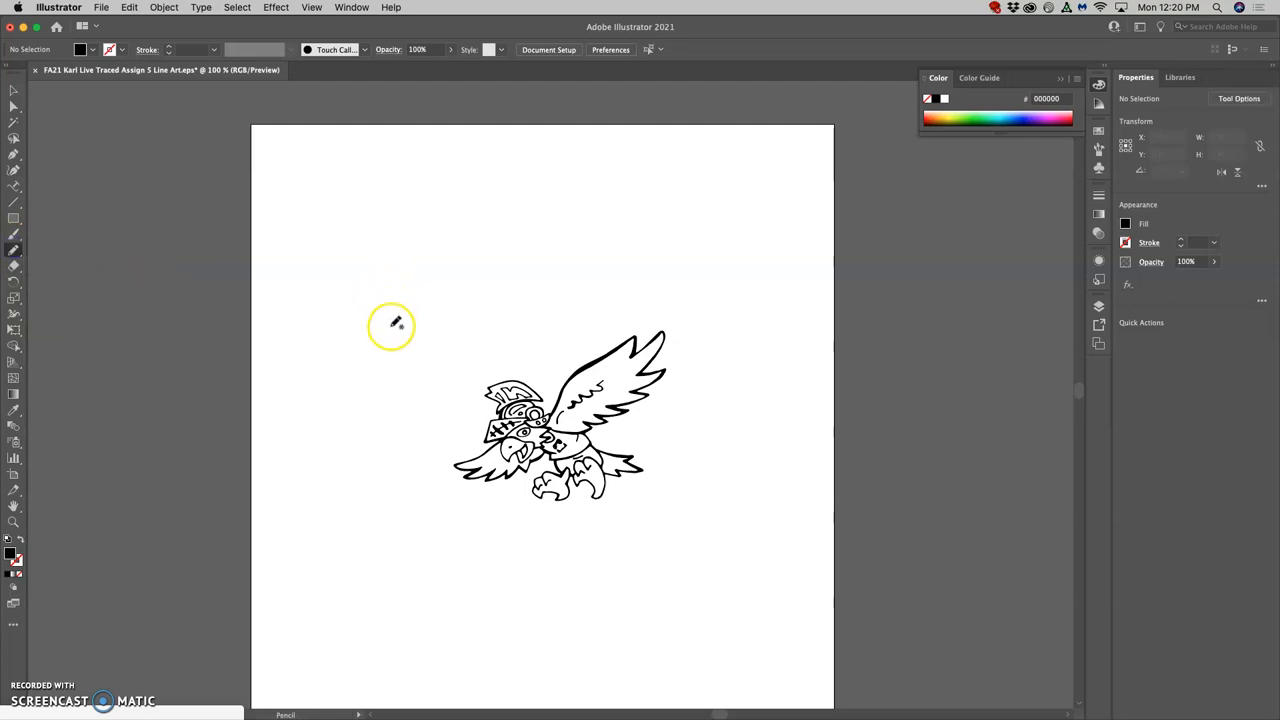
drag(391, 325, 686, 256)
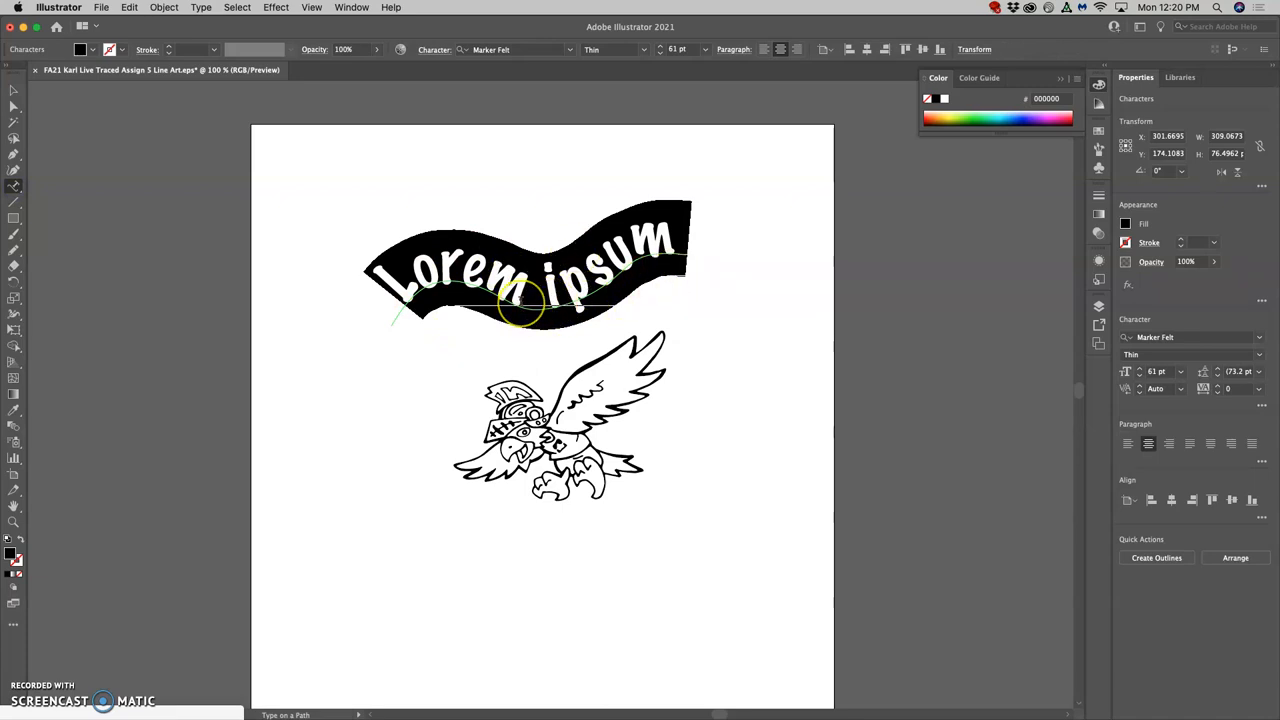
Type 'Welcome to' over the placeholder, show Layer 2, and dismiss the alert
text(Welcome)
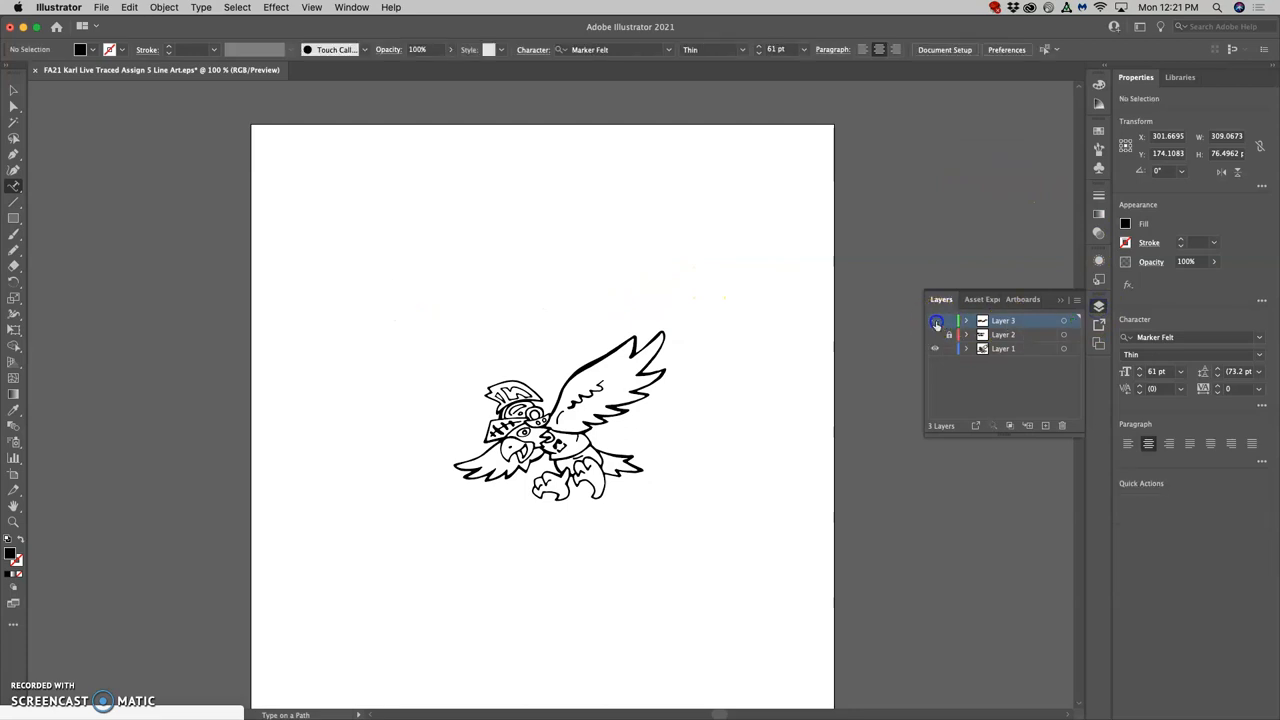
click(935, 321)
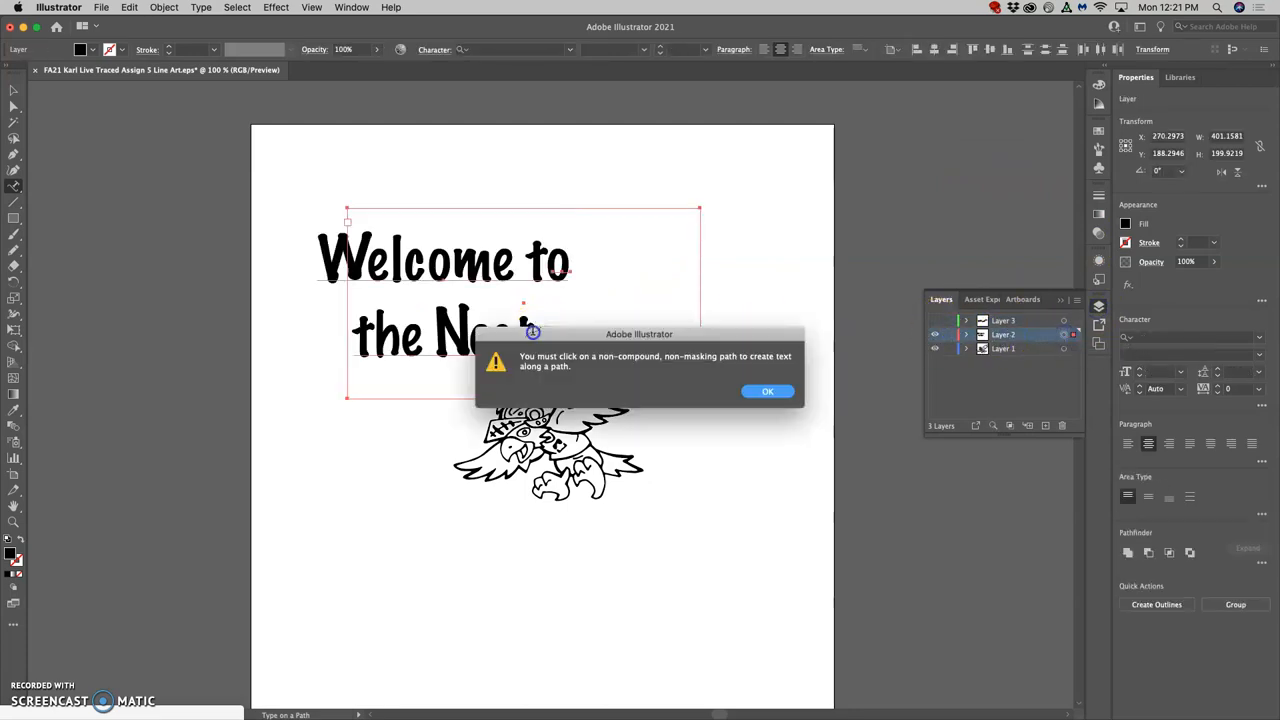
click(767, 391)
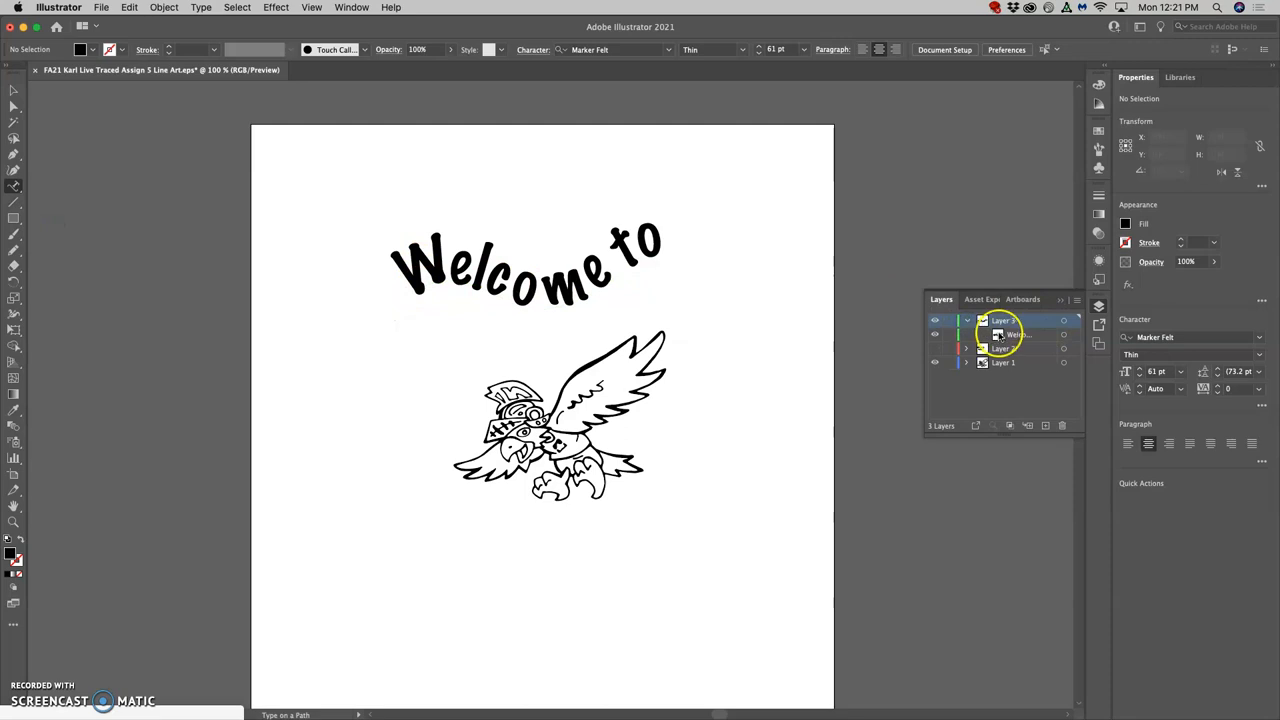
Set the curved 'Welcome to' tracking to -100 and dismiss the alert
click(1001, 334)
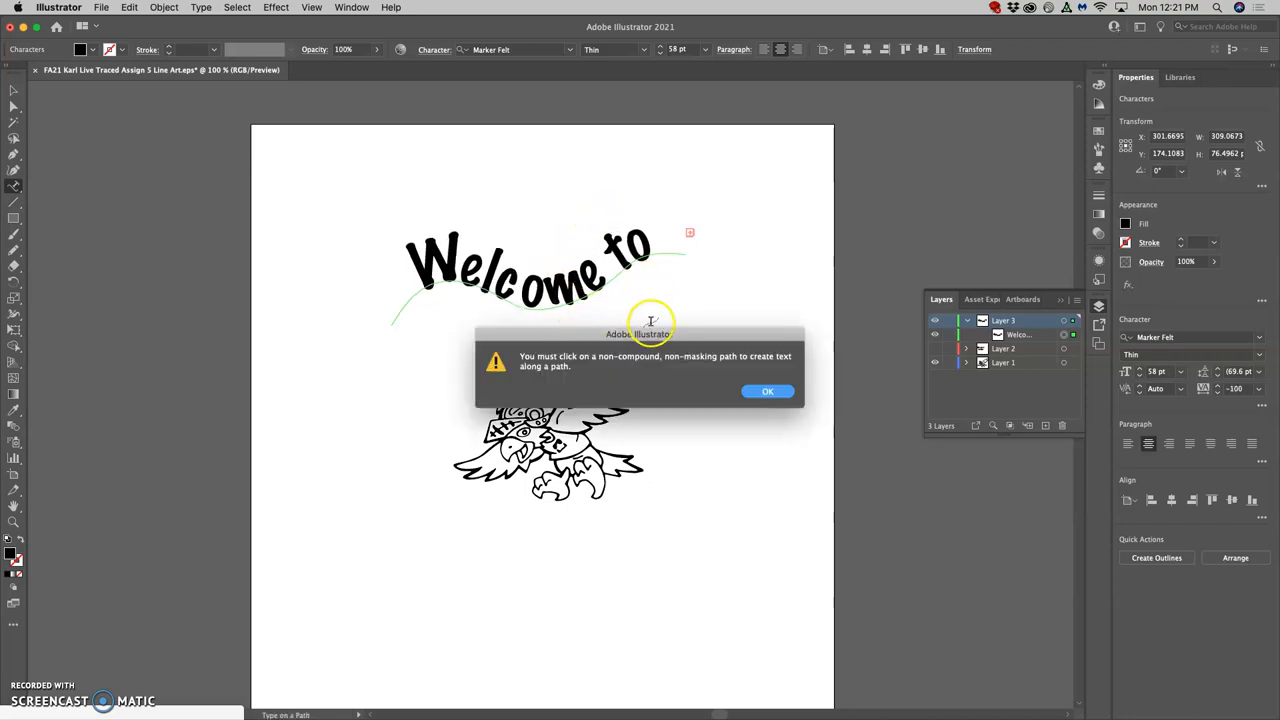
click(767, 391)
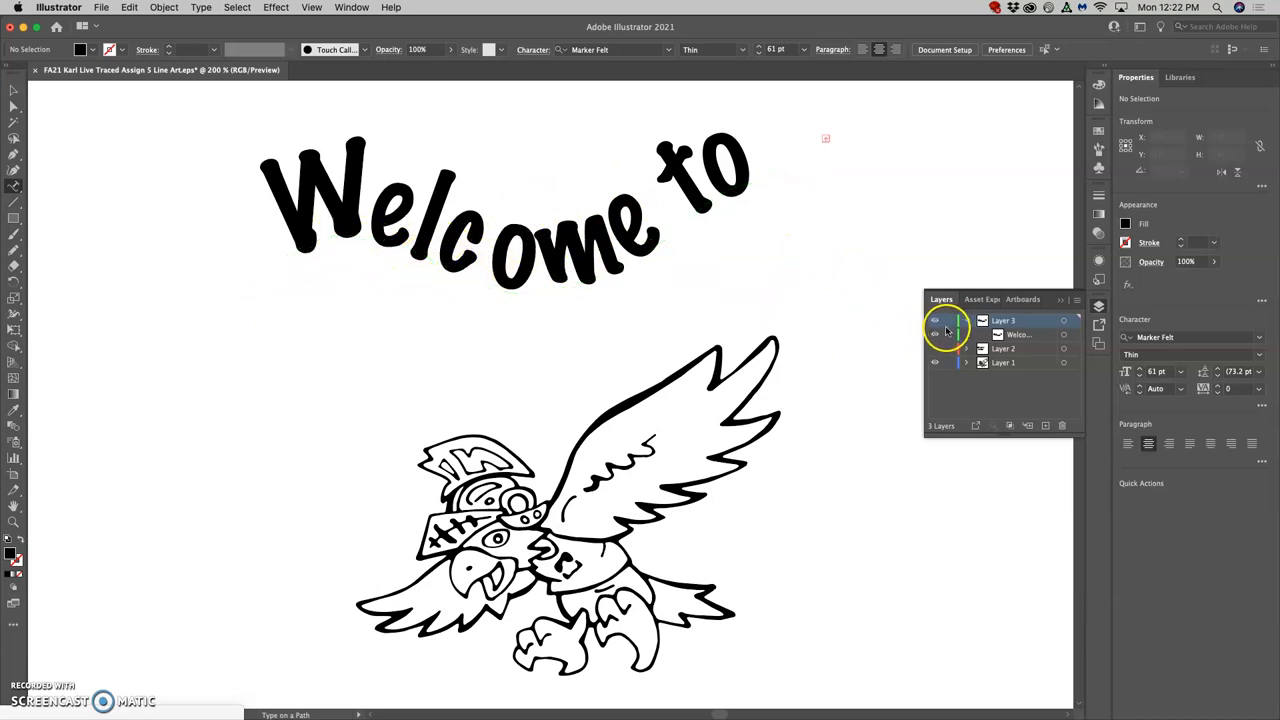
right_click(478, 285)
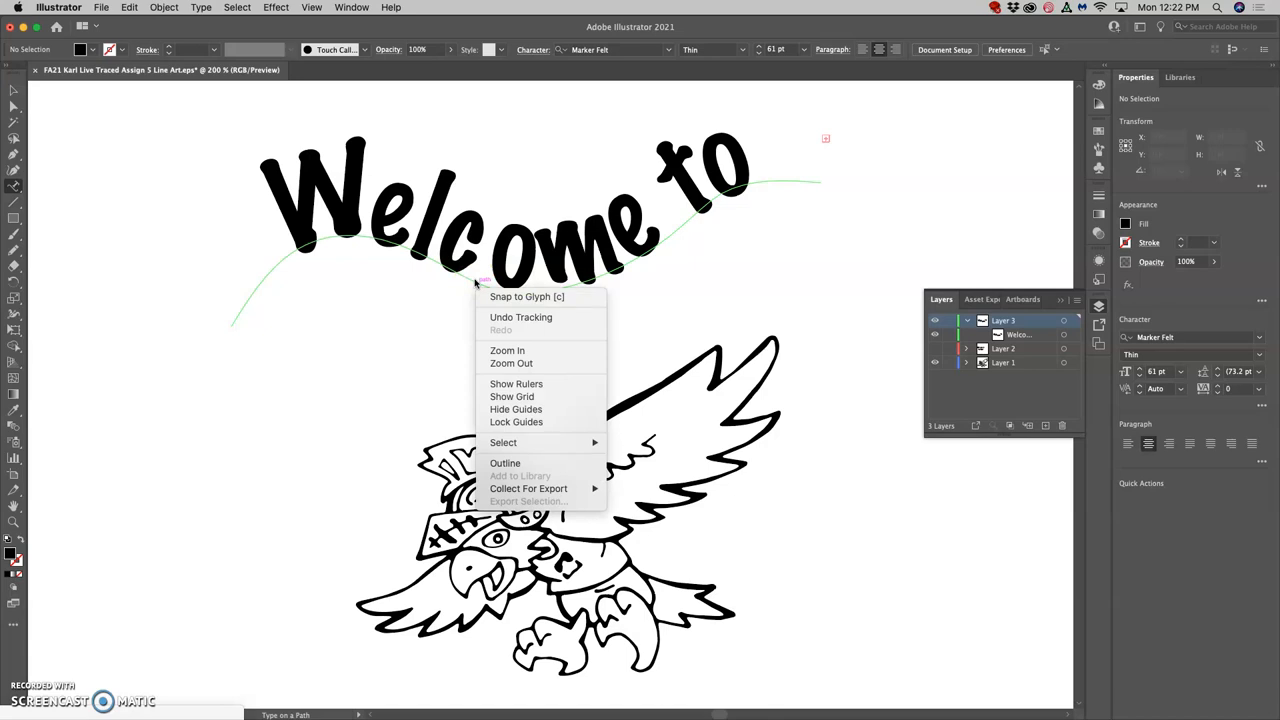
mouse_move(505, 462)
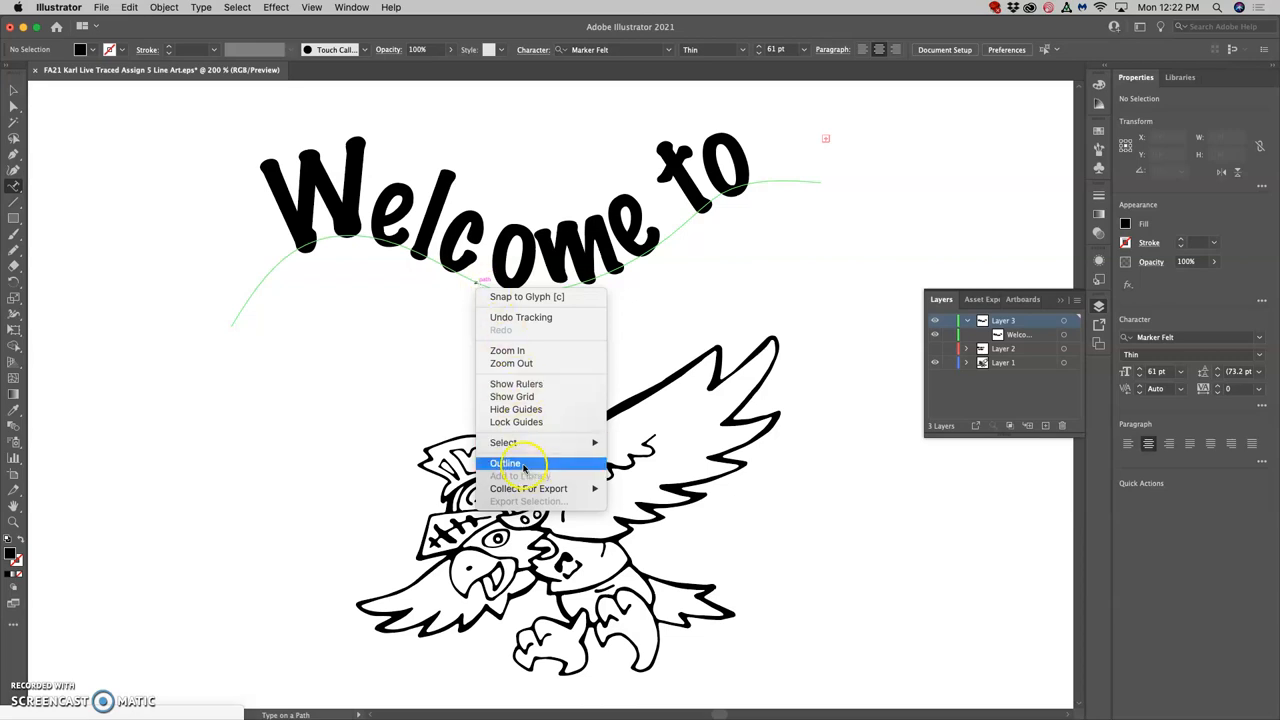
click(505, 462)
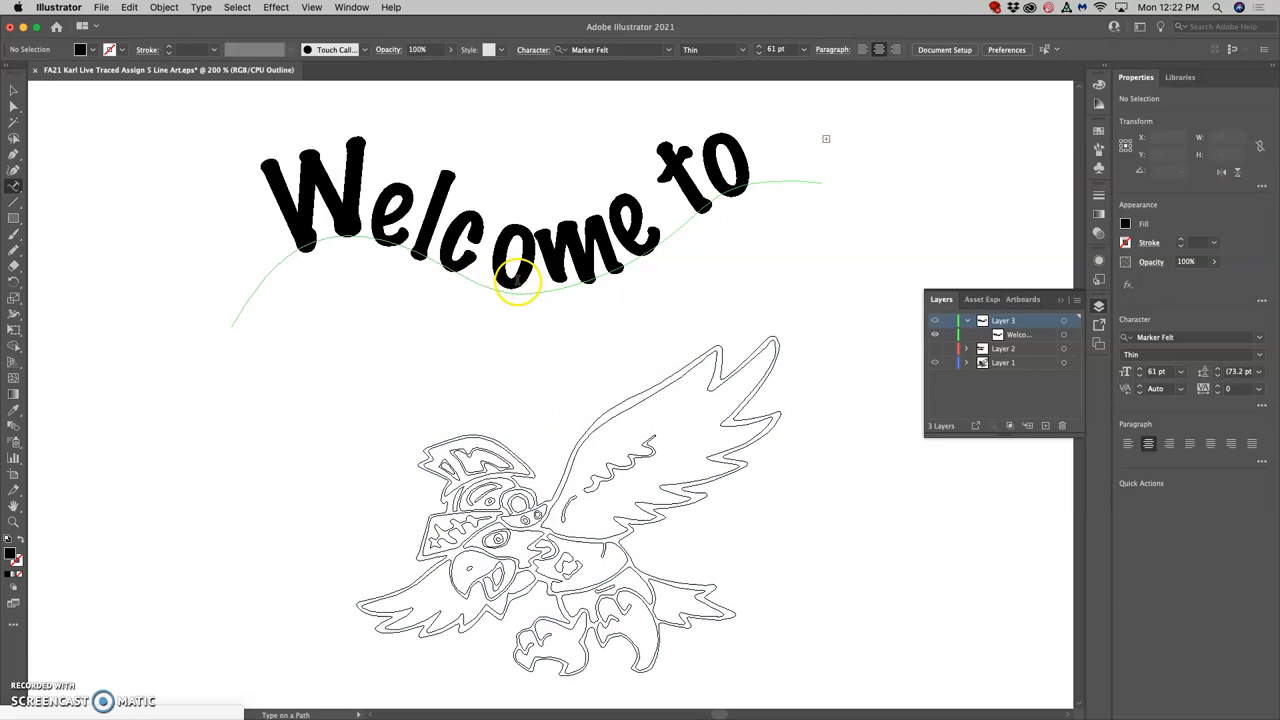
click(693, 240)
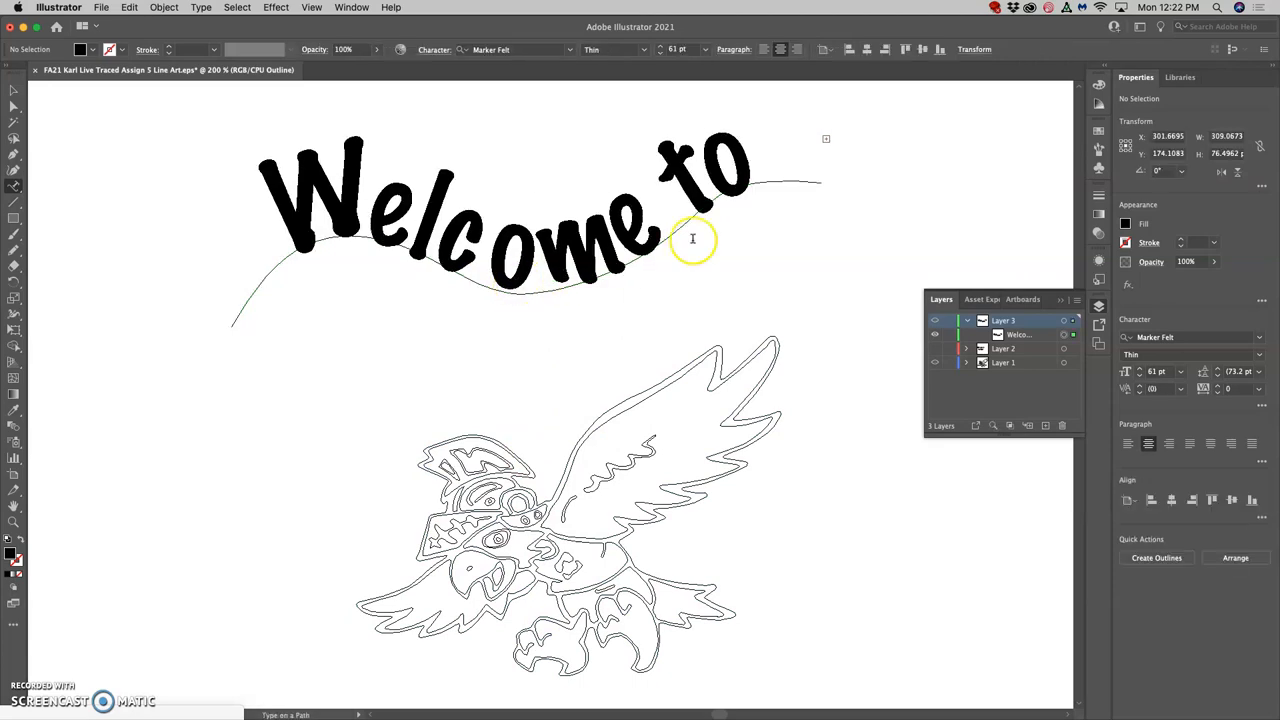
click(692, 238)
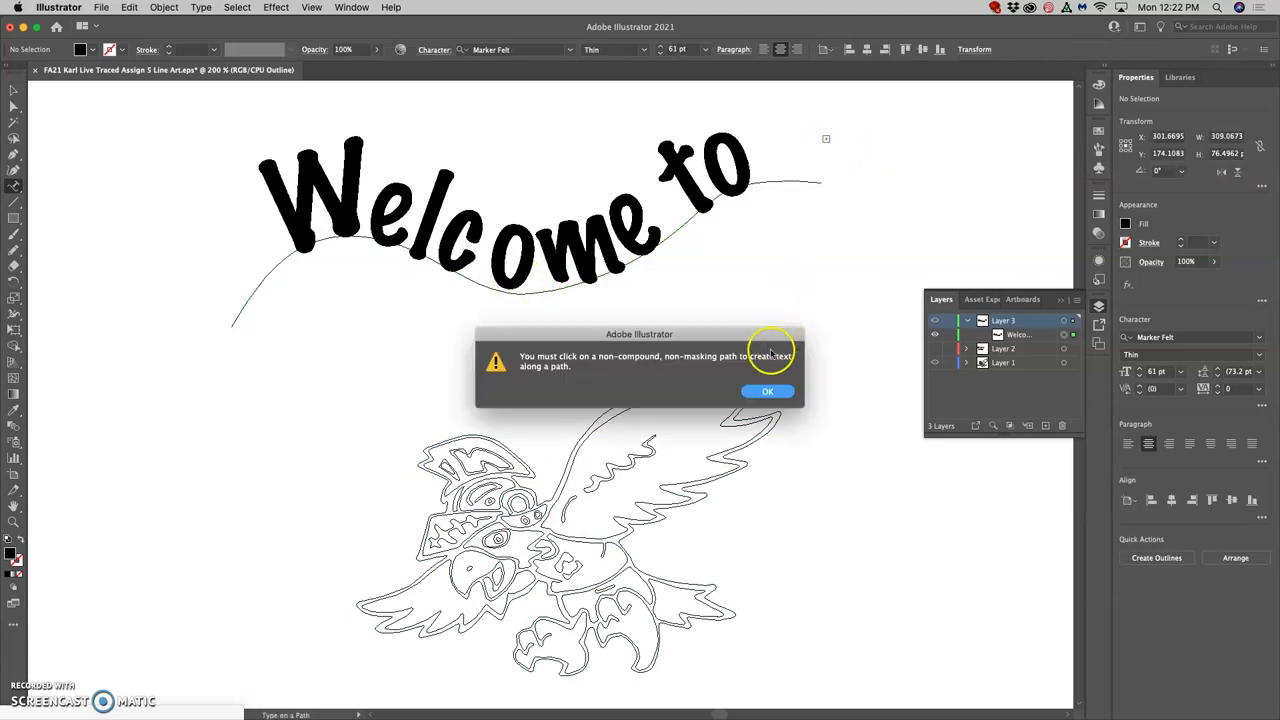
click(767, 391)
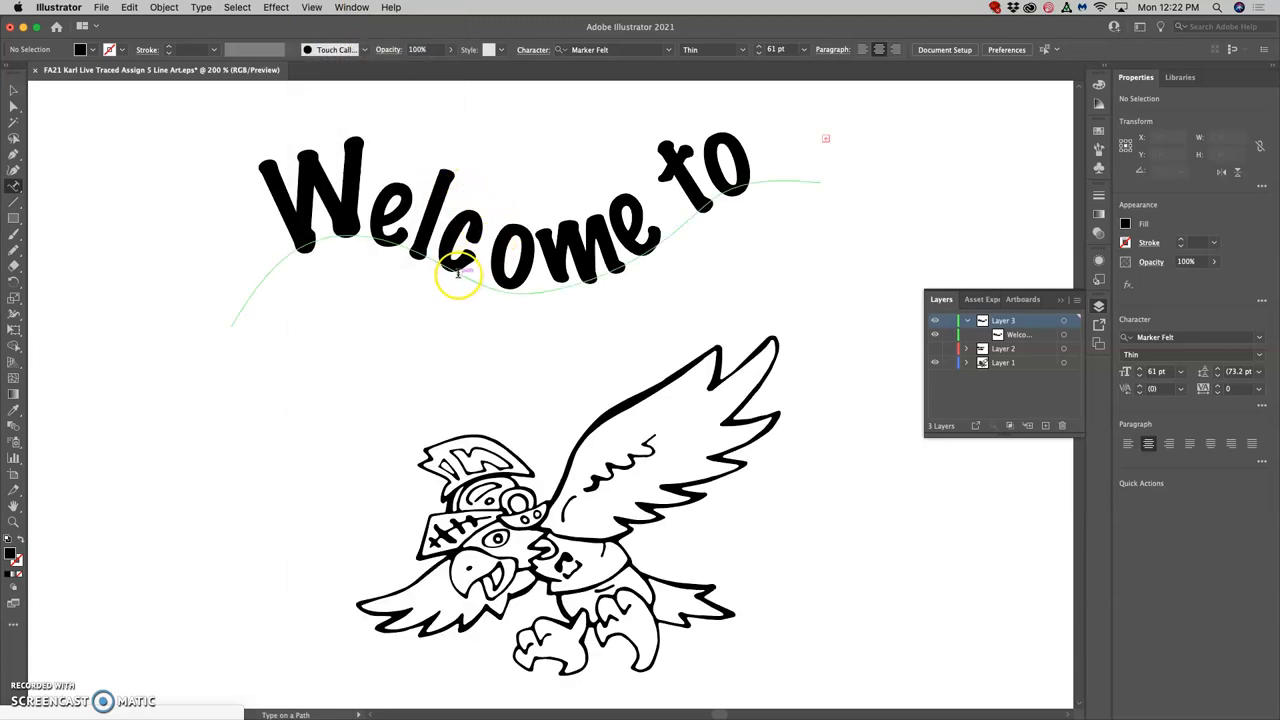
right_click(460, 275)
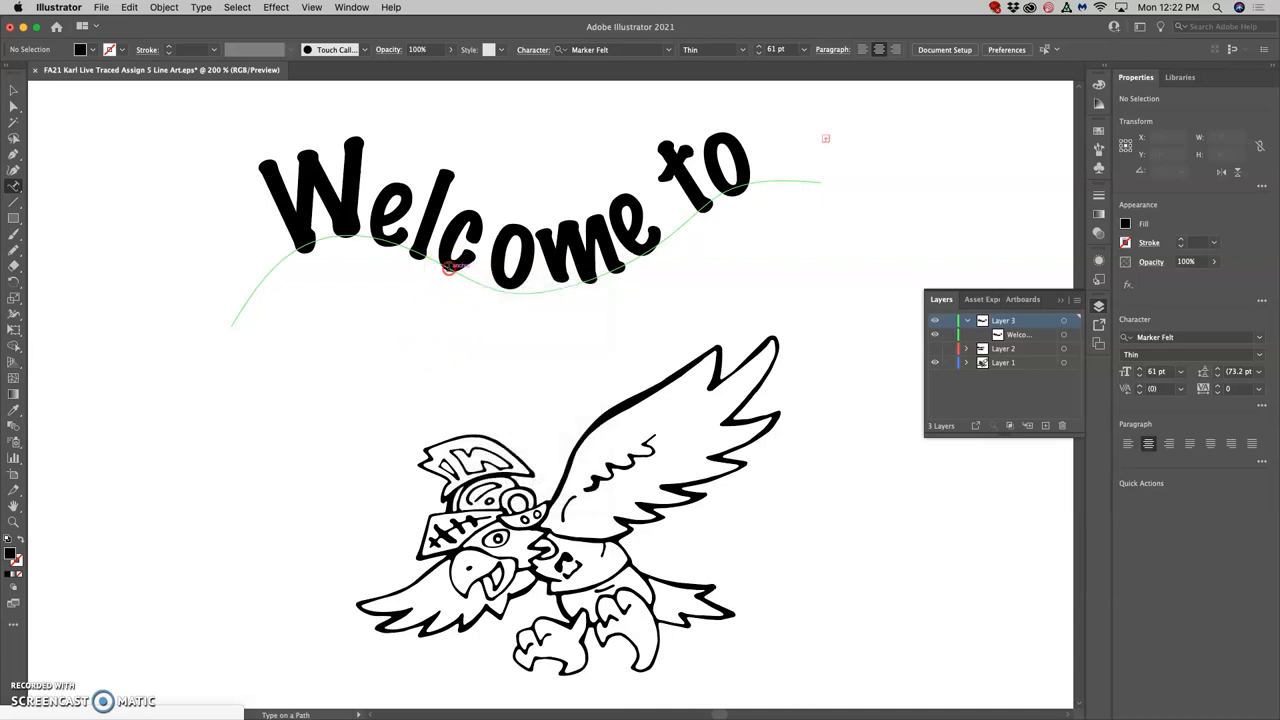
right_click(455, 275)
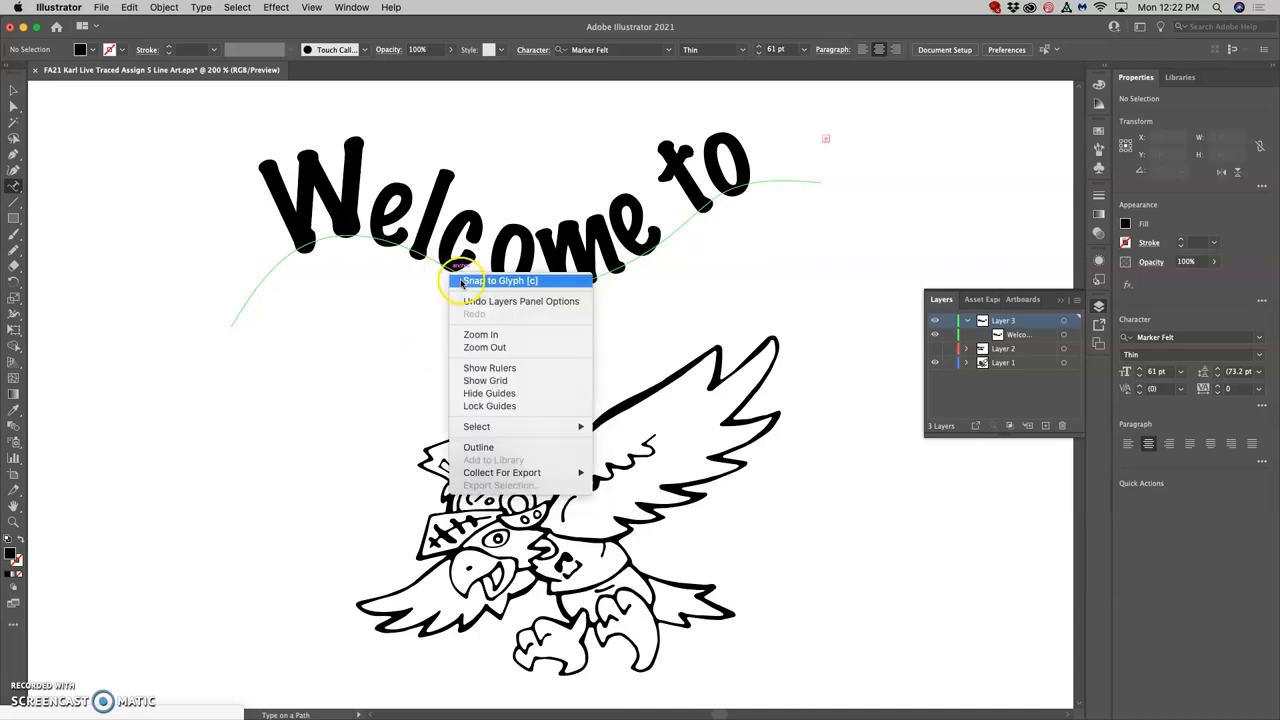
mouse_move(420, 415)
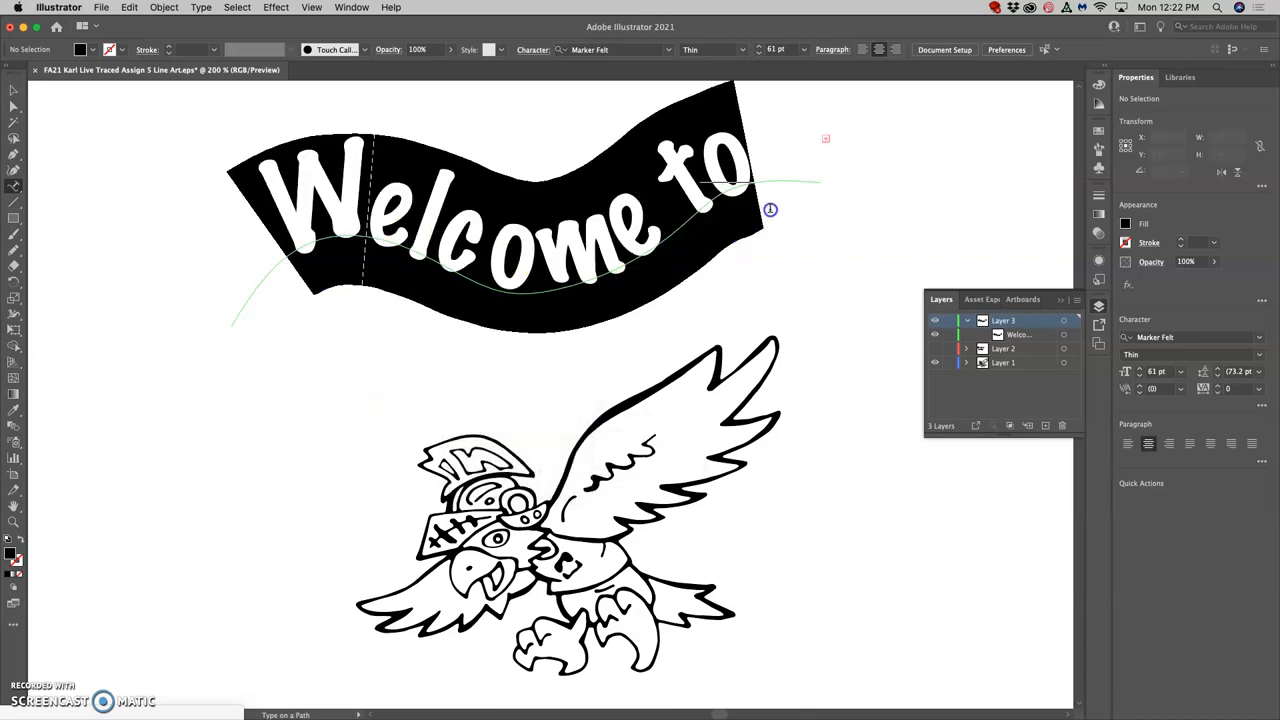
right_click(720, 205)
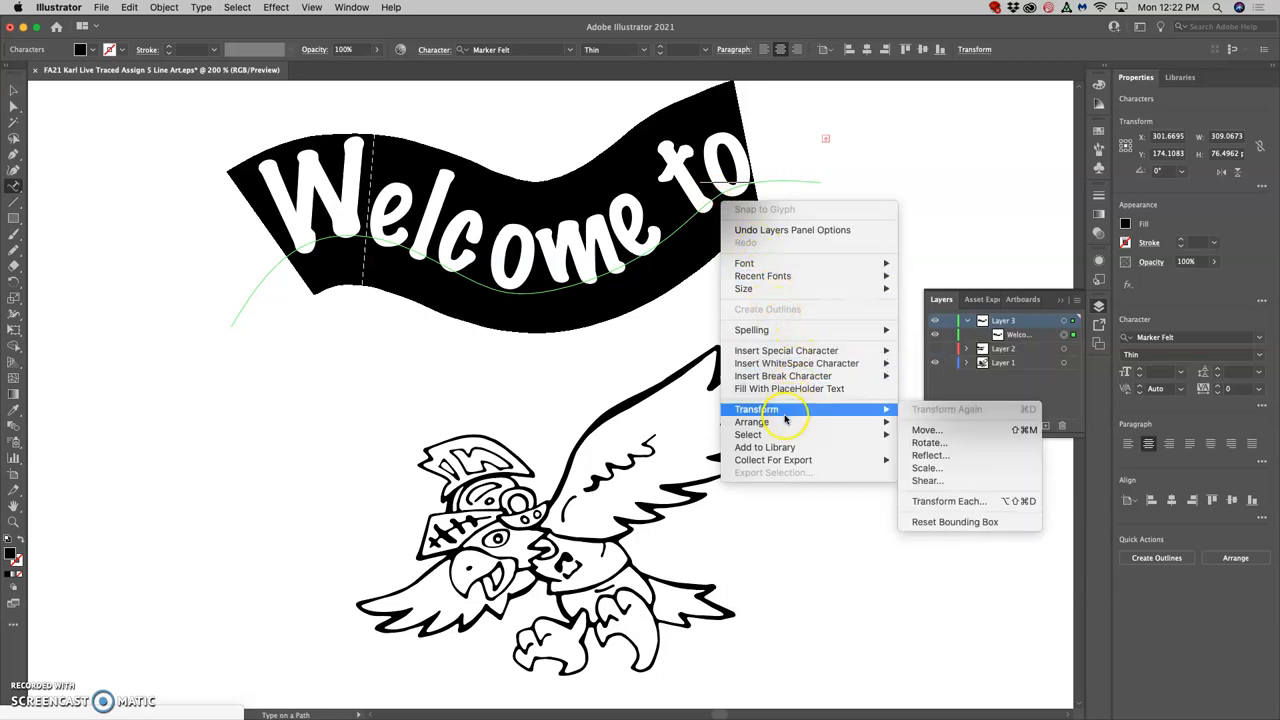
mouse_move(785, 409)
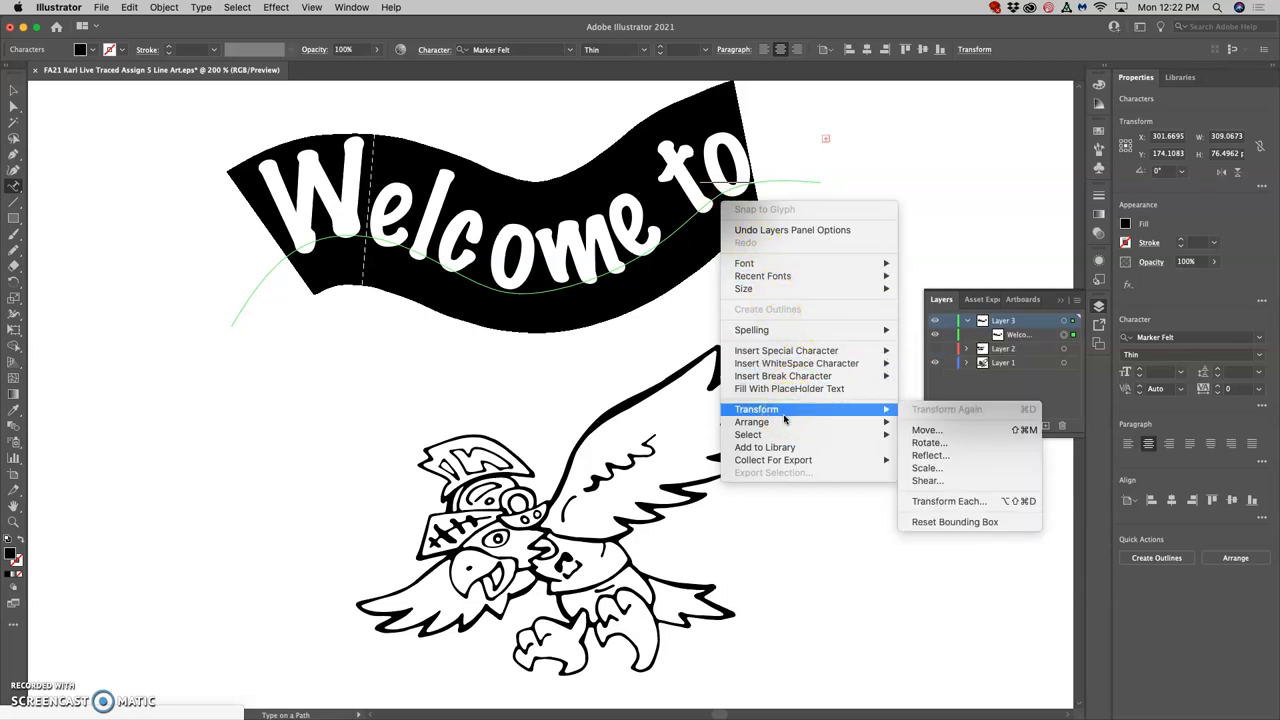
mouse_move(744, 263)
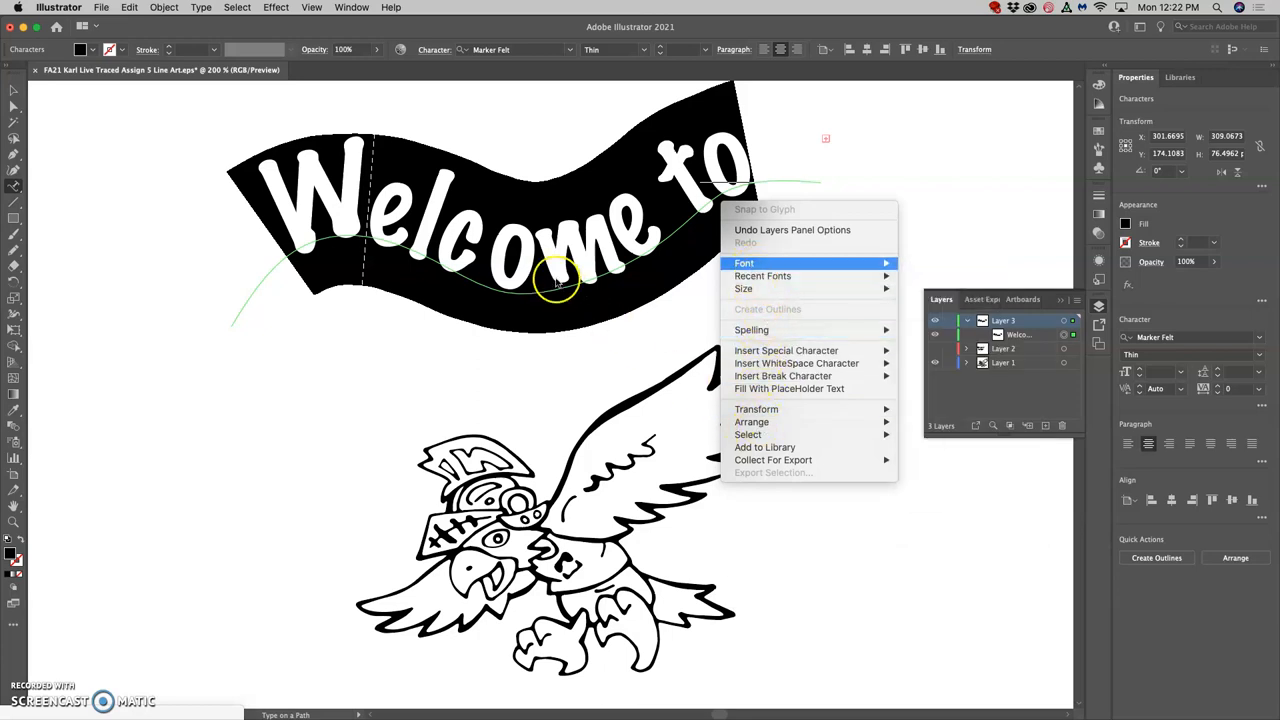
mouse_move(420, 220)
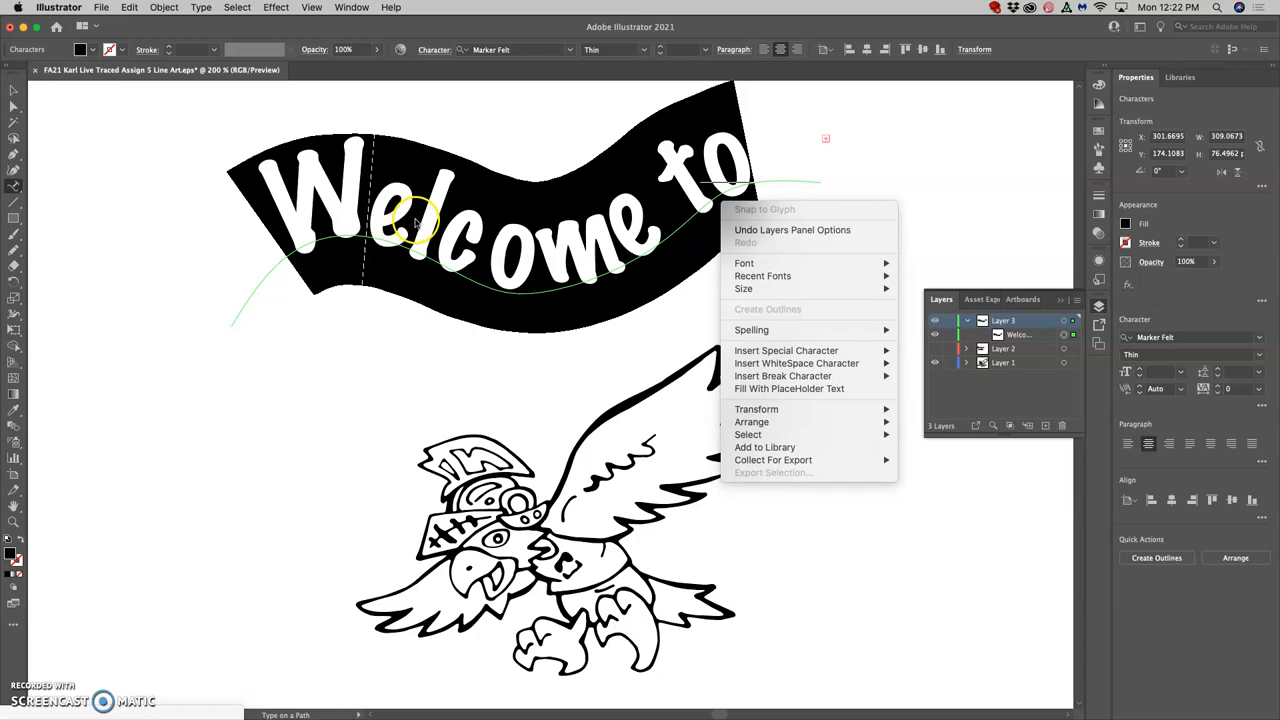
mouse_move(443, 263)
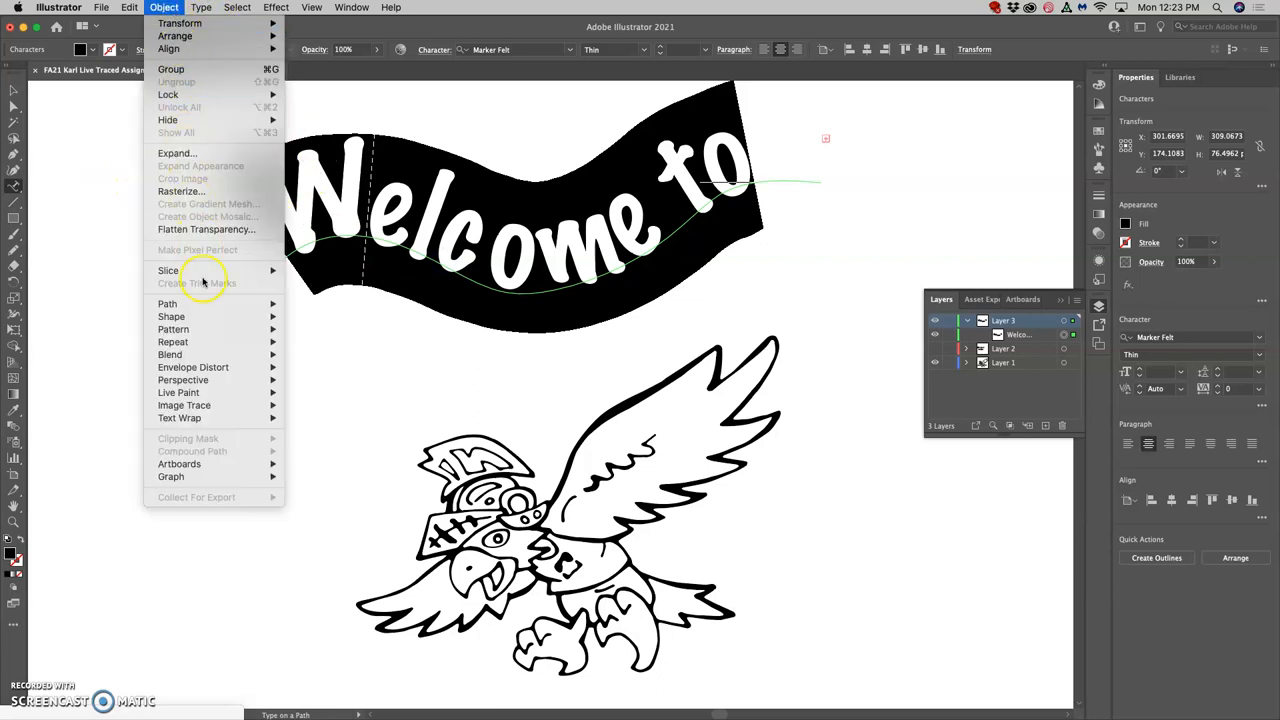
mouse_move(171, 316)
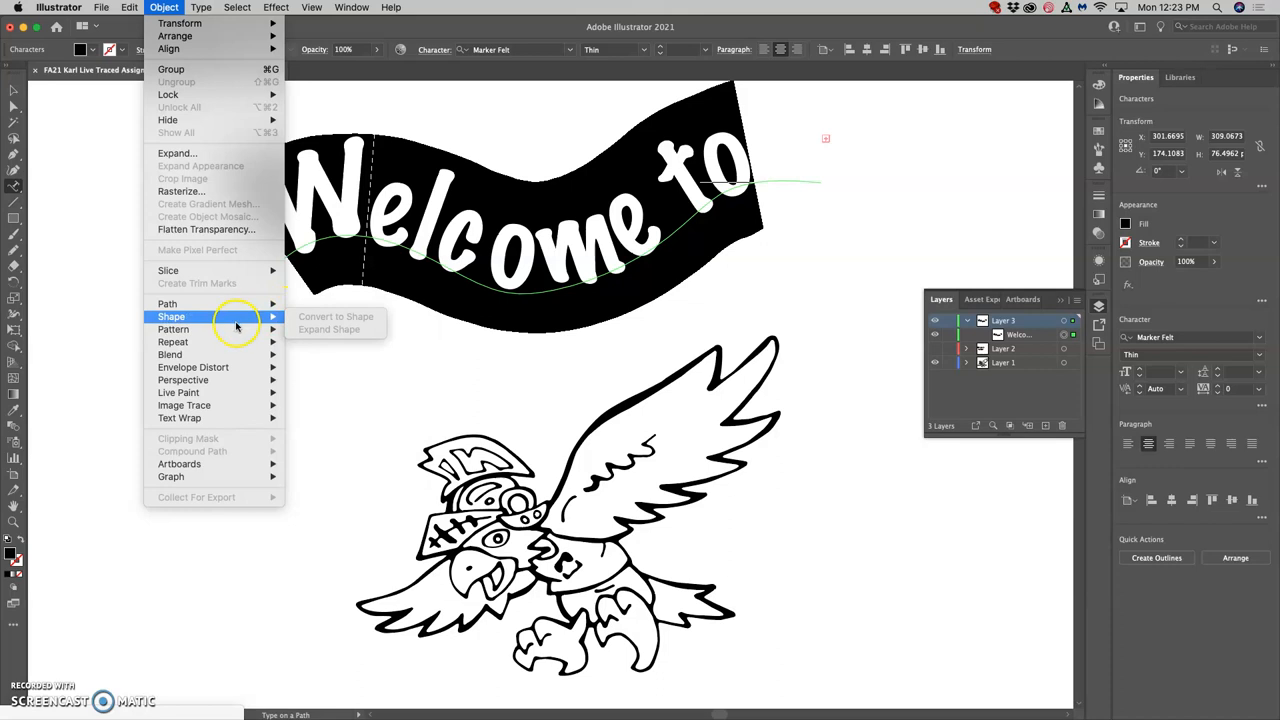
mouse_move(193, 367)
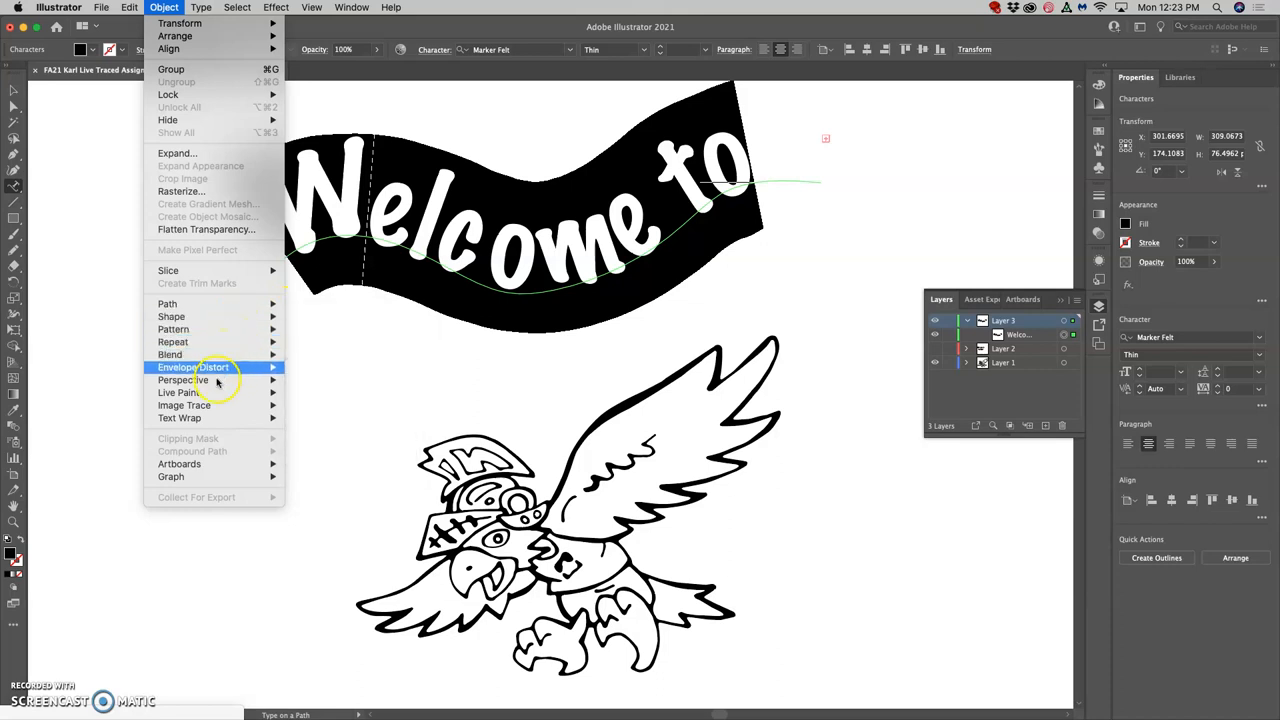
mouse_move(290, 422)
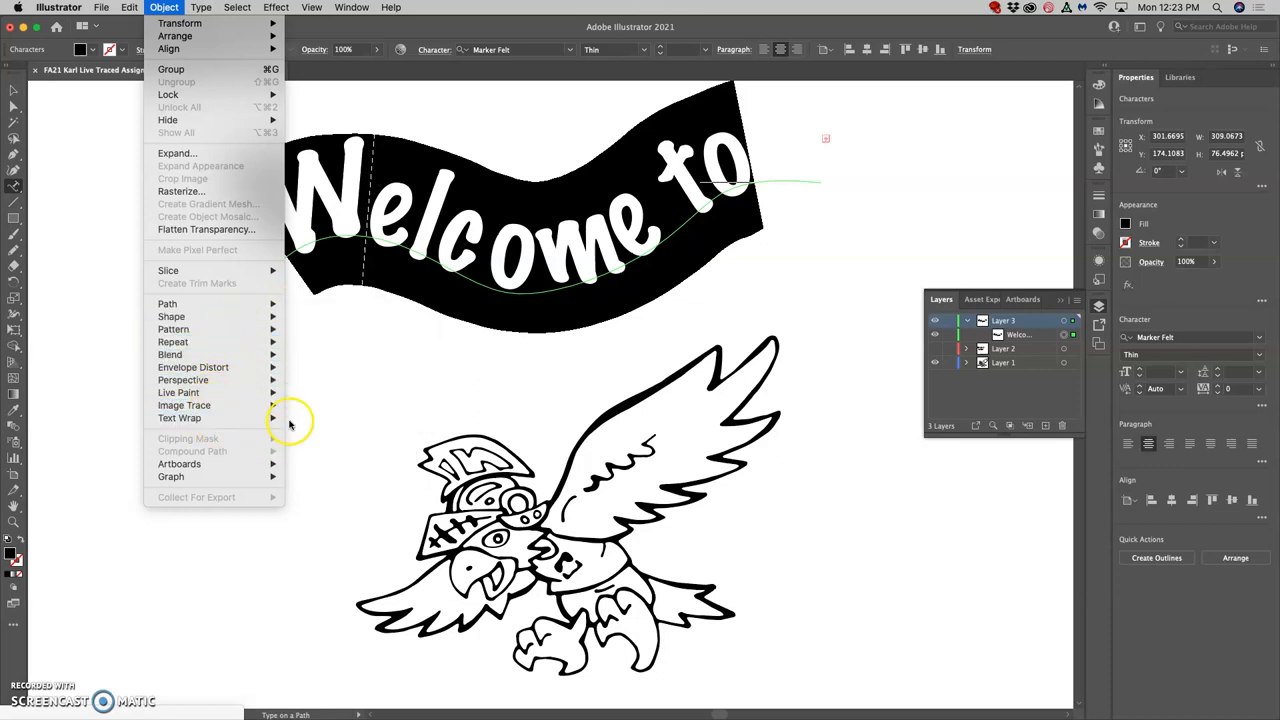